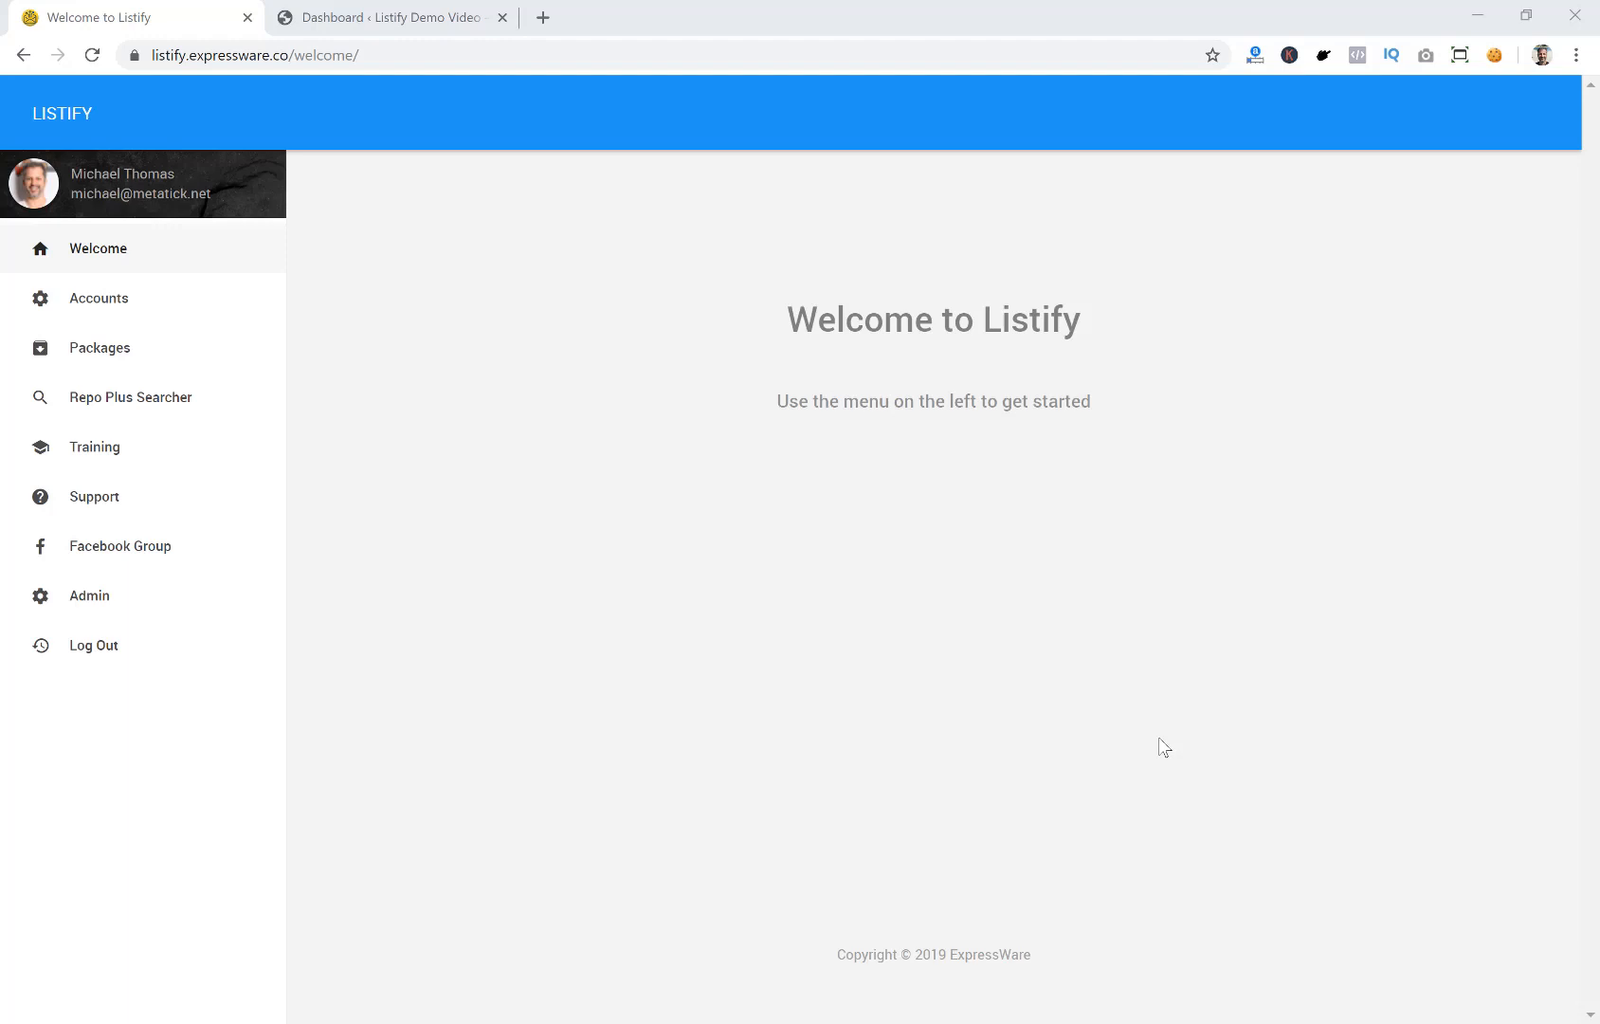
Open Listify's Accounts page listing the ActiveCampaign, Aweber and HTML form autoresponders.
left_click(97, 297)
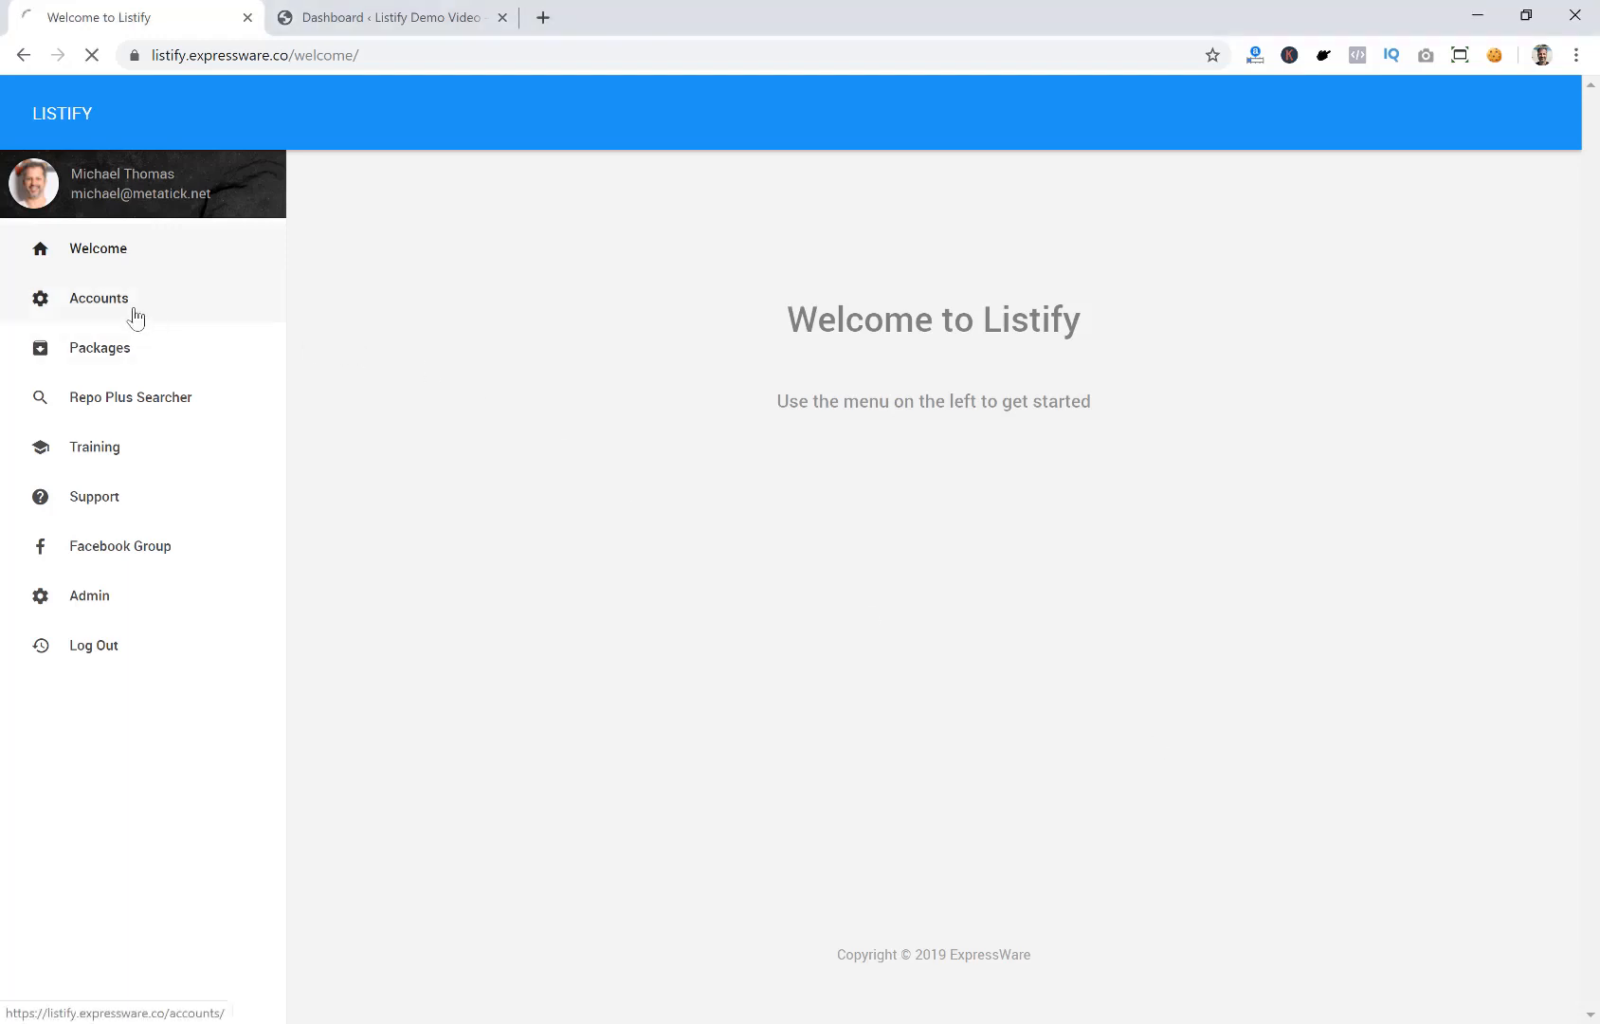
left_click(98, 298)
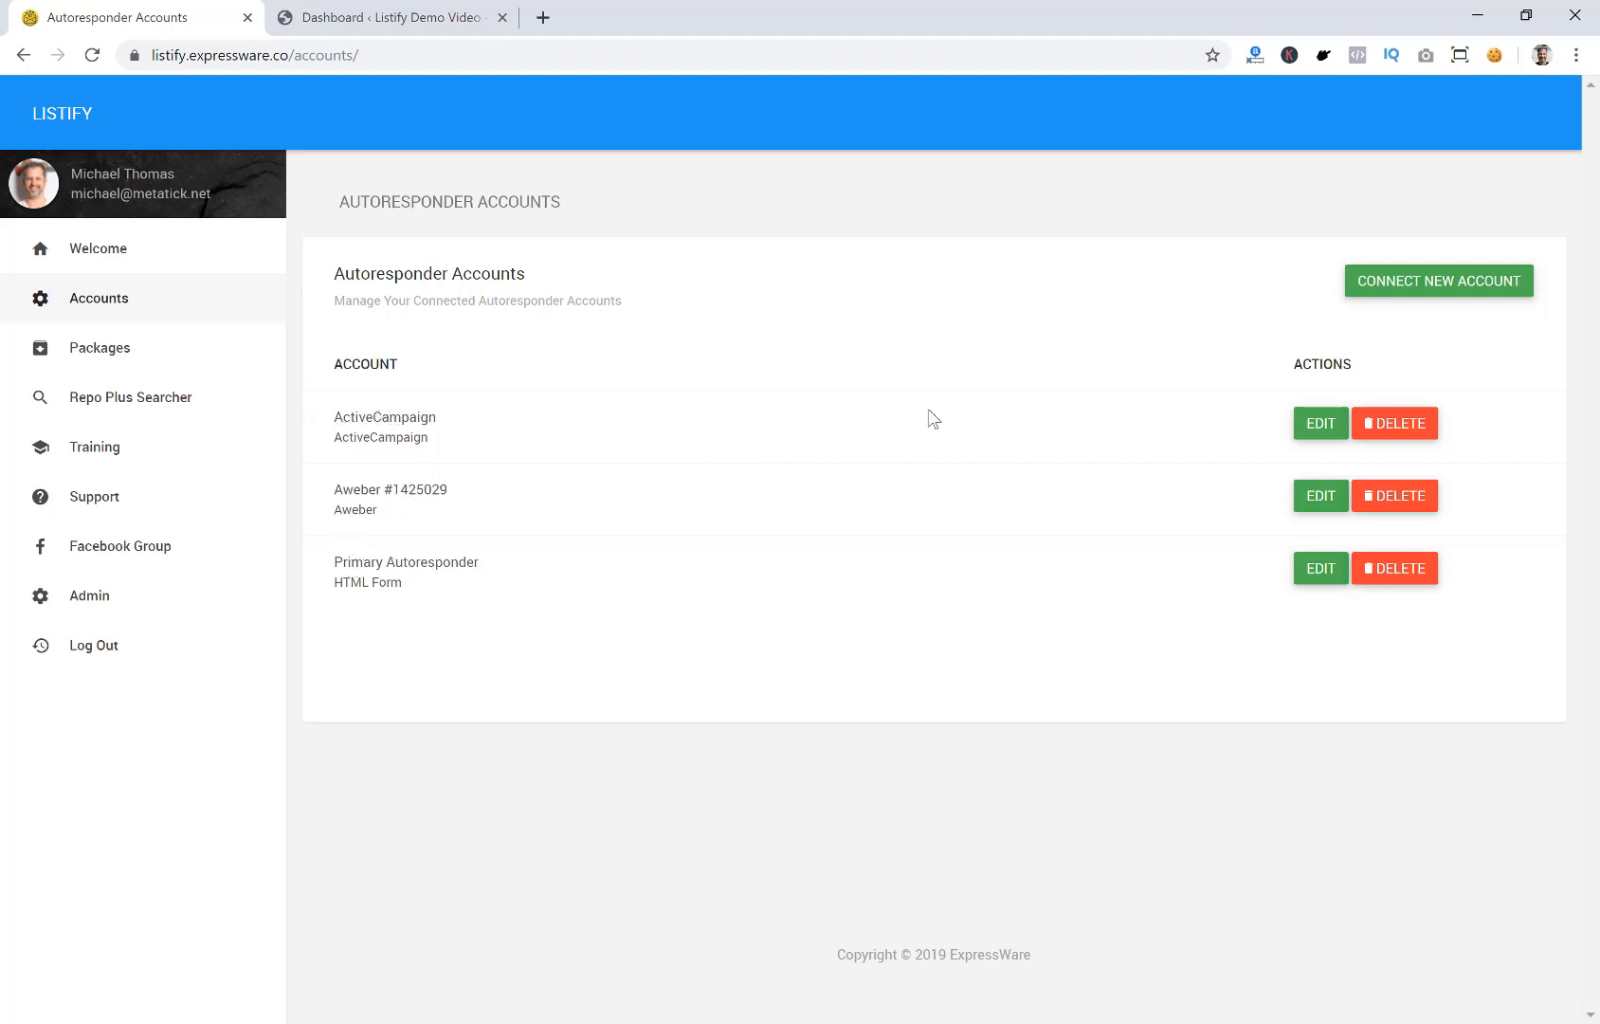
Start a new account connection to show account types from HTML Form to Zapier.
left_click(1439, 280)
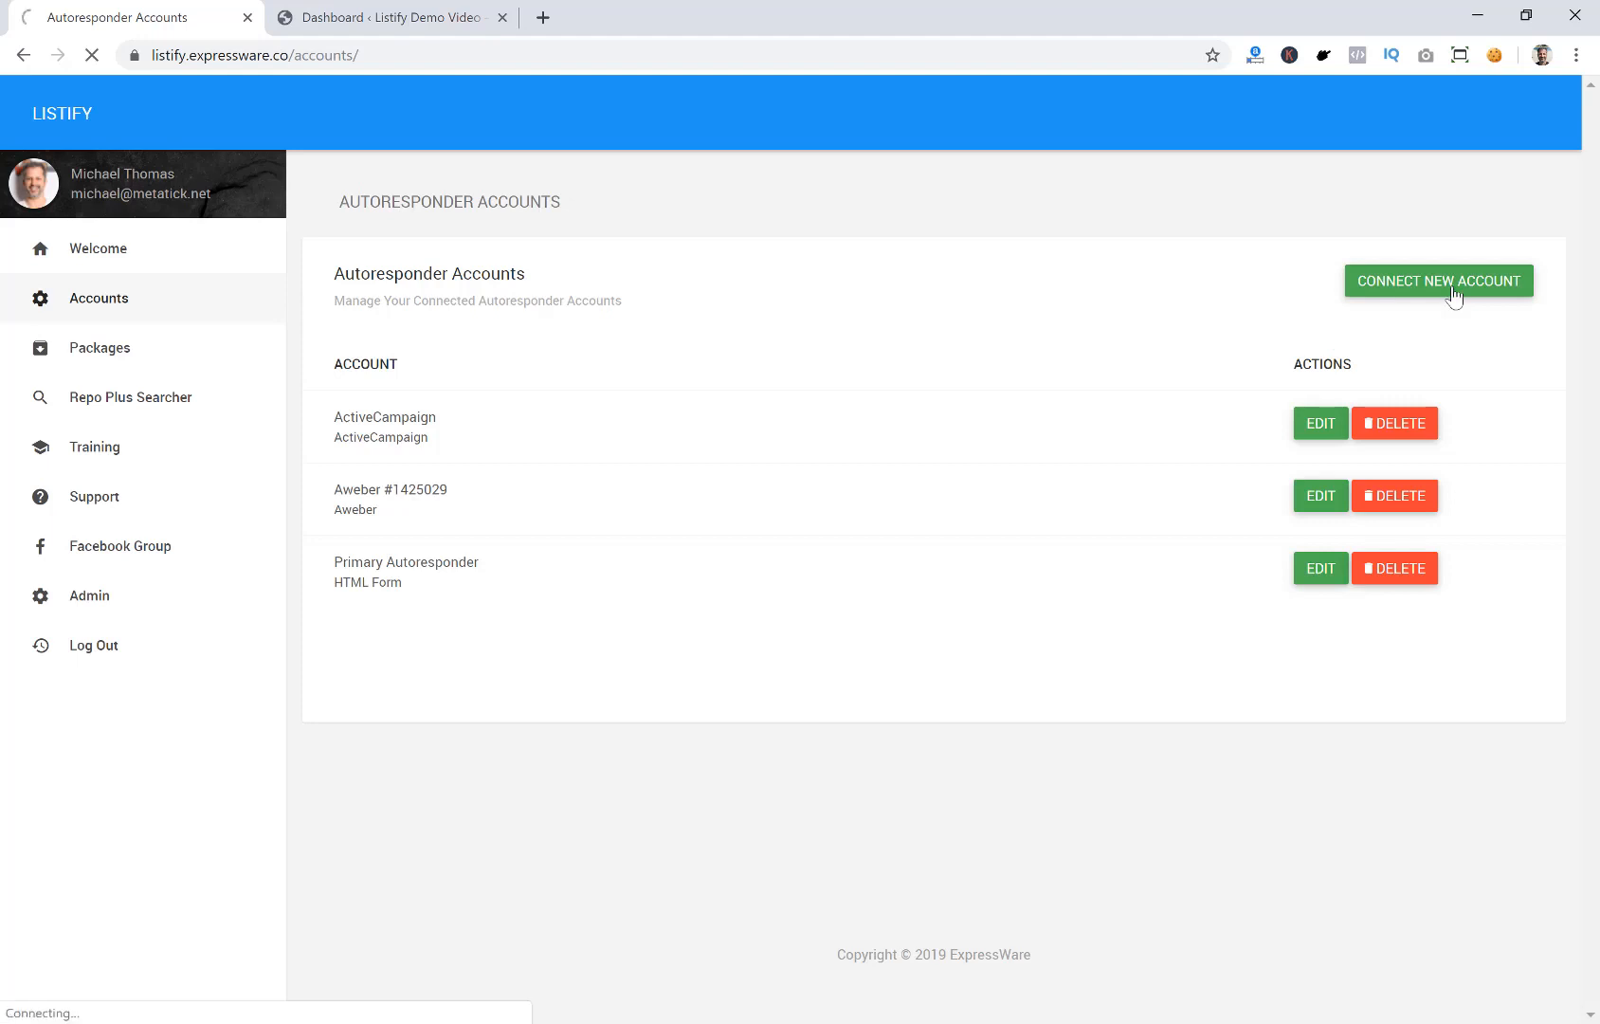
left_click(1438, 281)
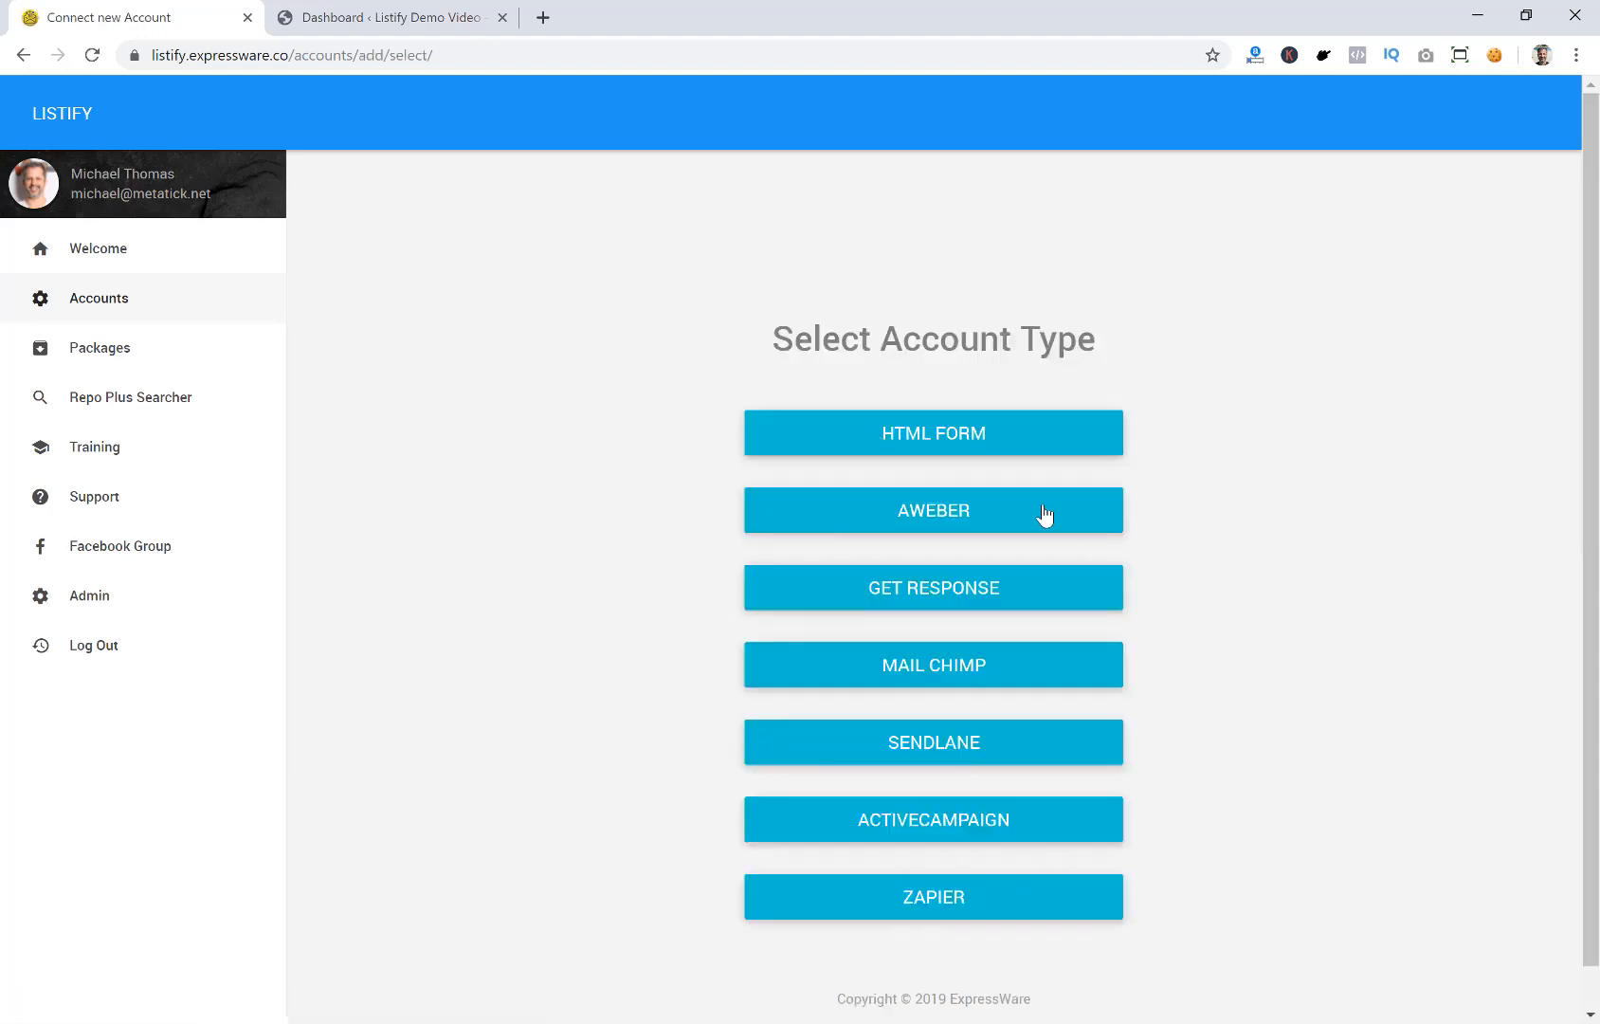
mouse_move(908, 455)
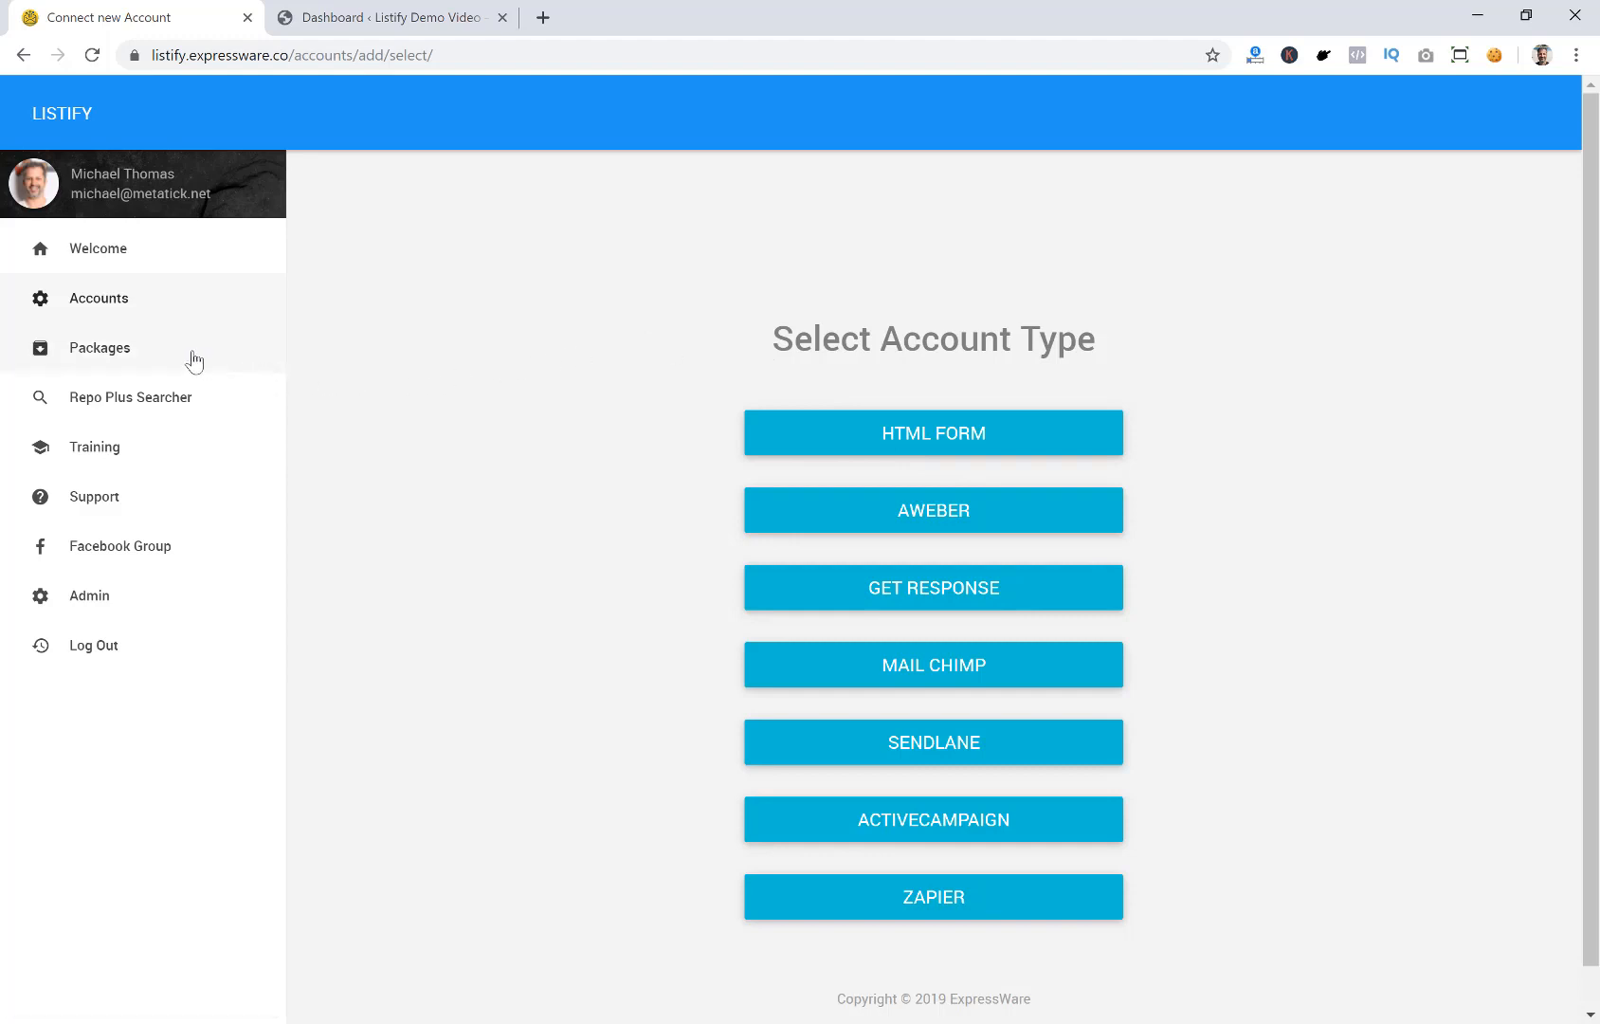
Open Packages and scroll through plugin packages like Affiliate Coupons and Banner Ad Creator.
left_click(99, 347)
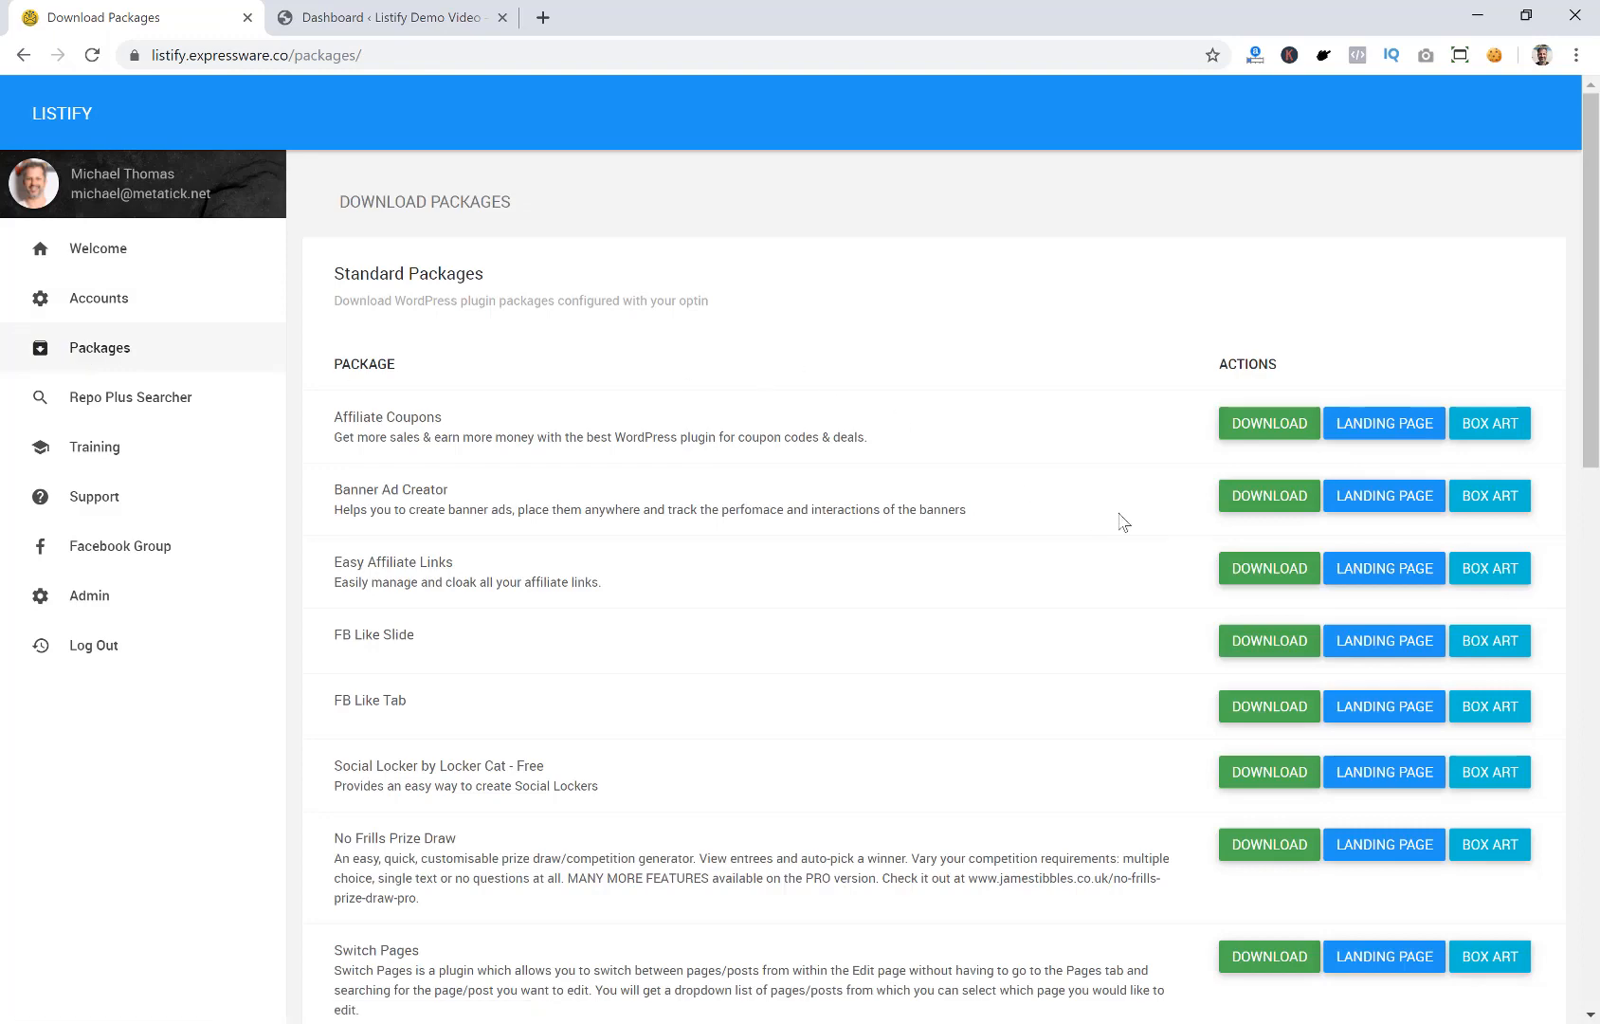
scroll("down", 3)
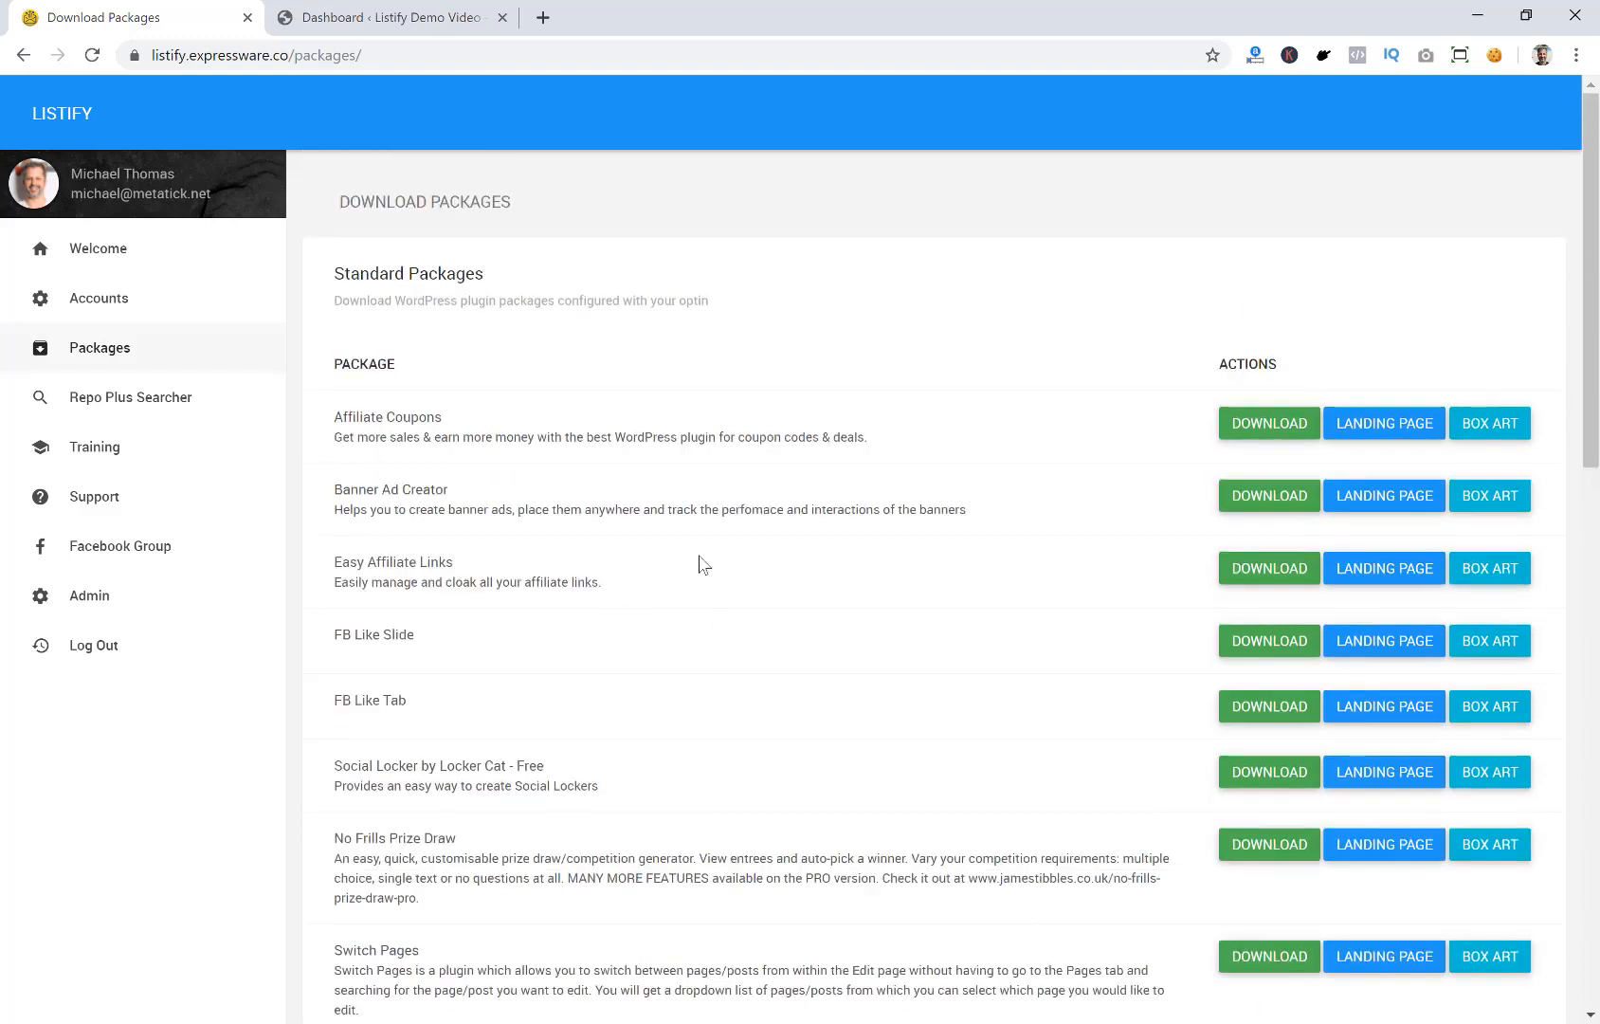
mouse_move(606, 412)
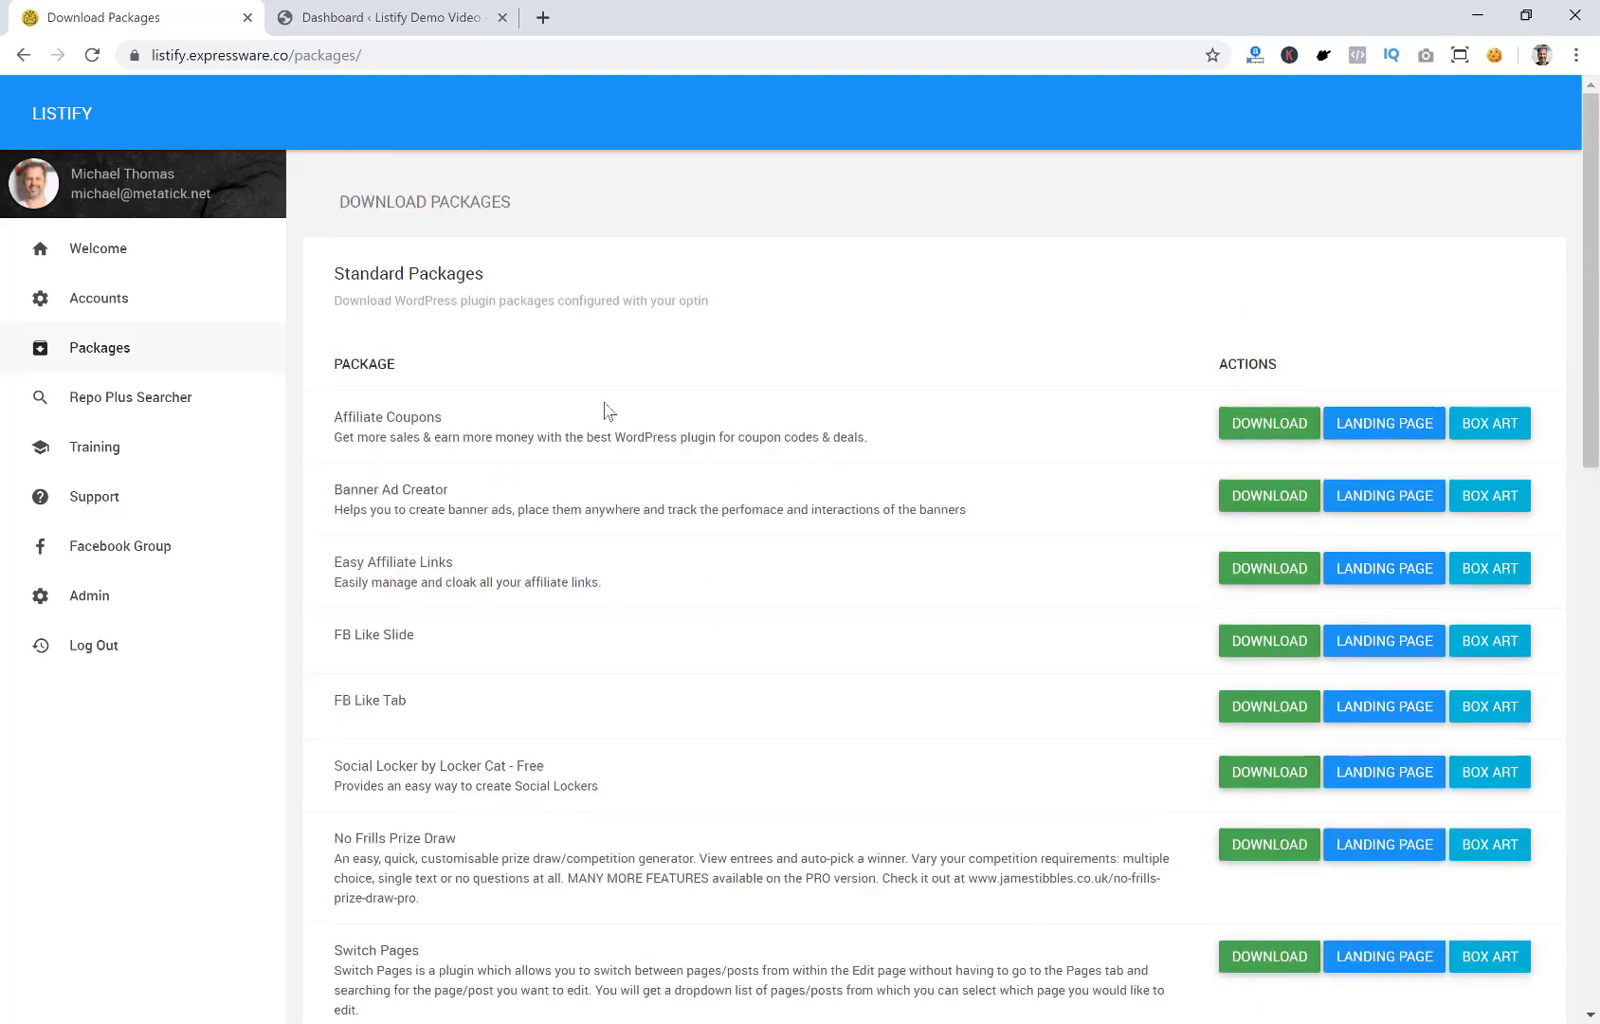
mouse_move(1036, 519)
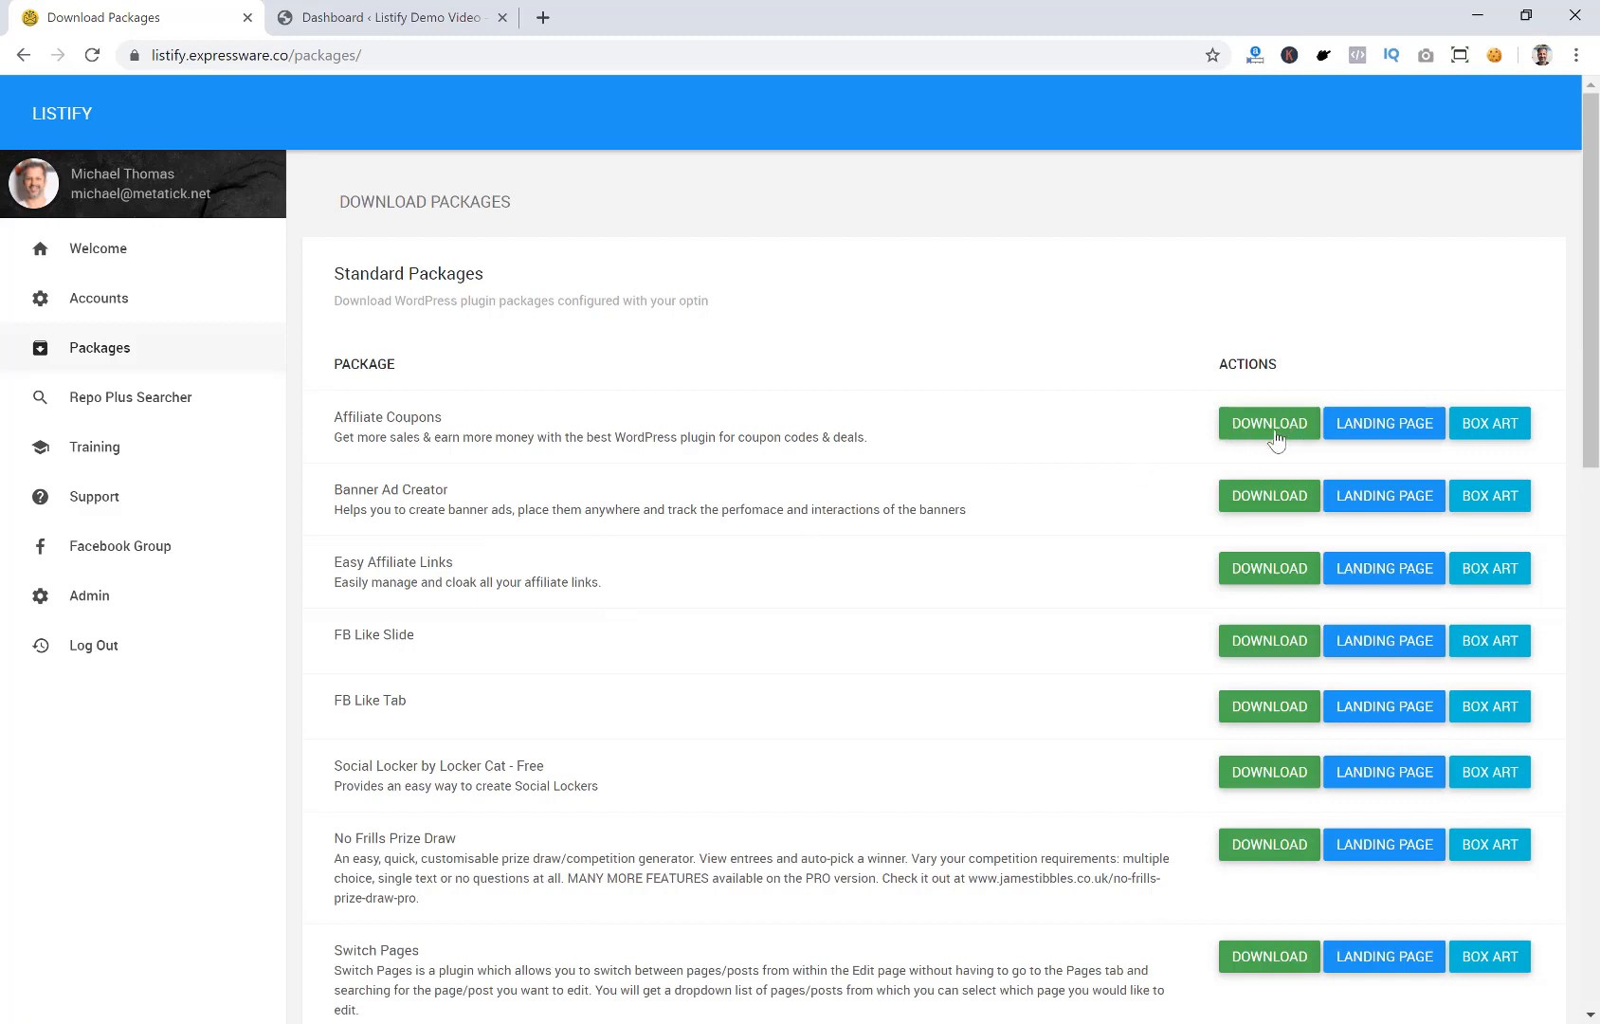
mouse_move(1411, 434)
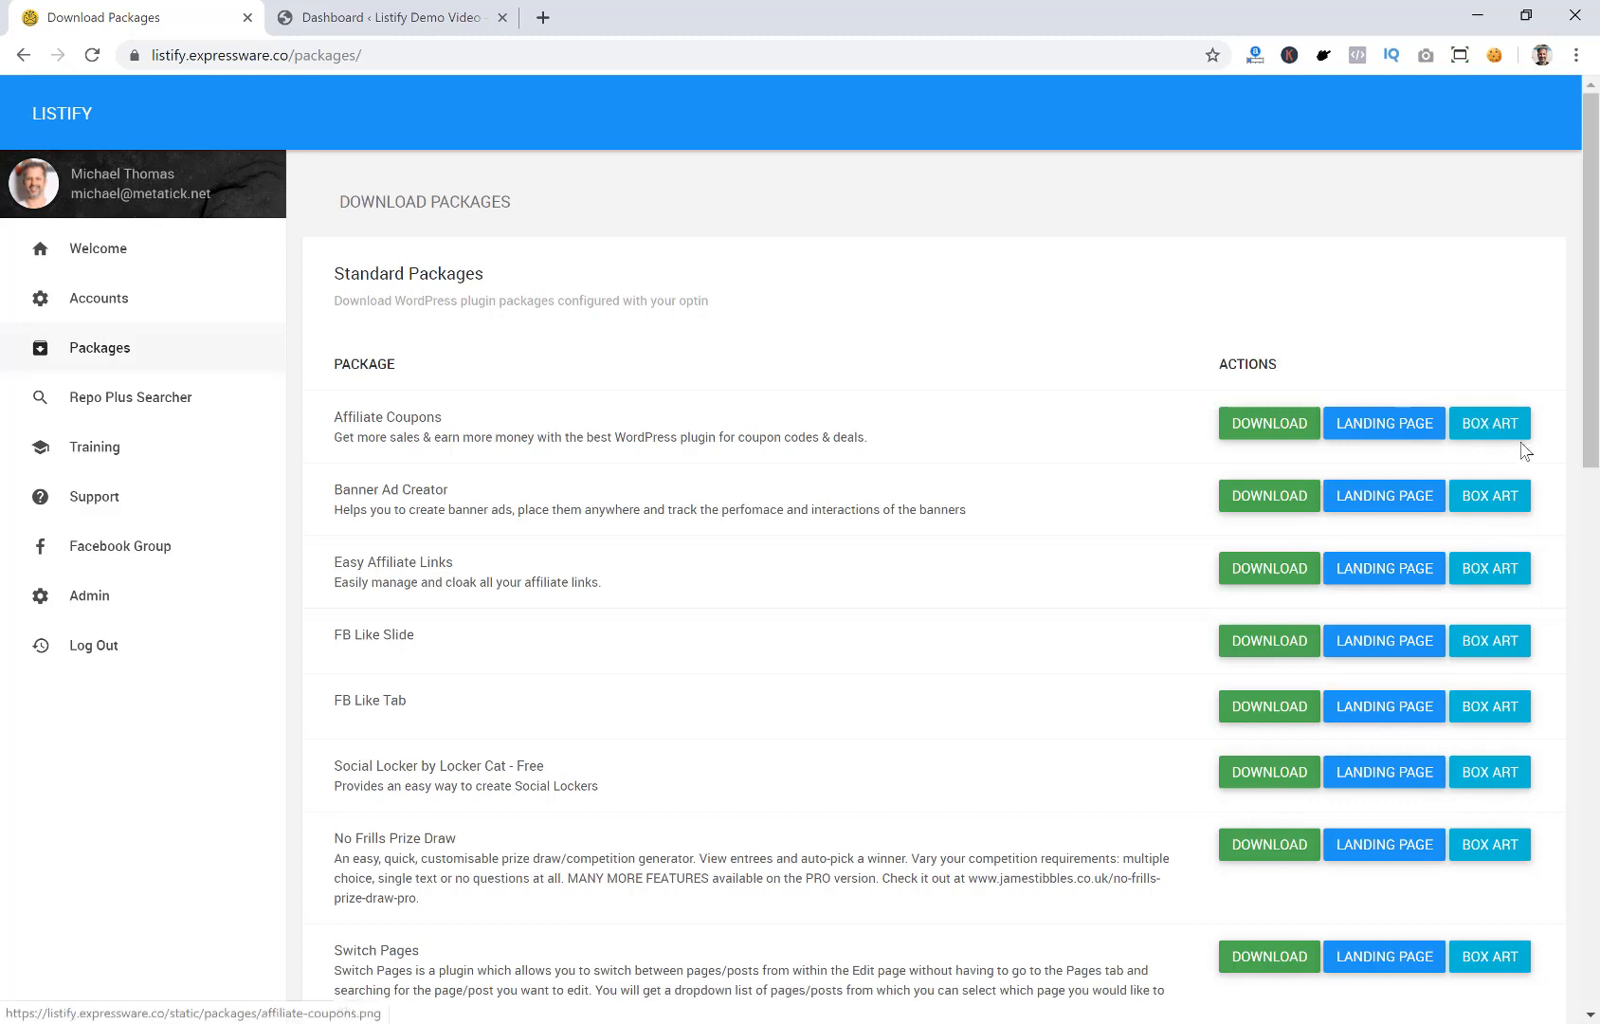
mouse_move(1519, 447)
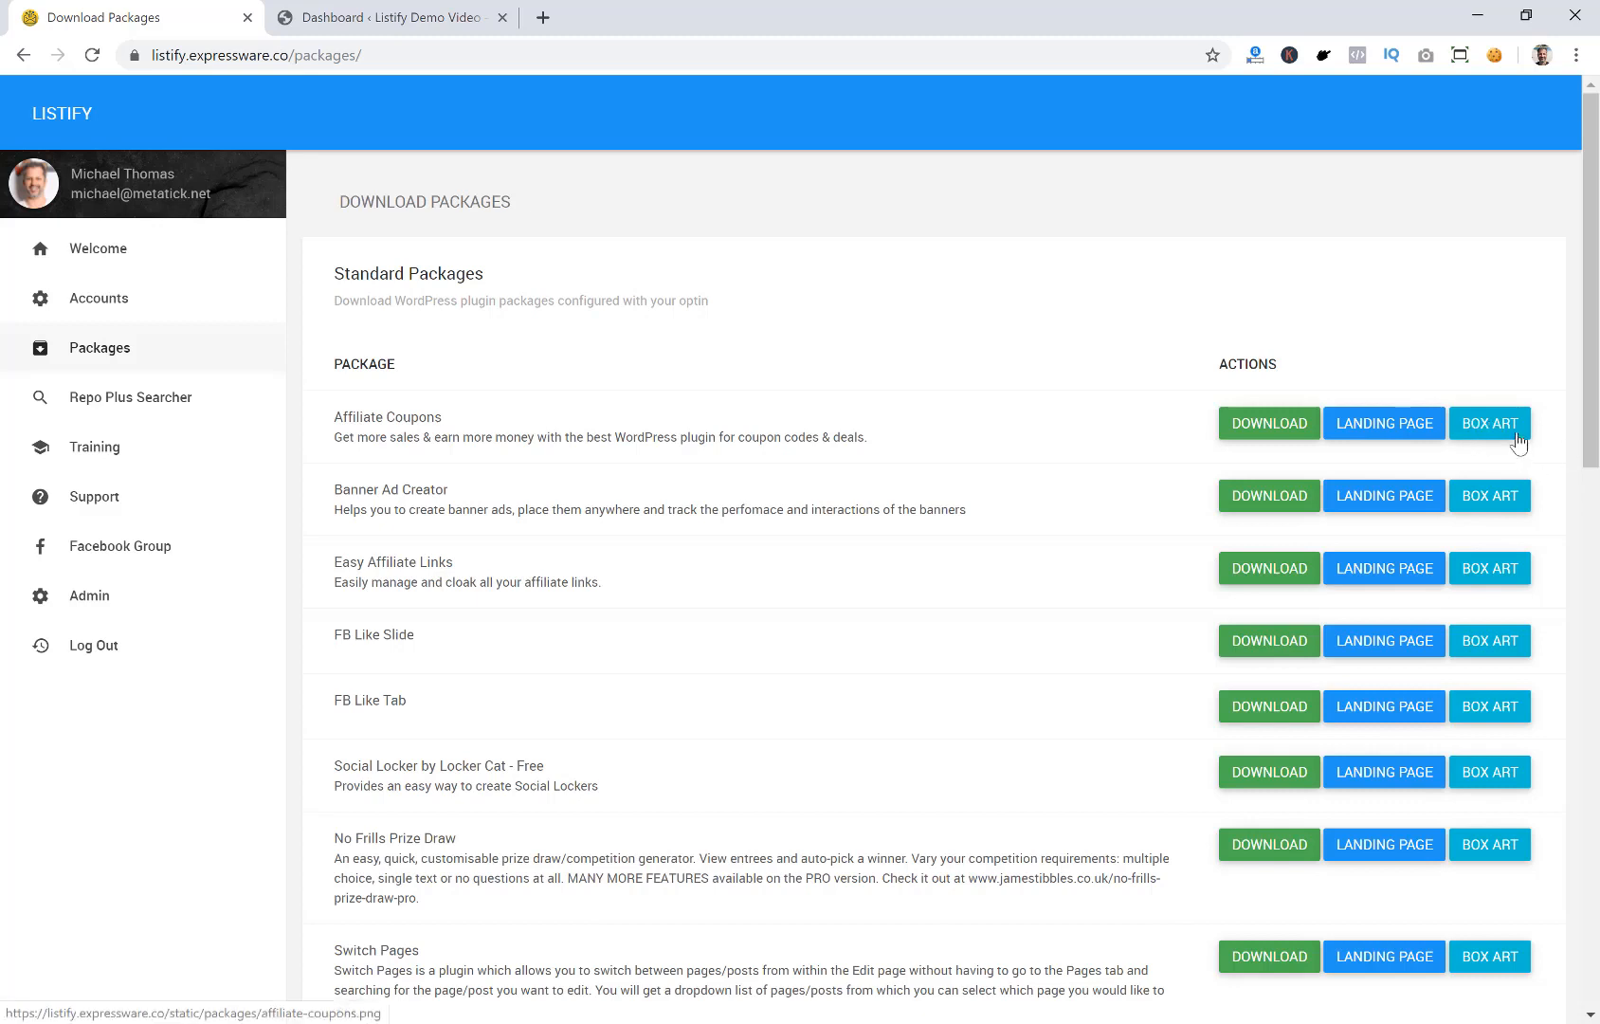
mouse_move(1383, 437)
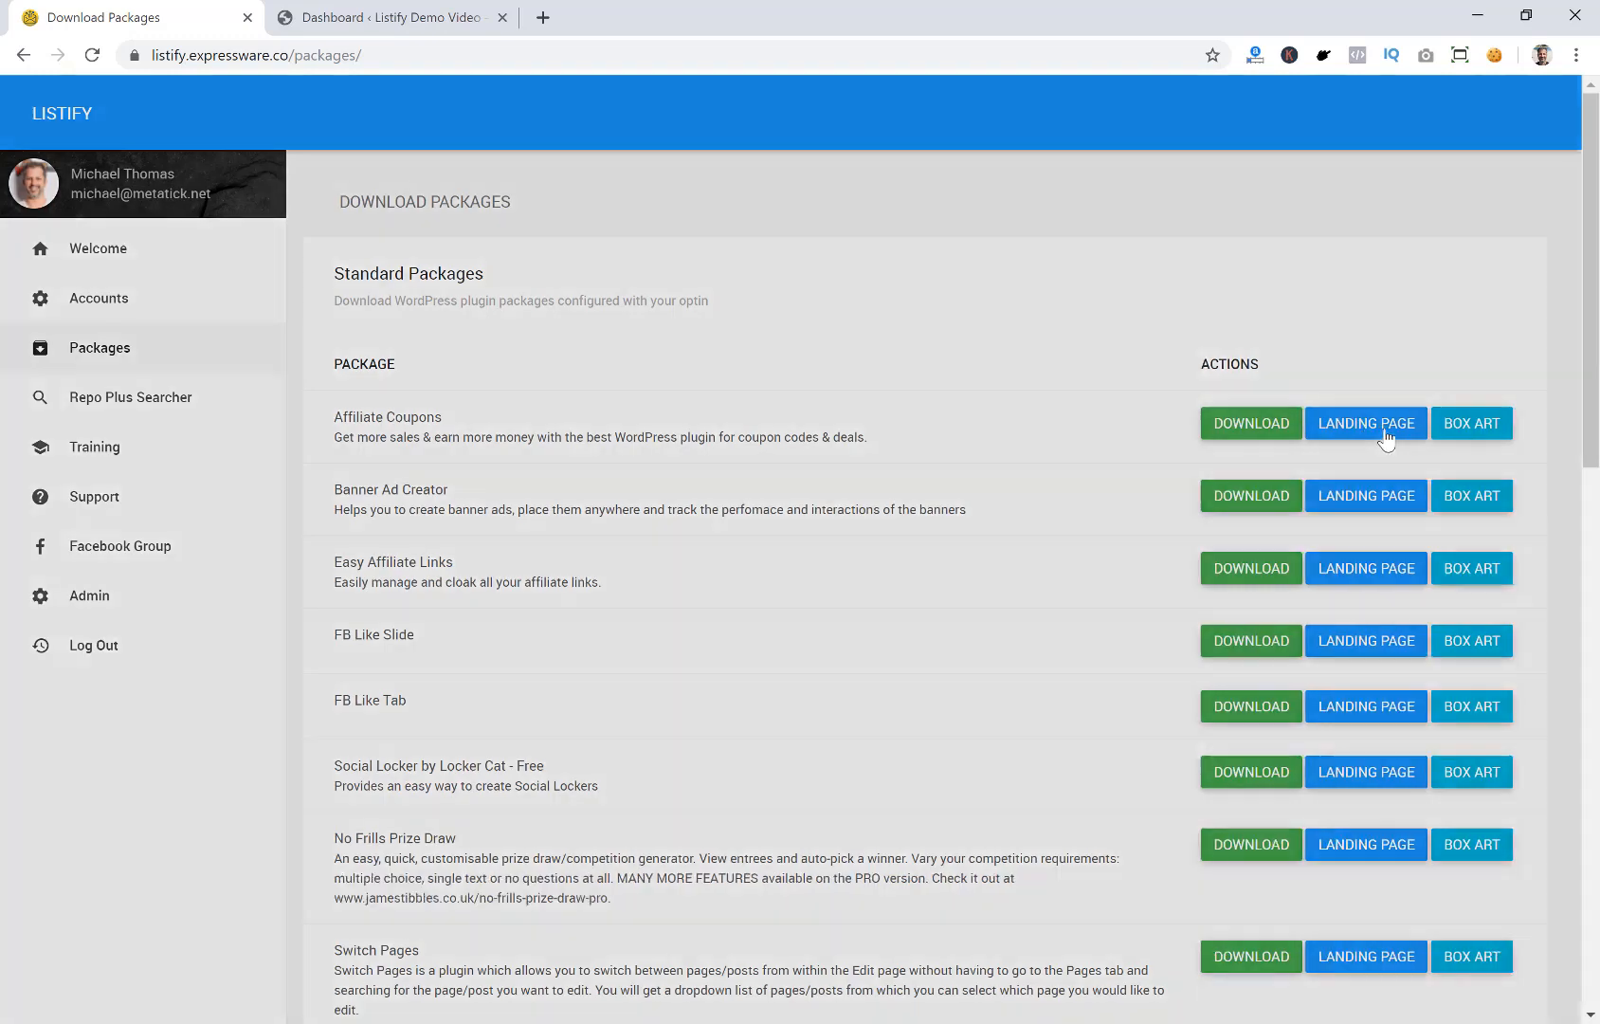
Open Affiliate Coupons' landing page dialog and select Primary Autoresponder with the HTML Form list.
left_click(1365, 423)
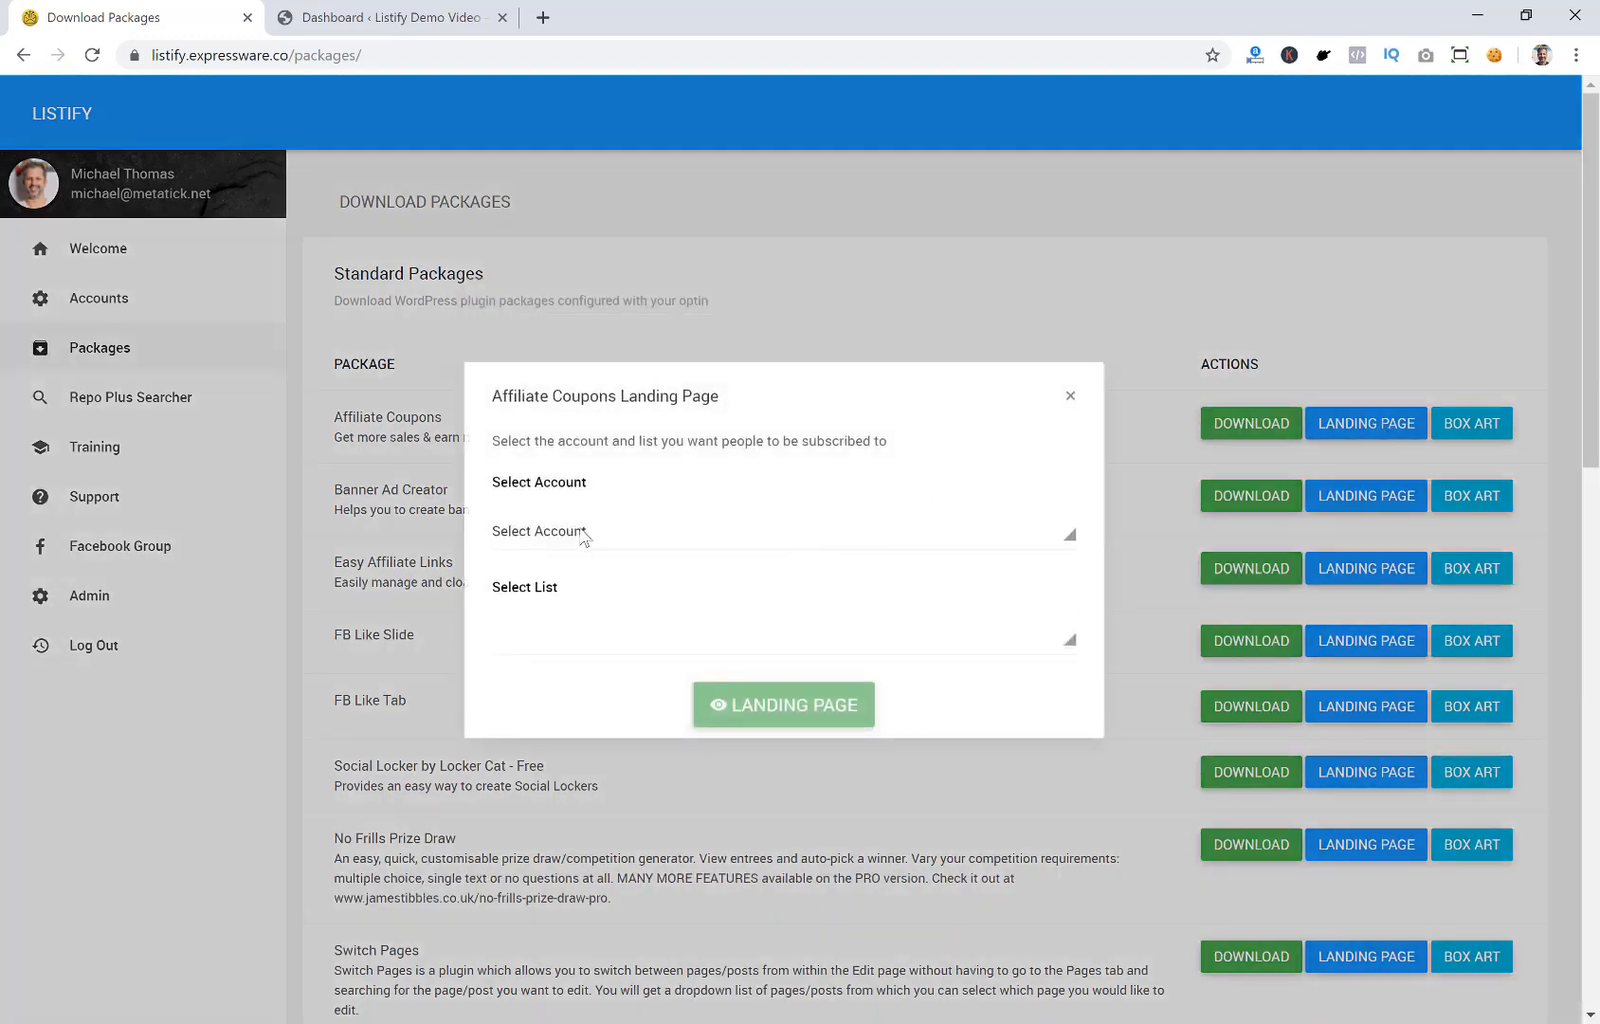
mouse_move(544, 534)
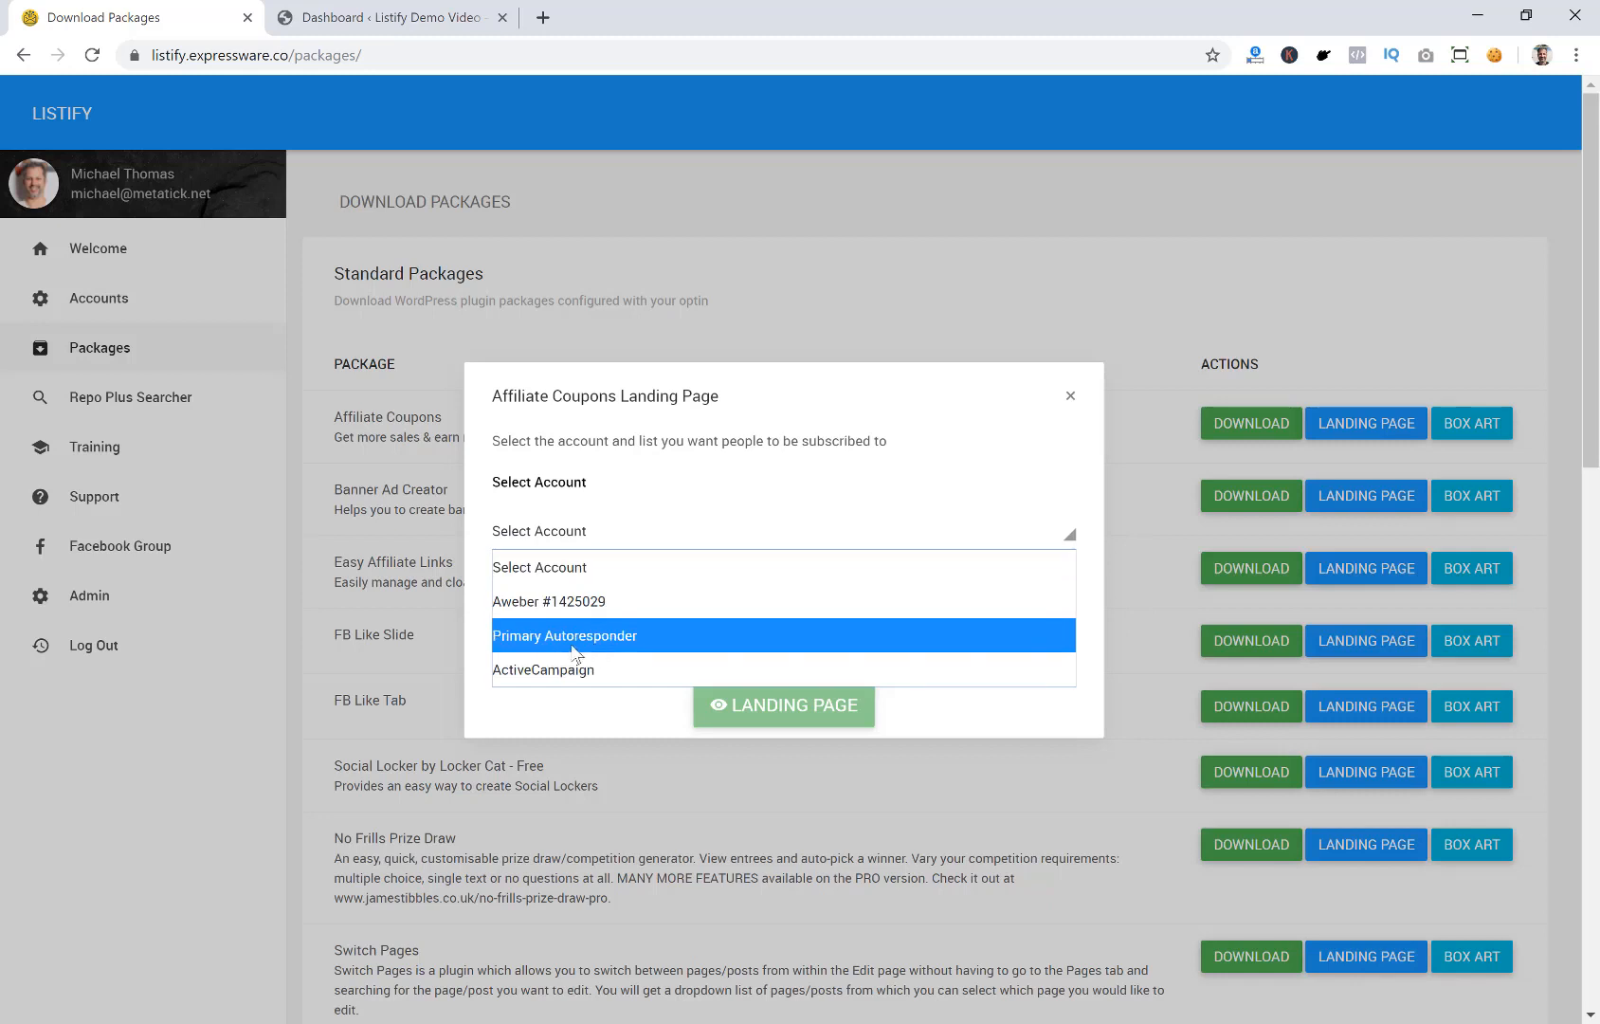
left_click(564, 635)
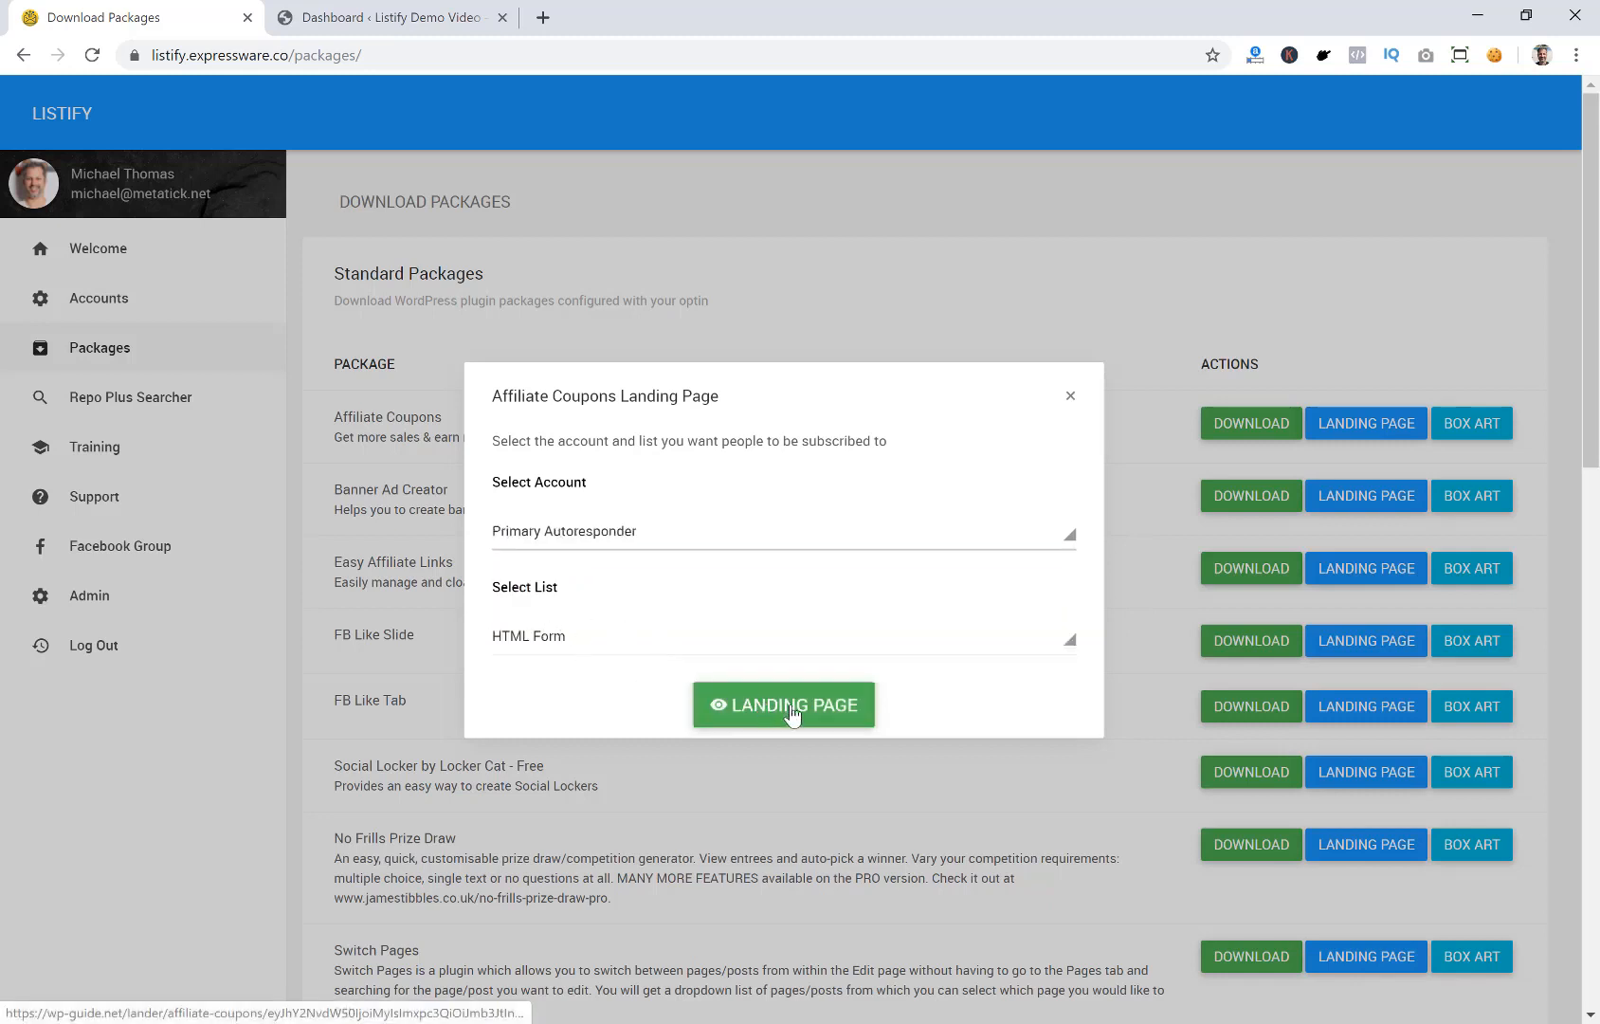
Open the wp-guide.net Affiliate Coupons landing page and scroll to its download button.
left_click(783, 704)
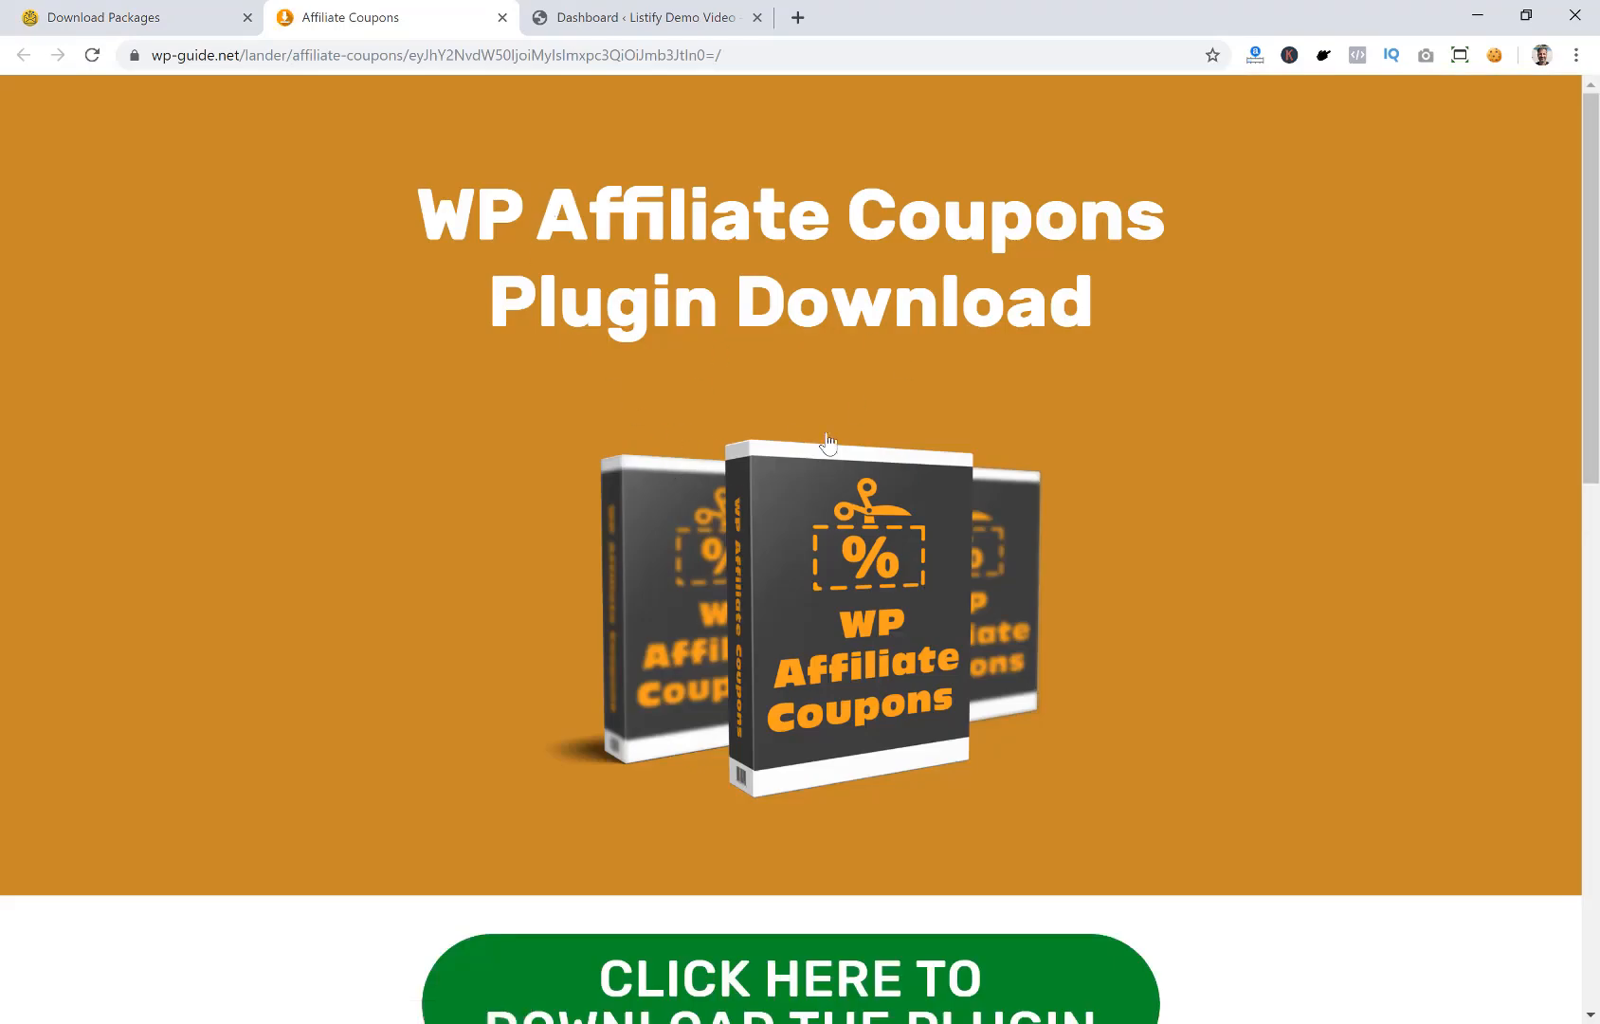
mouse_move(629, 130)
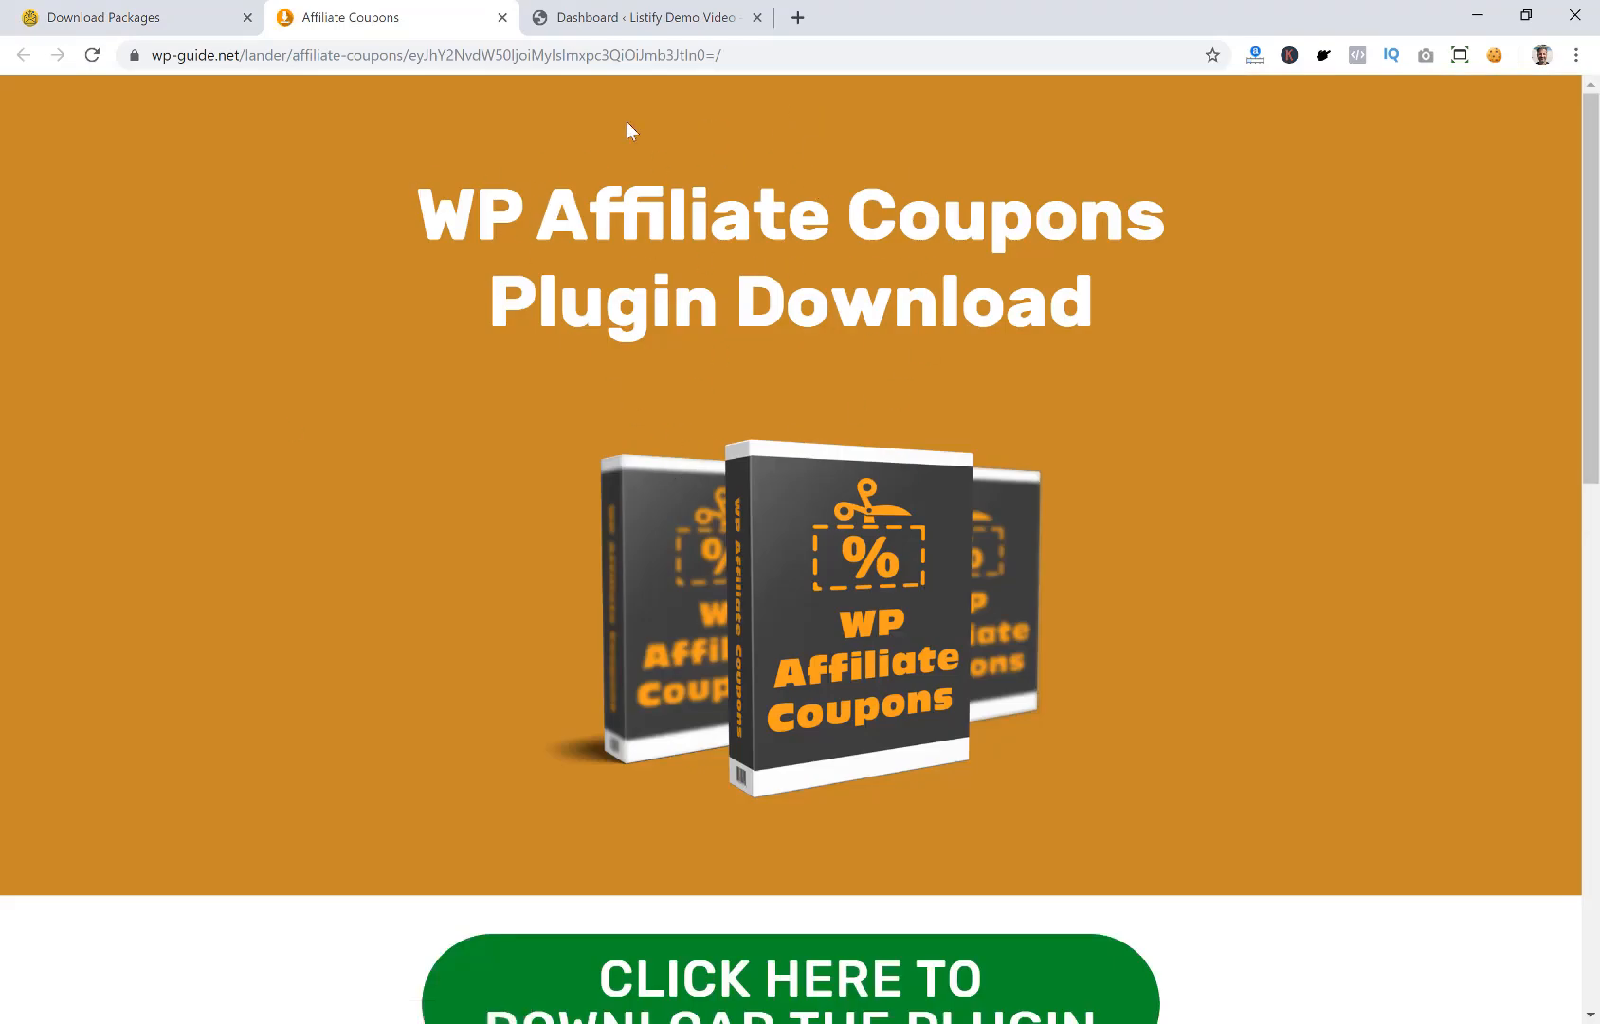
scroll("down", 3)
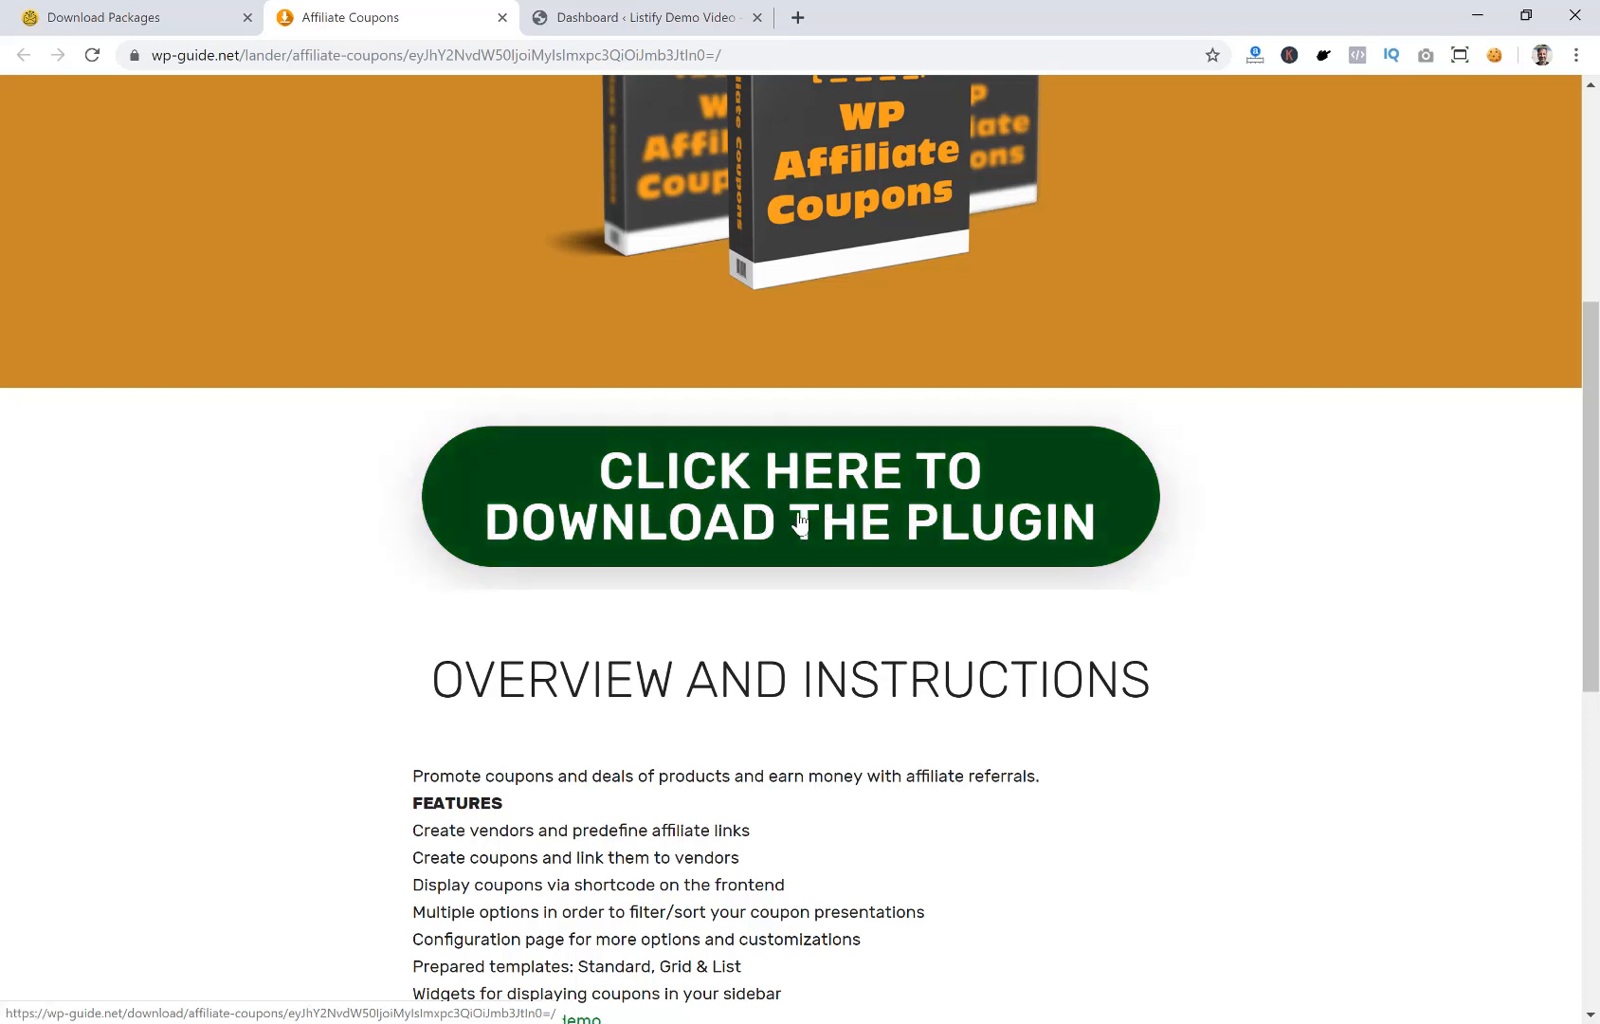
mouse_move(777, 510)
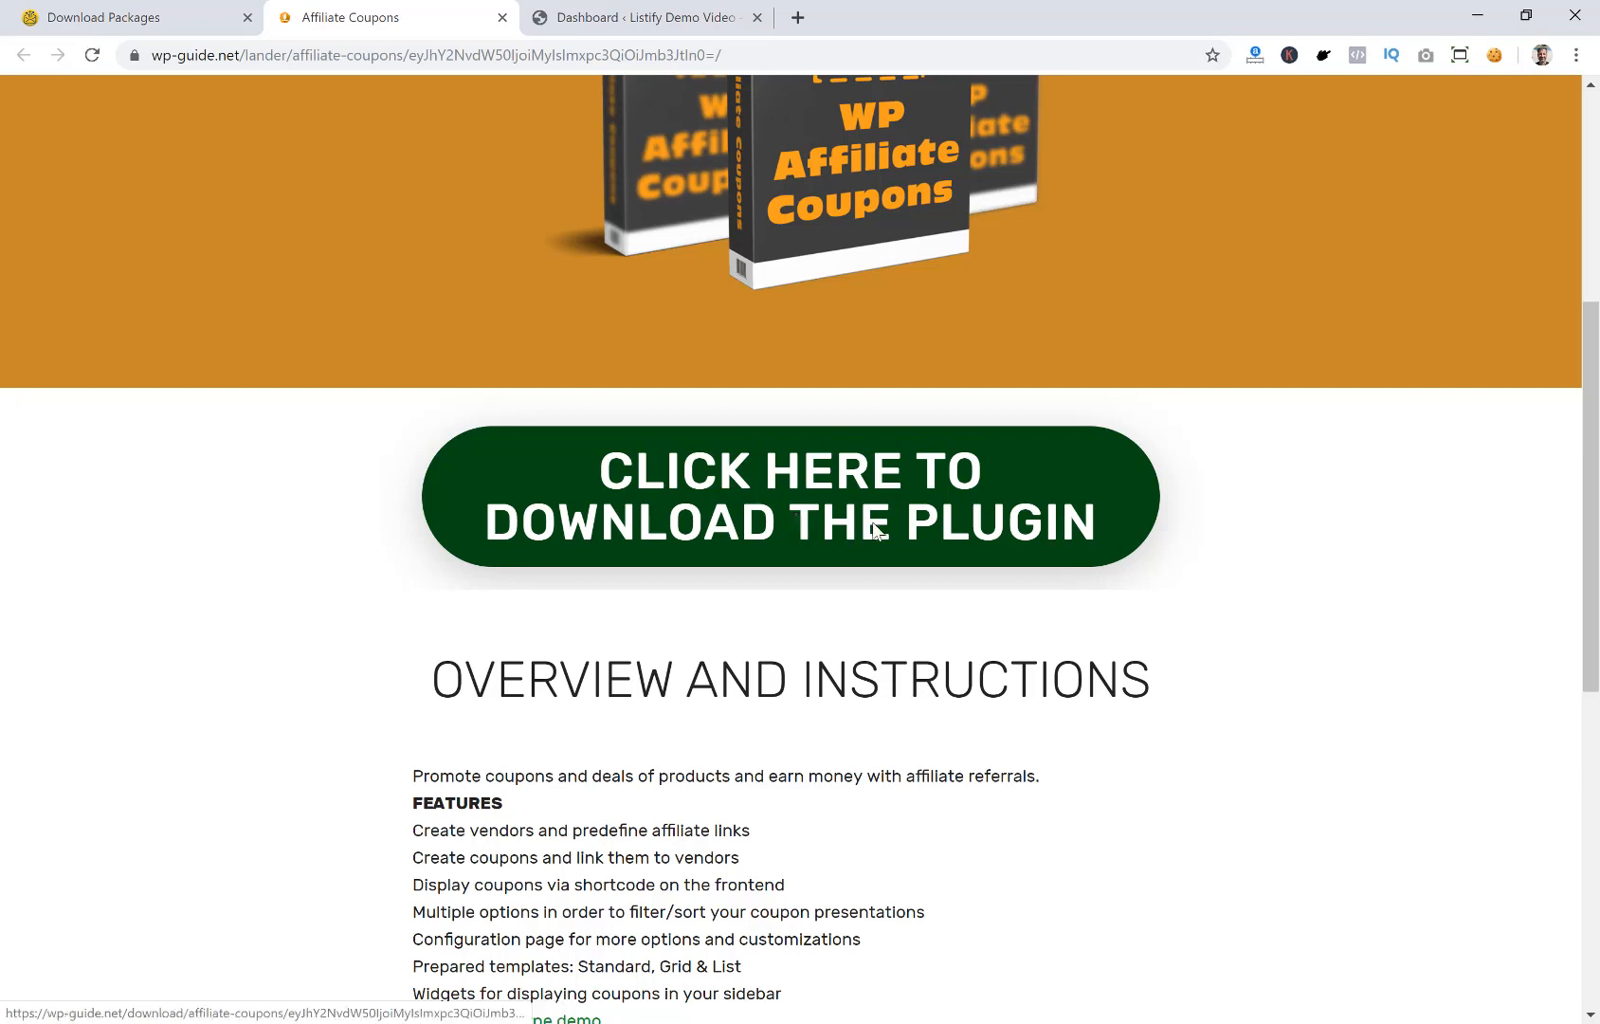
Download the plugin from the landing page and save affiliate-coupons.zip to Downloads.
left_click(791, 497)
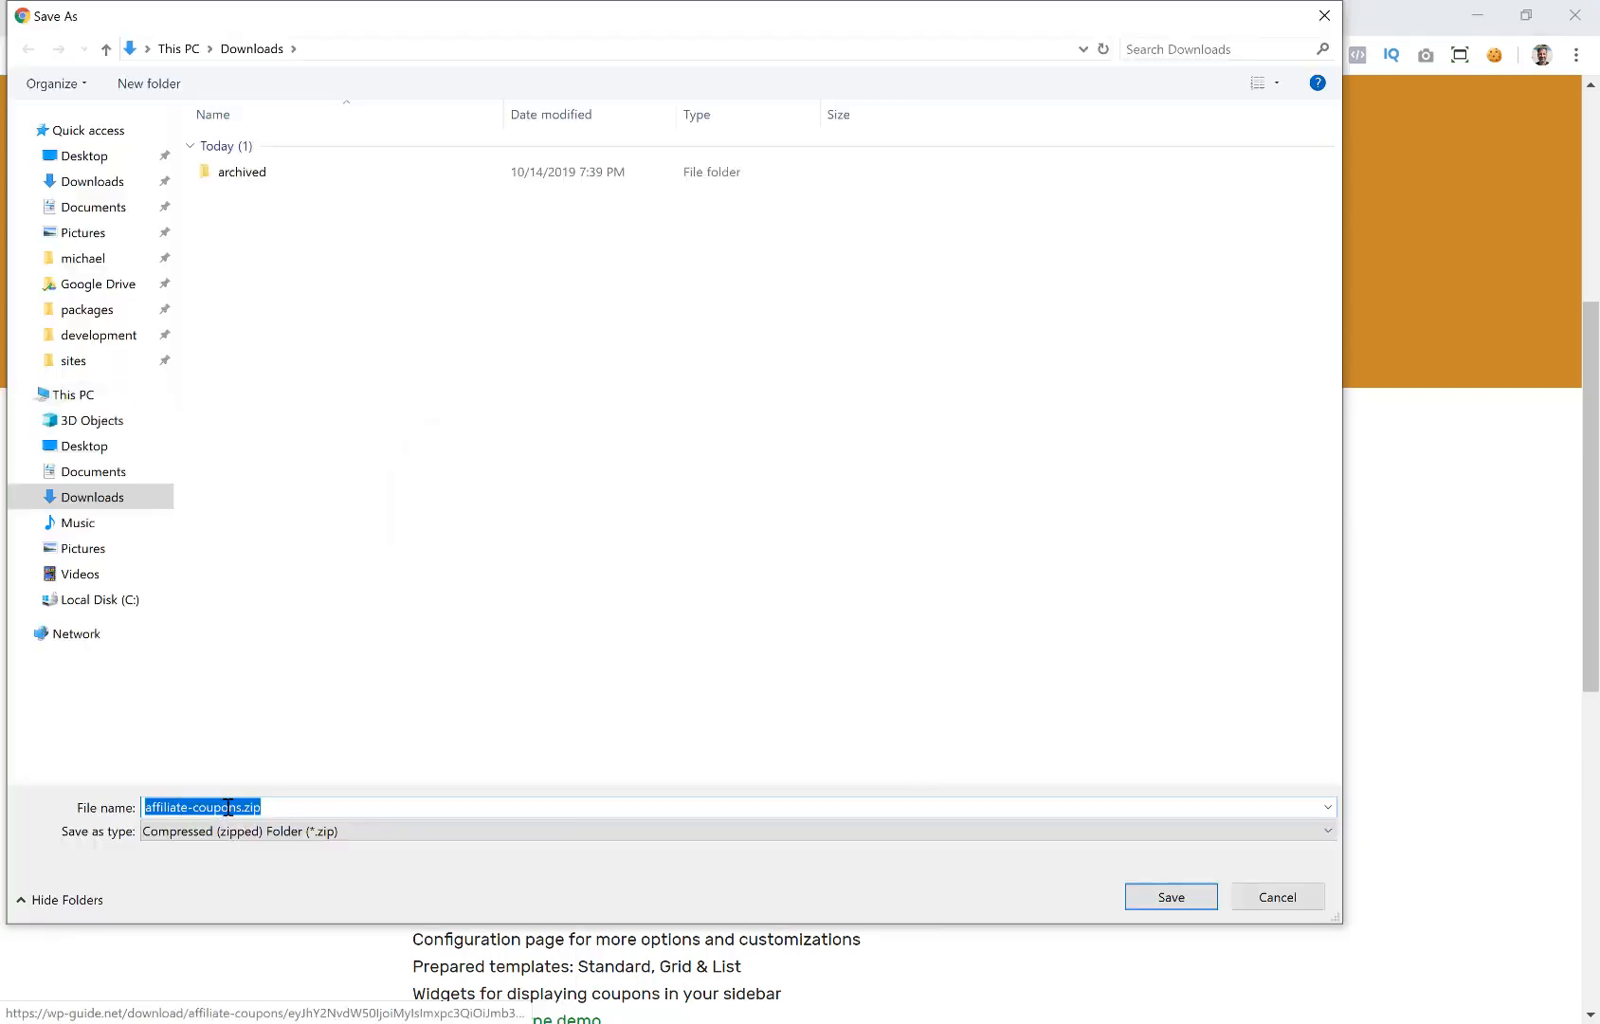
left_click(1170, 895)
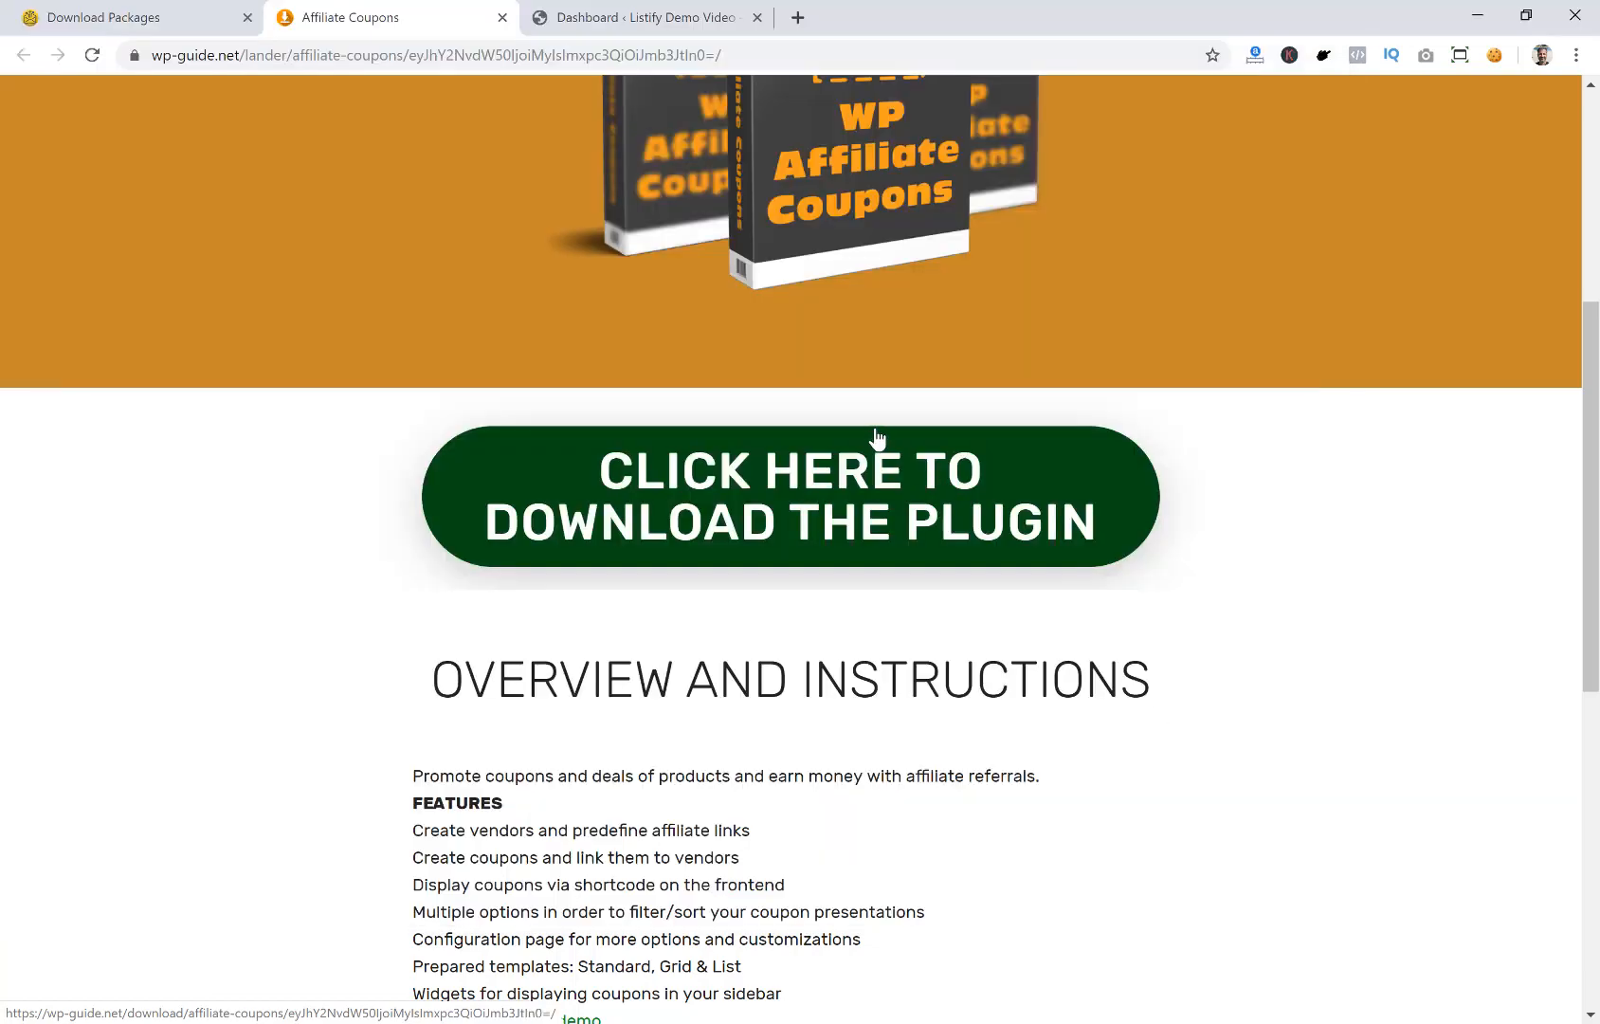
left_click(791, 497)
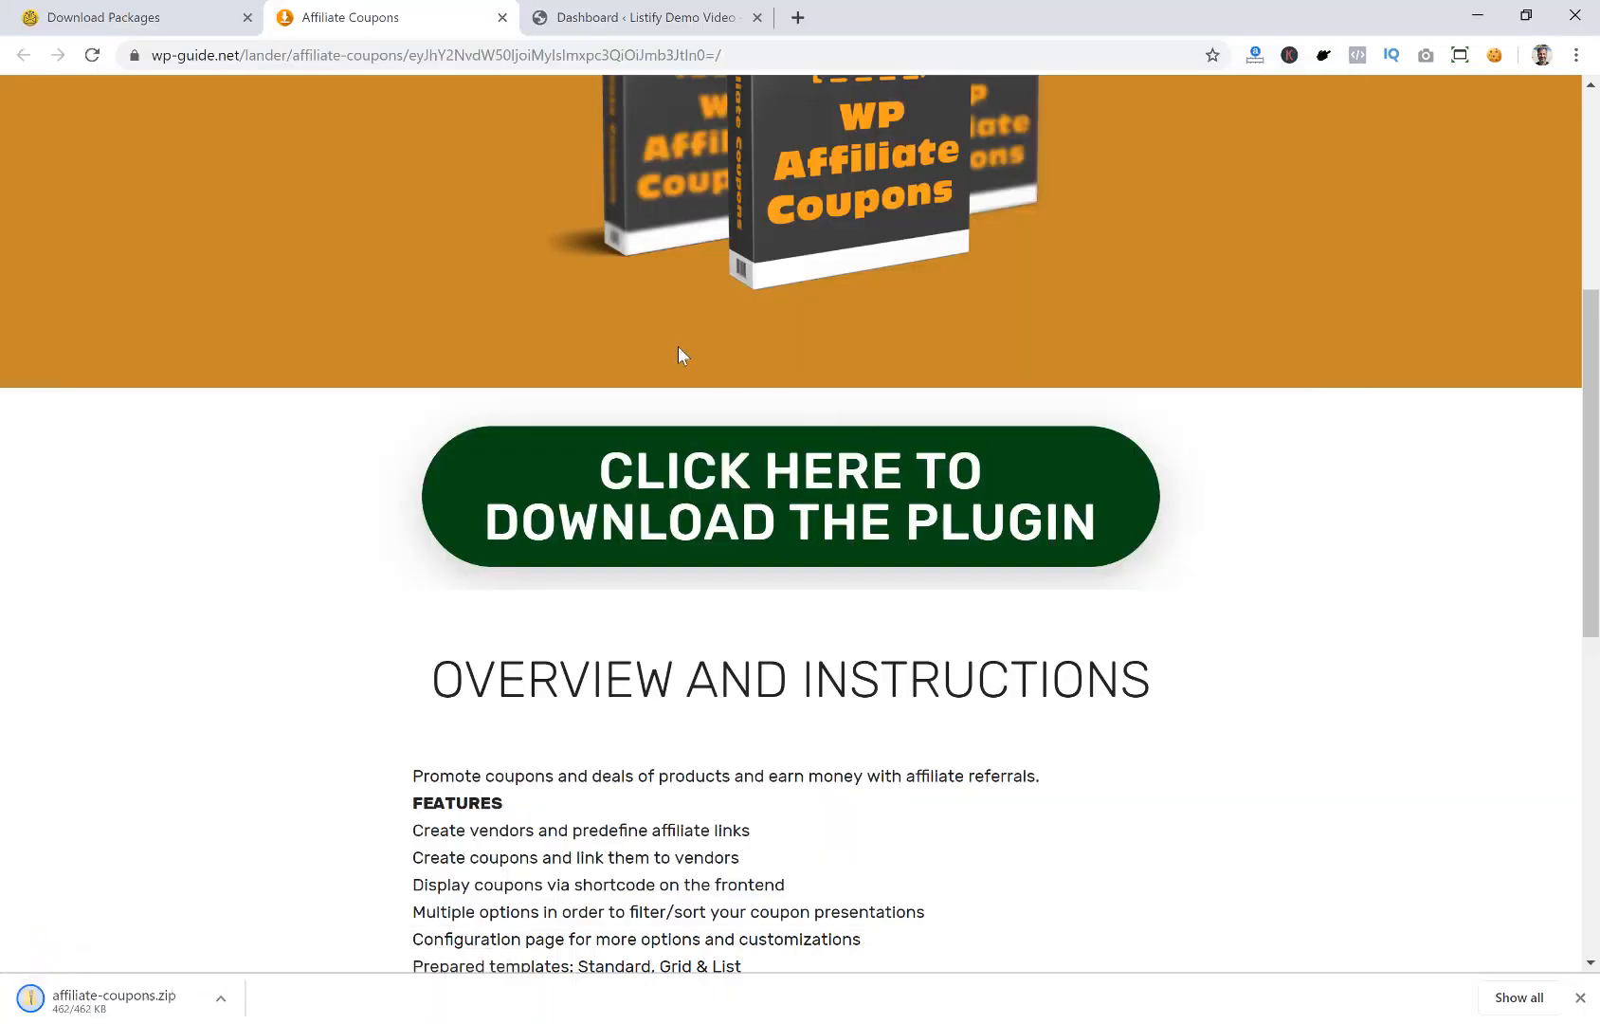
Switch to the WordPress dashboard and go to Plugins > Add New.
left_click(644, 17)
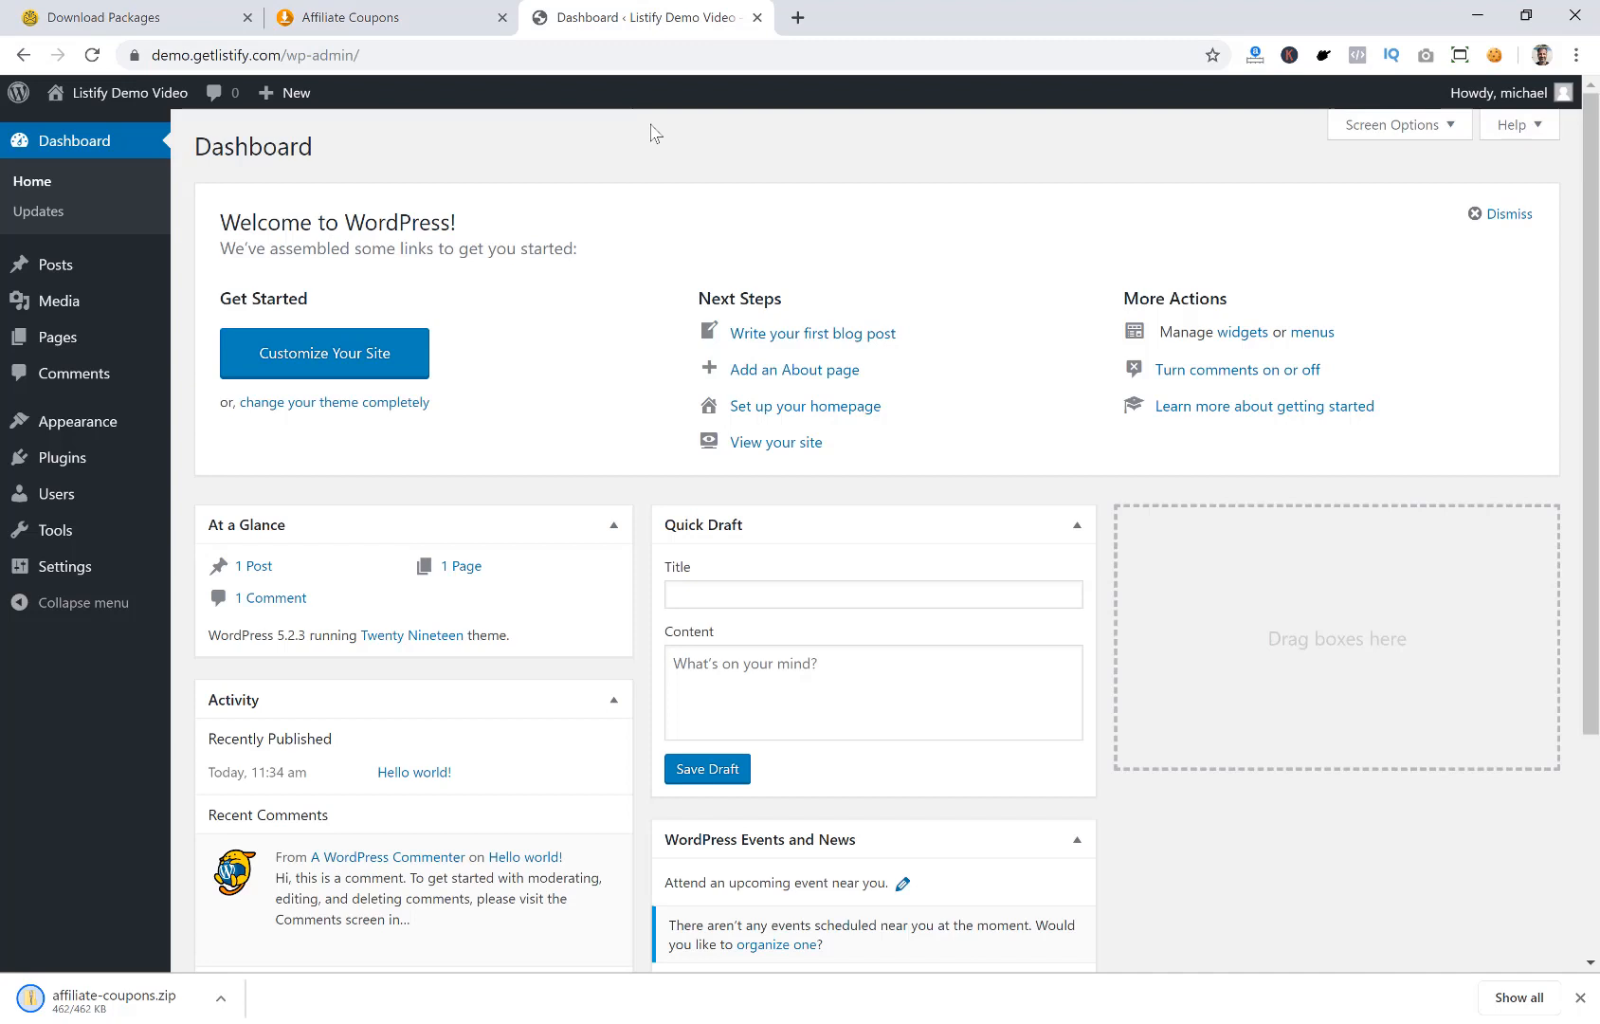
left_click(59, 456)
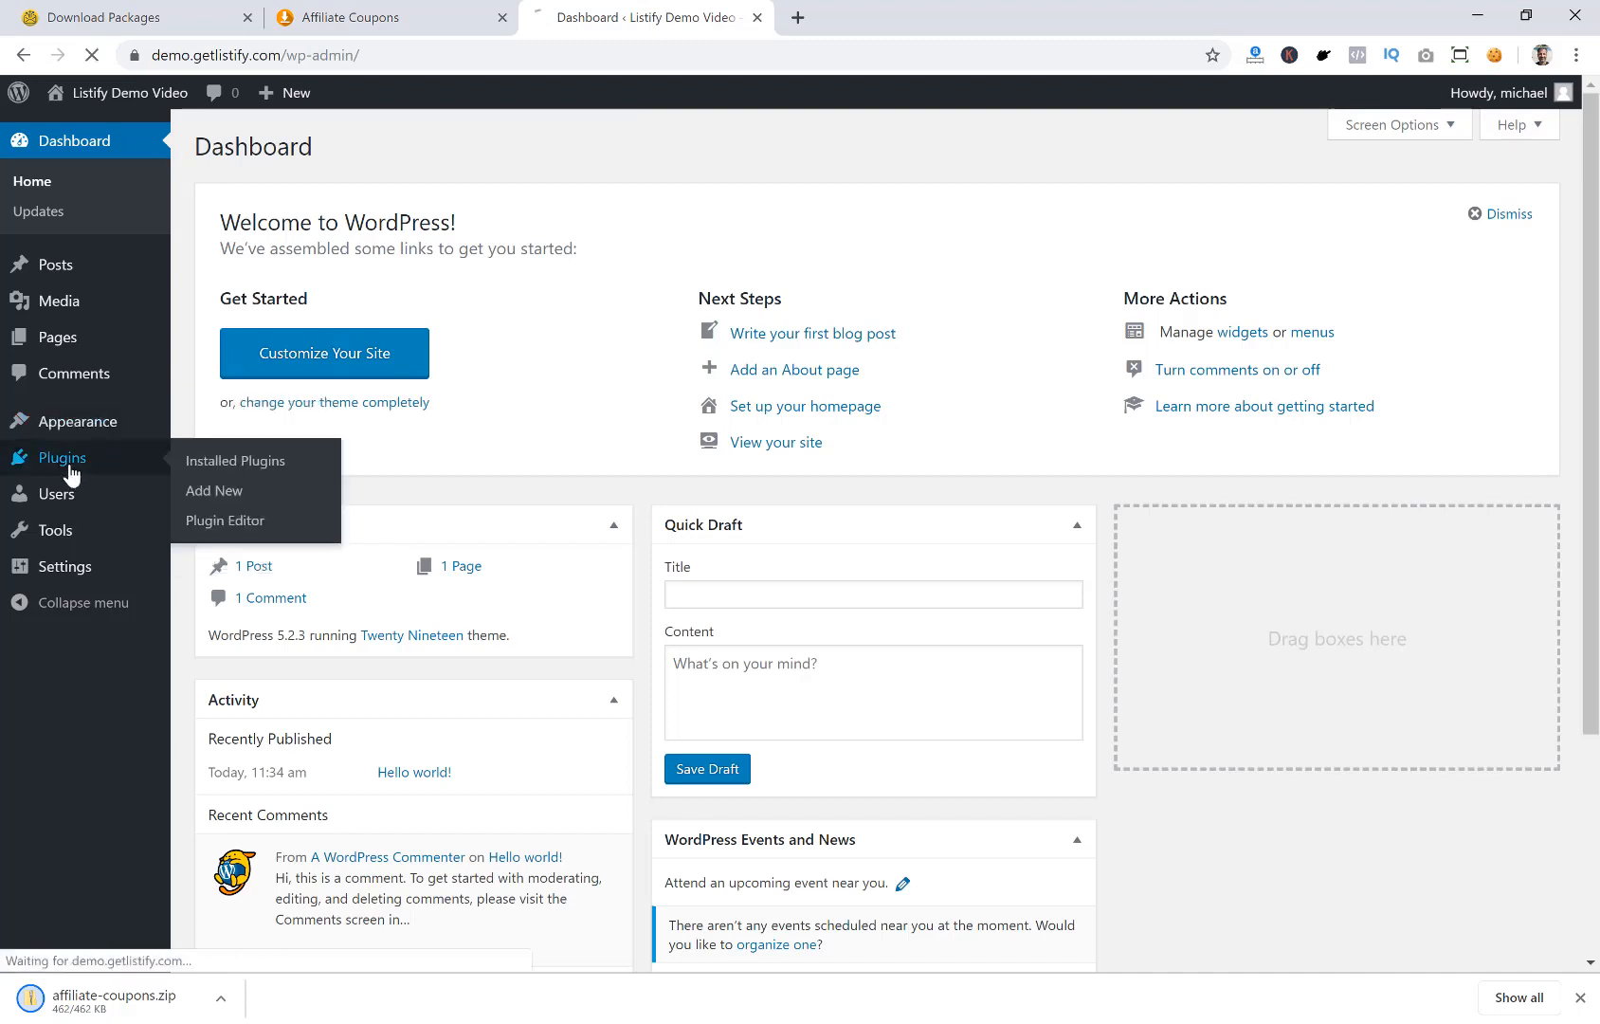
left_click(234, 460)
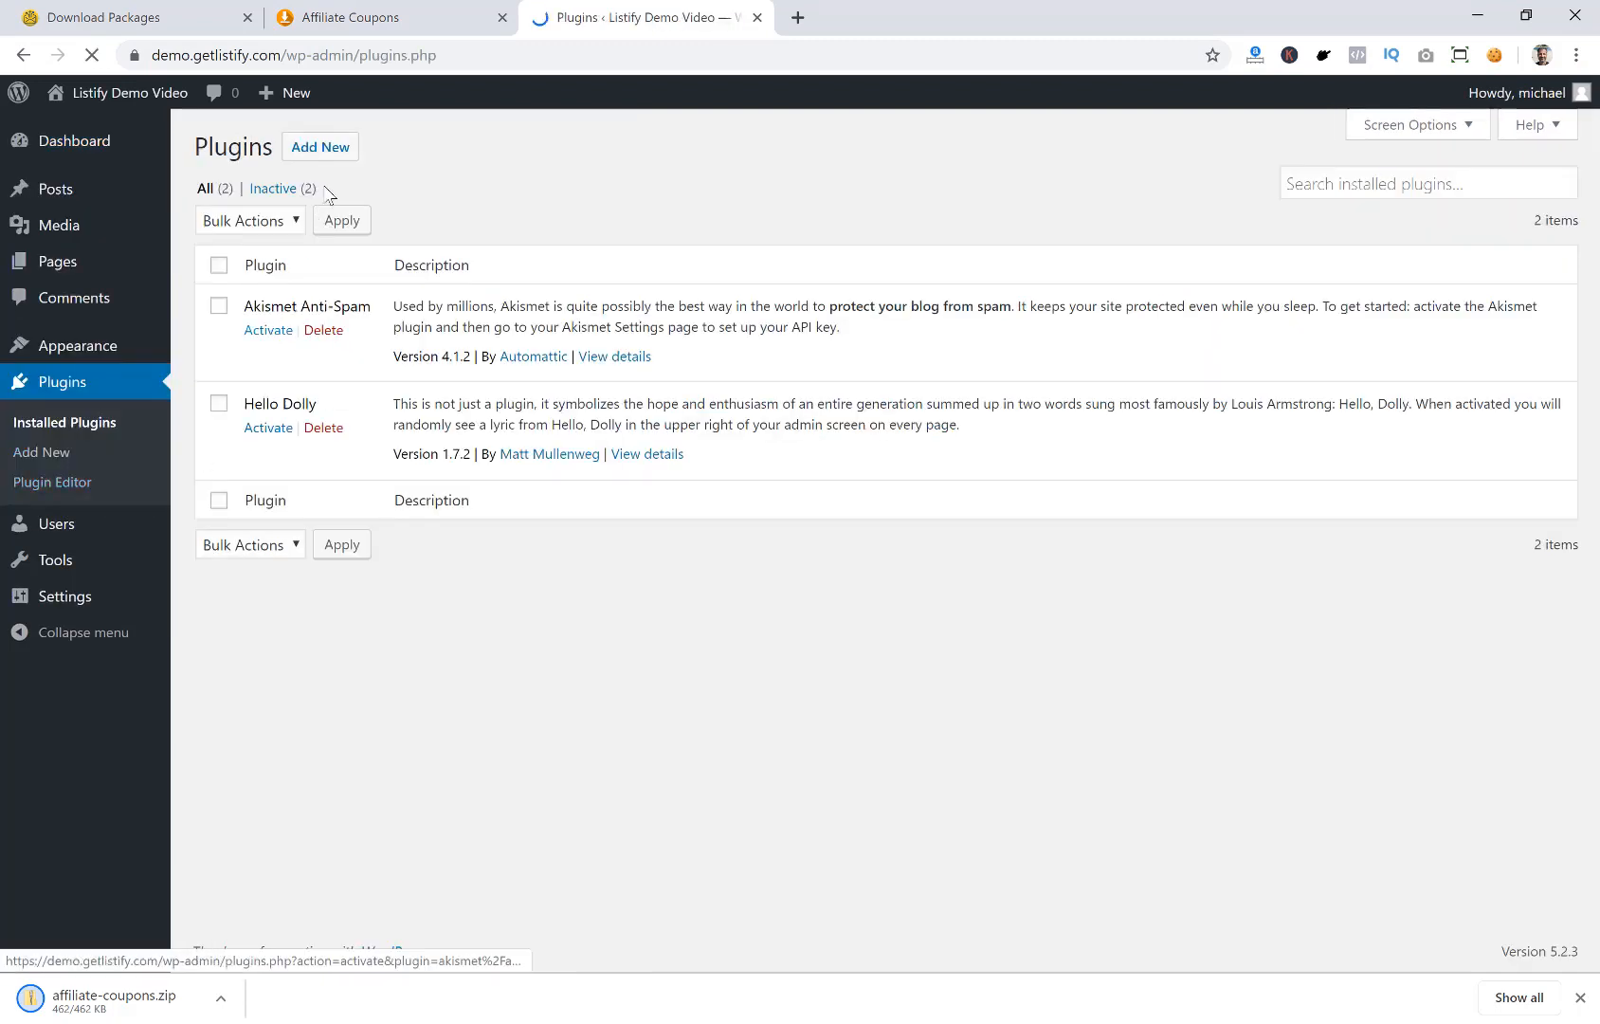
left_click(319, 146)
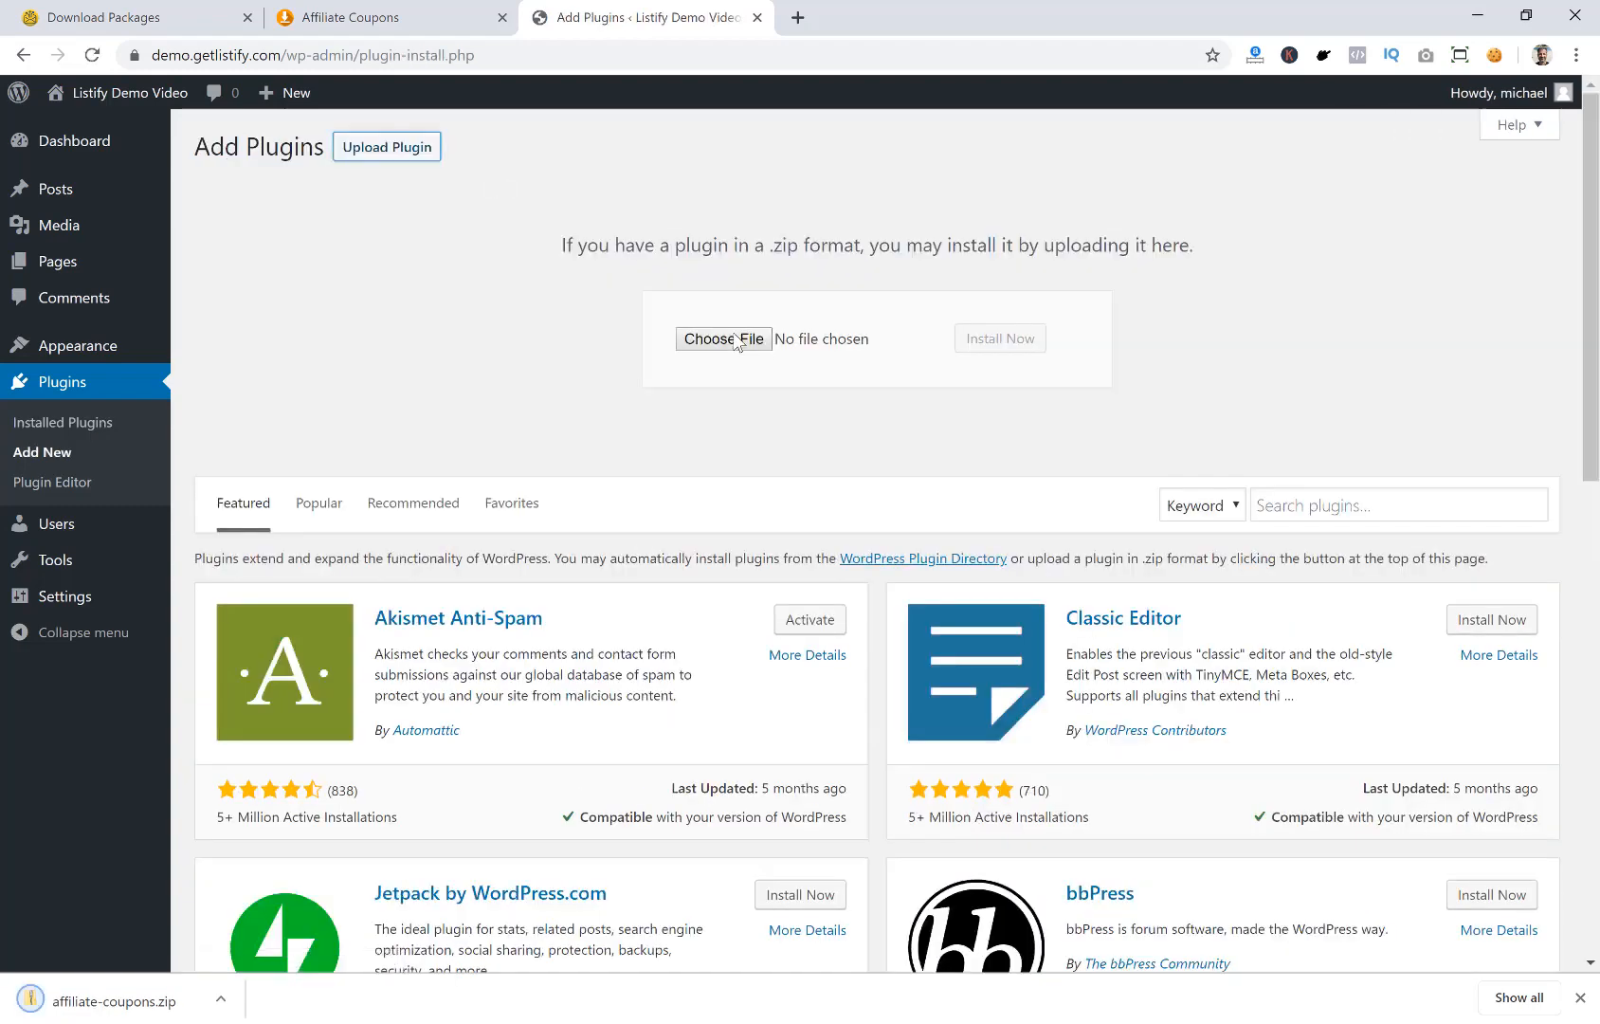
Upload and install affiliate-coupons.zip, then begin activating the plugin.
left_click(723, 338)
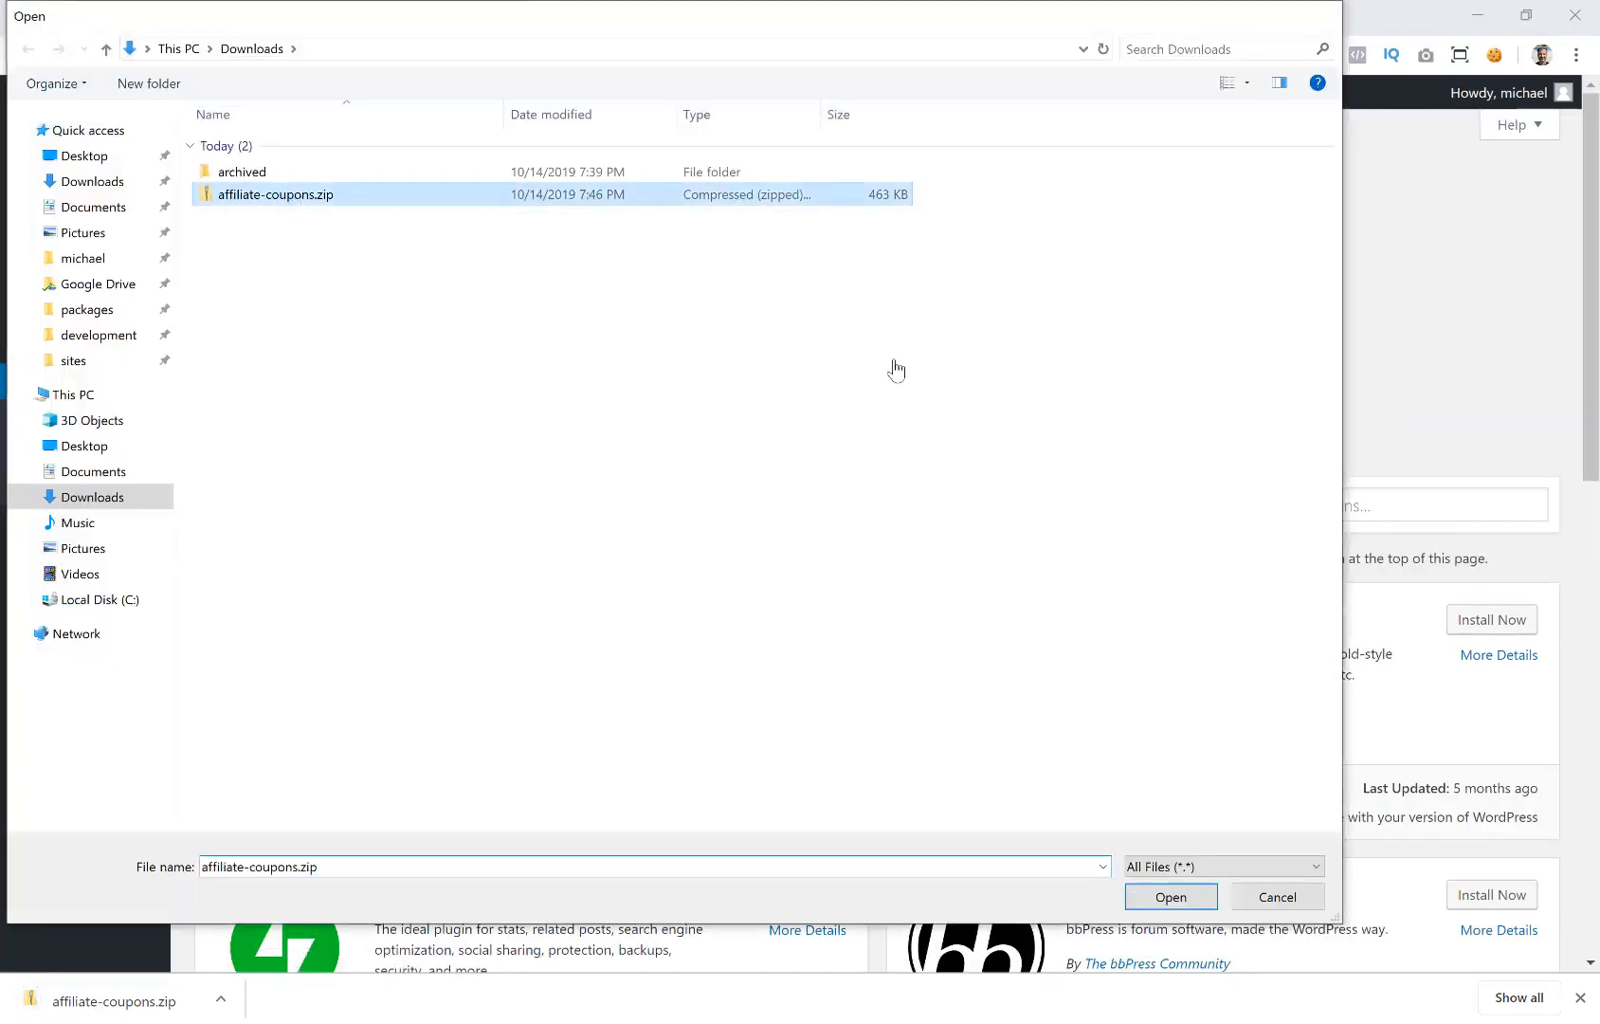
left_click(1169, 896)
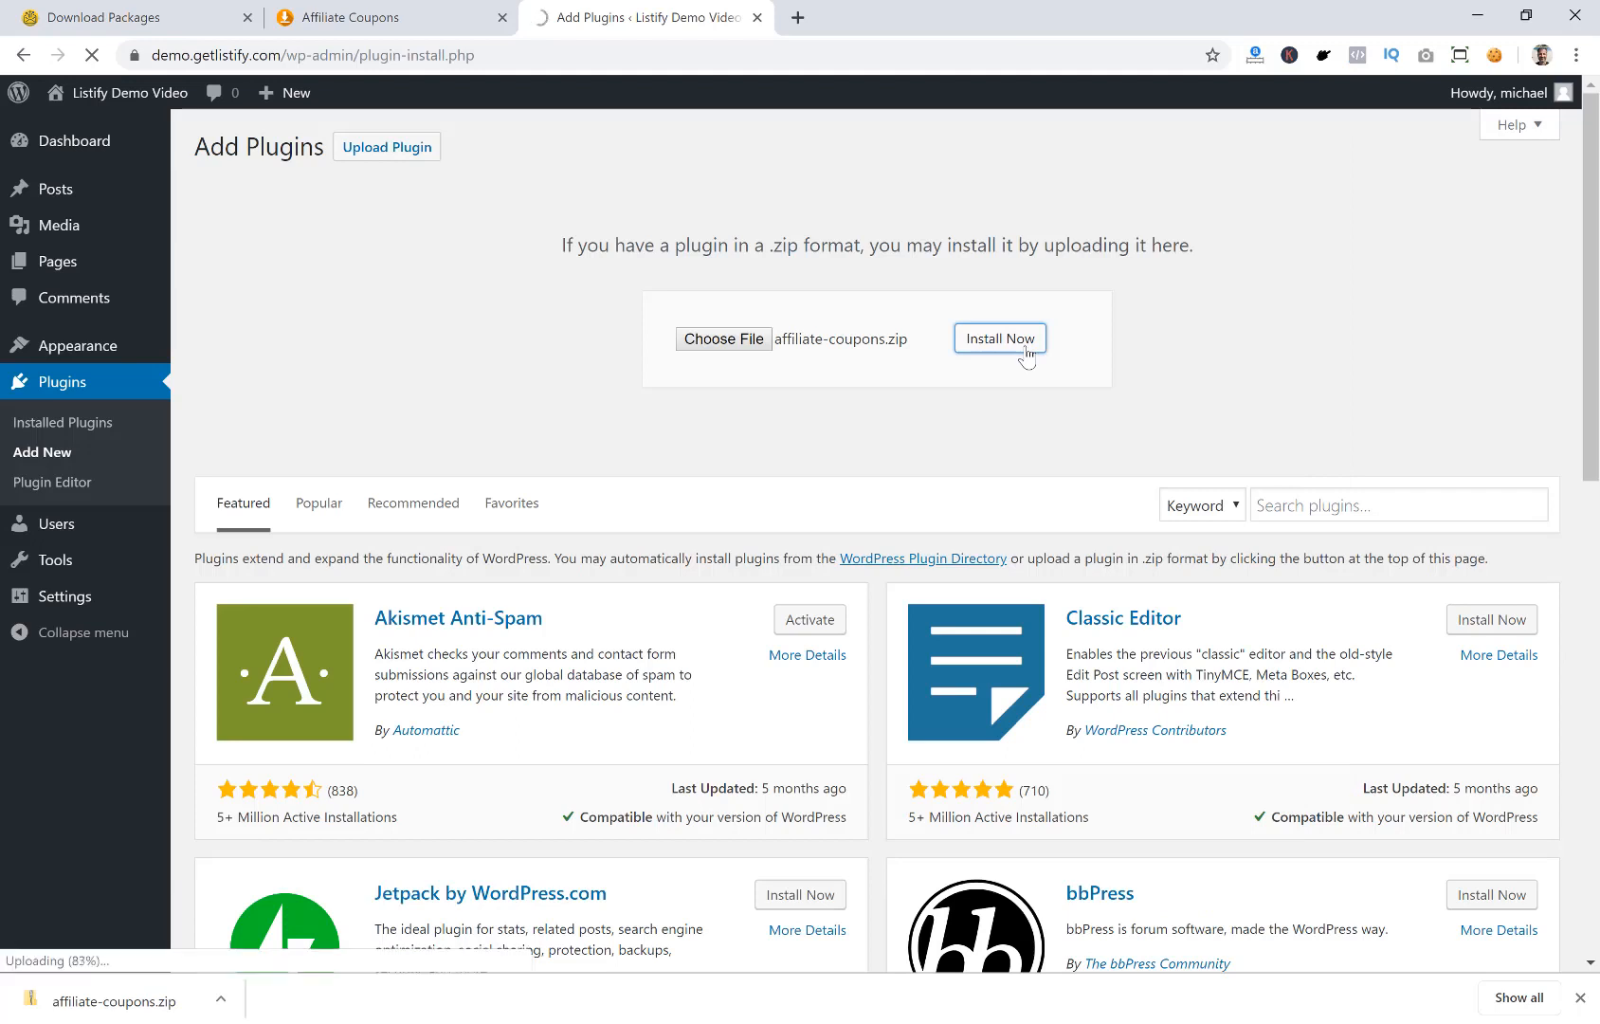
left_click(1000, 338)
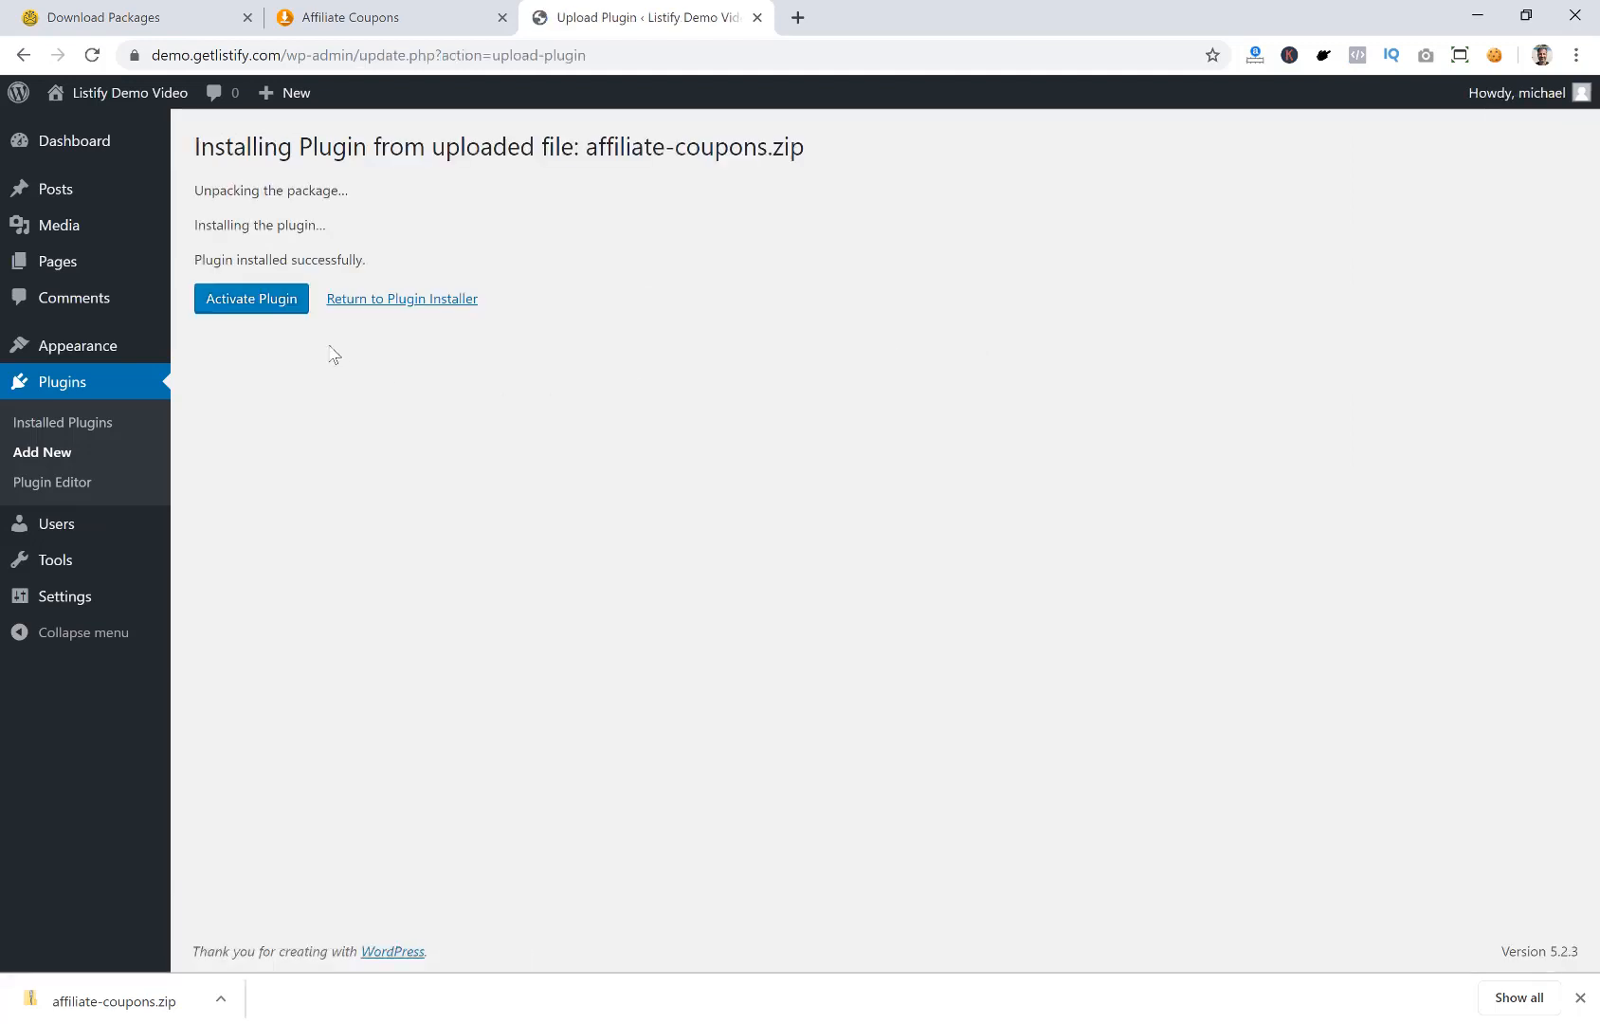
left_click(250, 297)
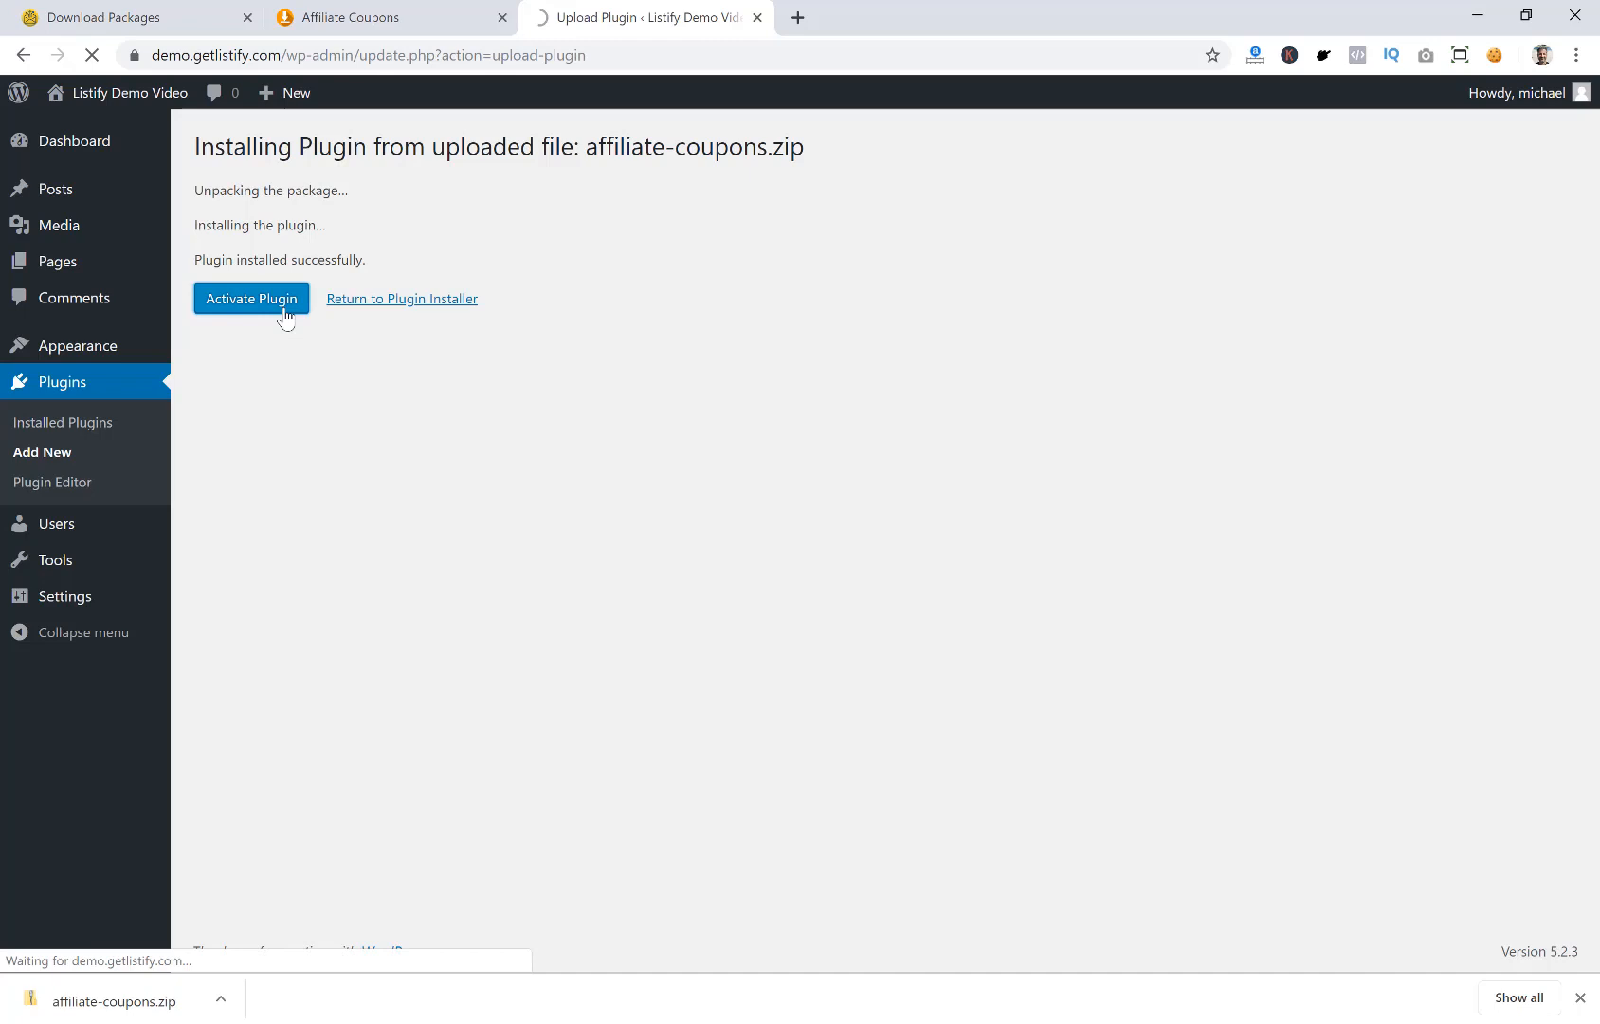
left_click(250, 298)
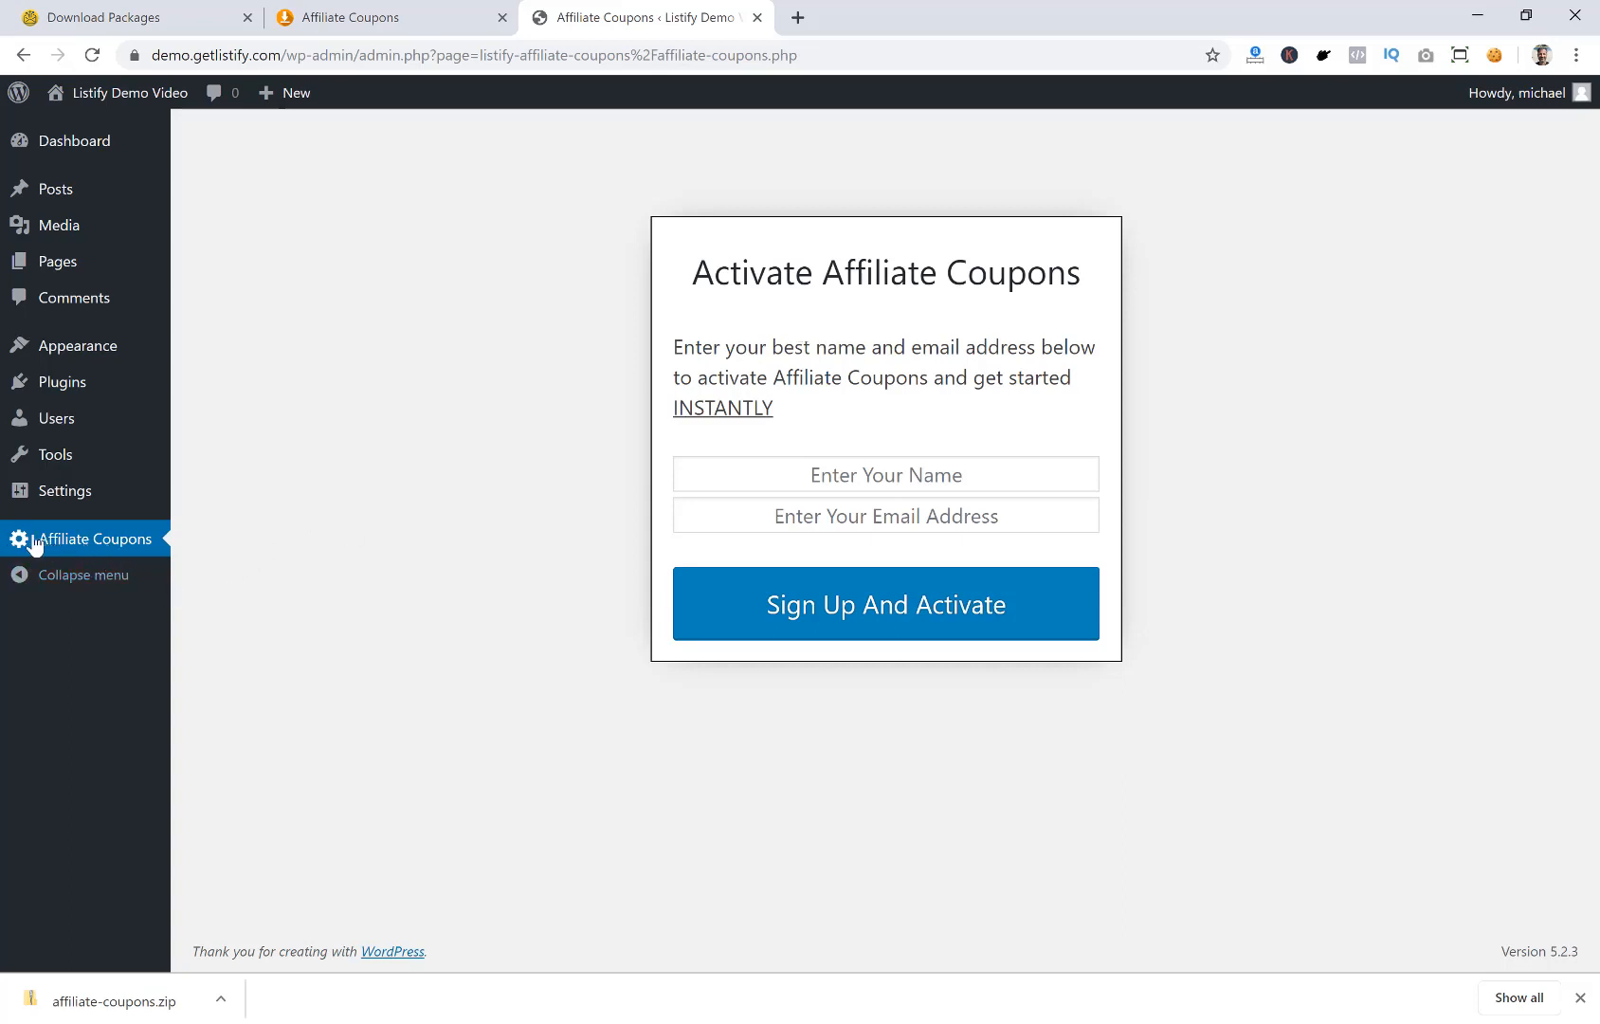
left_click(95, 537)
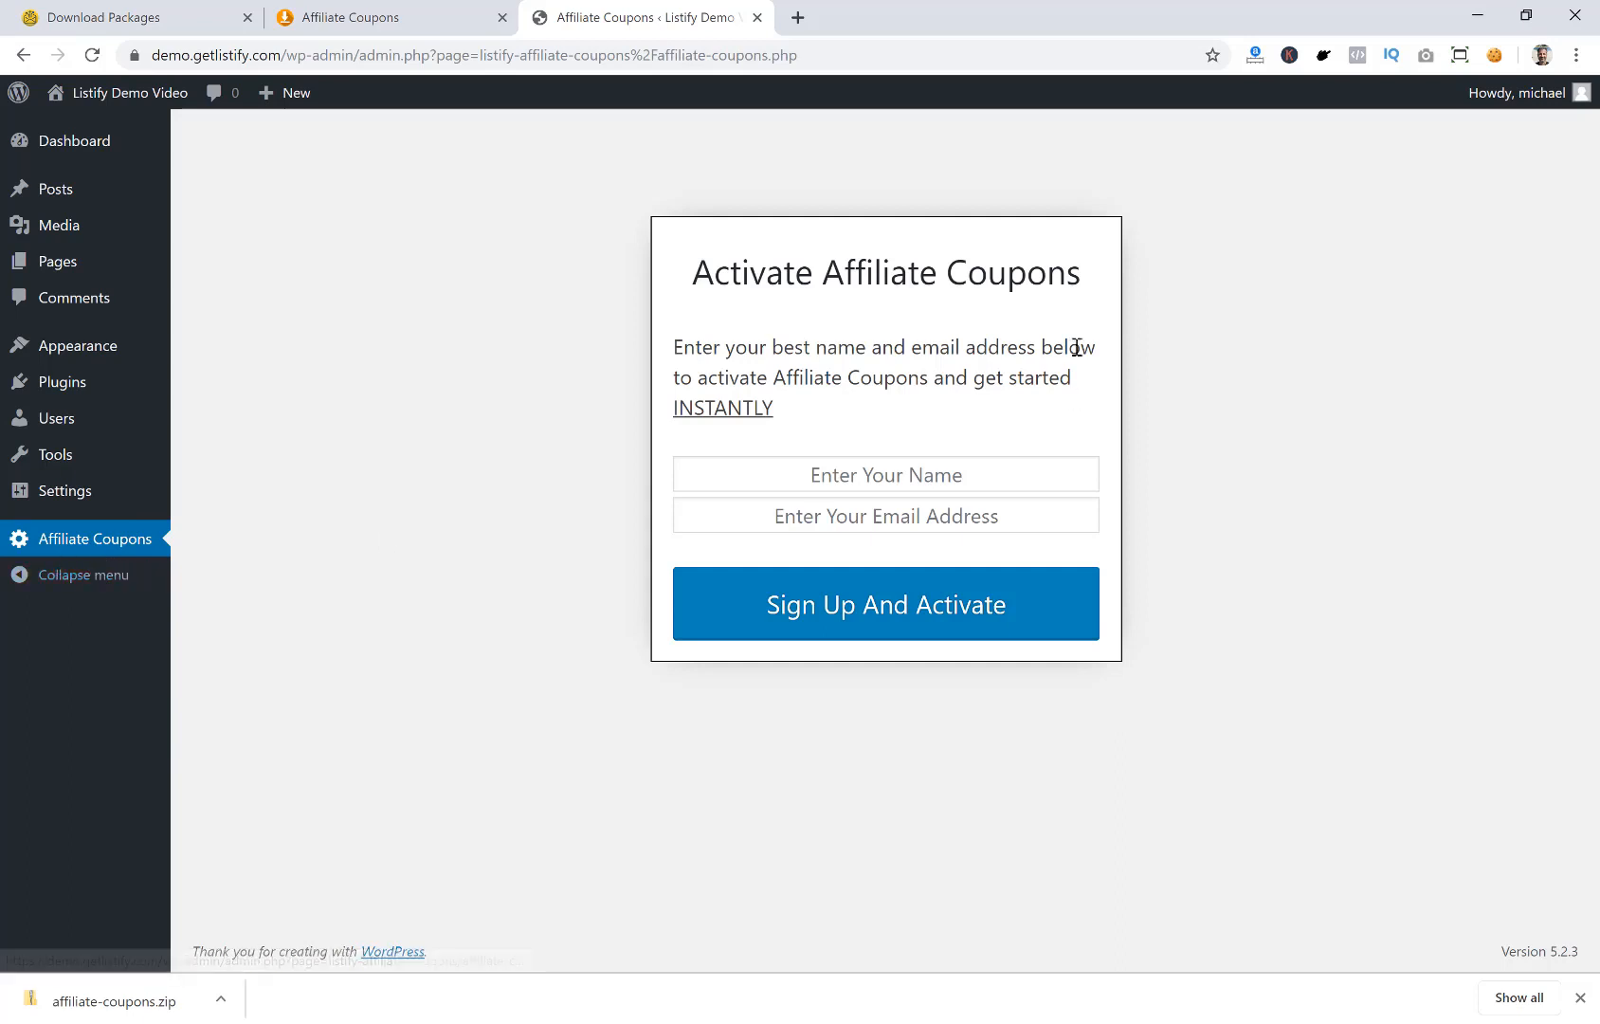
left_click(886, 474)
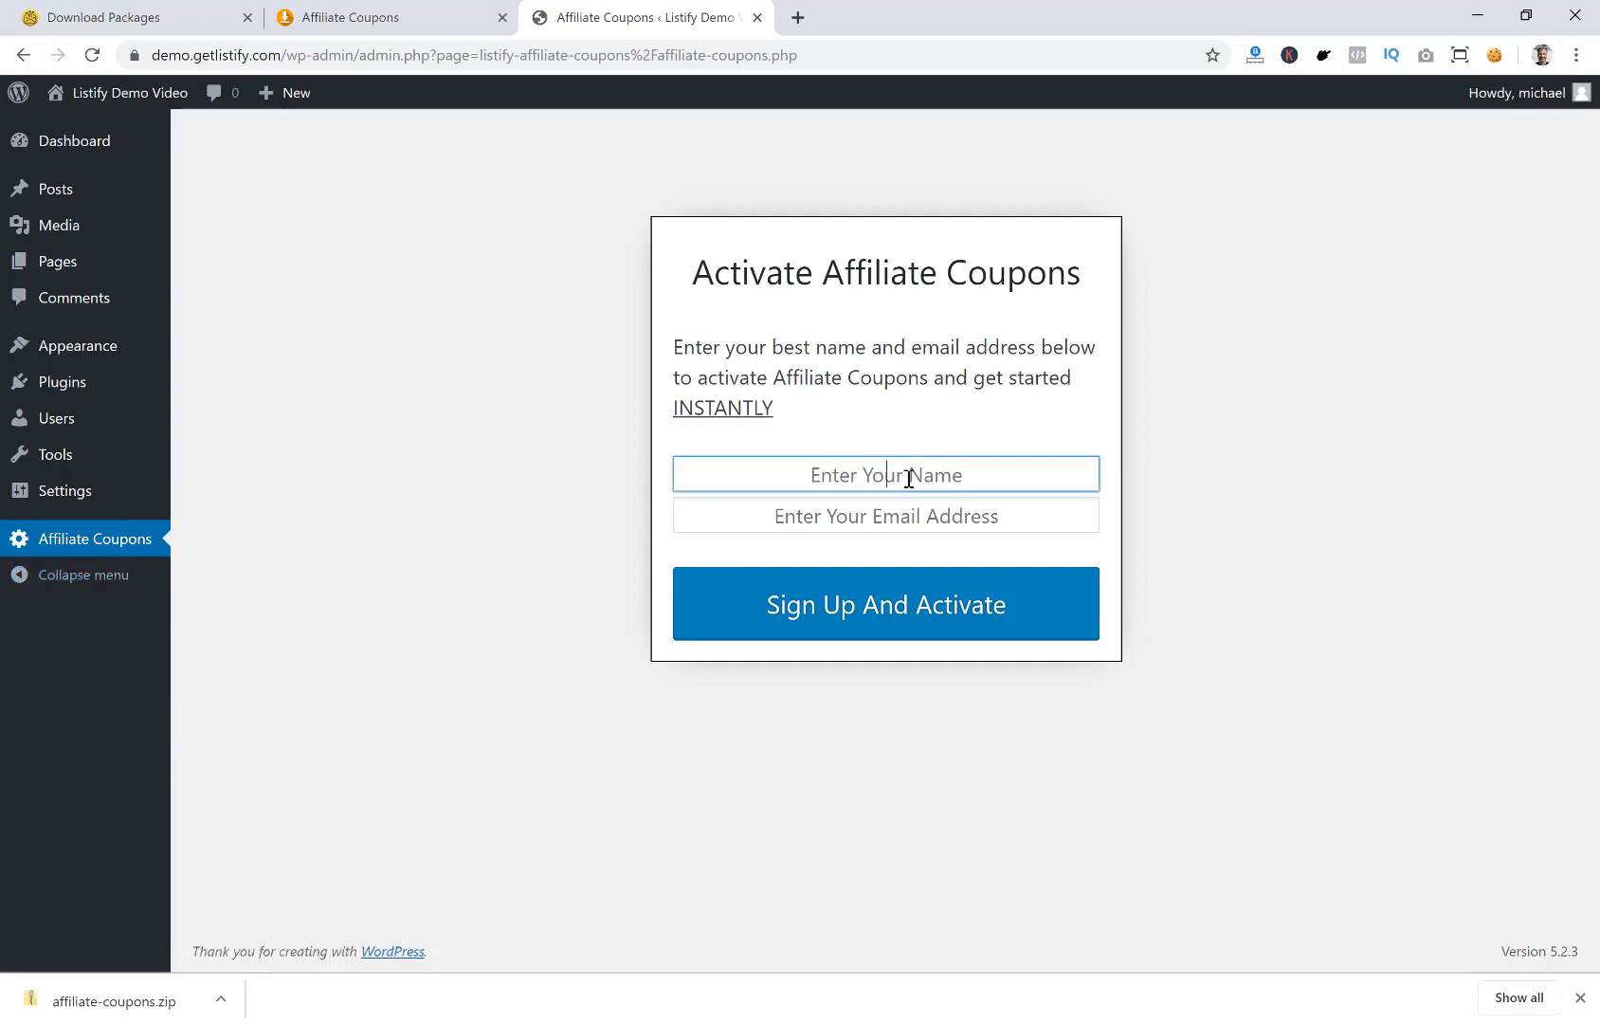
type("Michael")
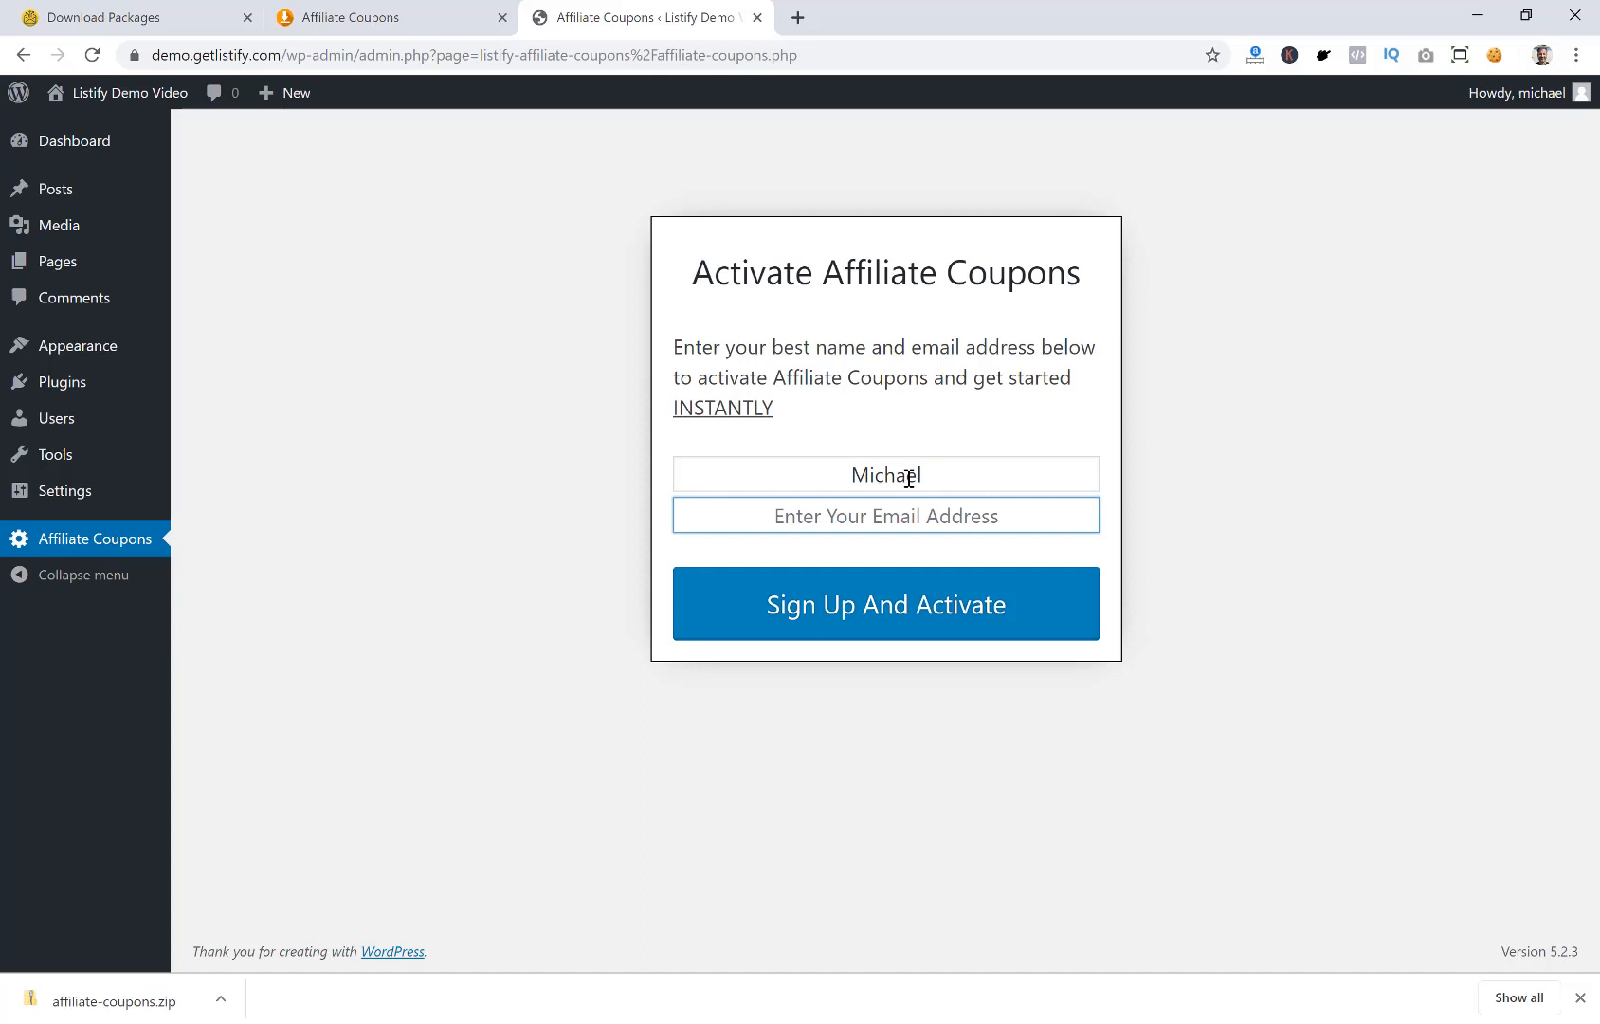
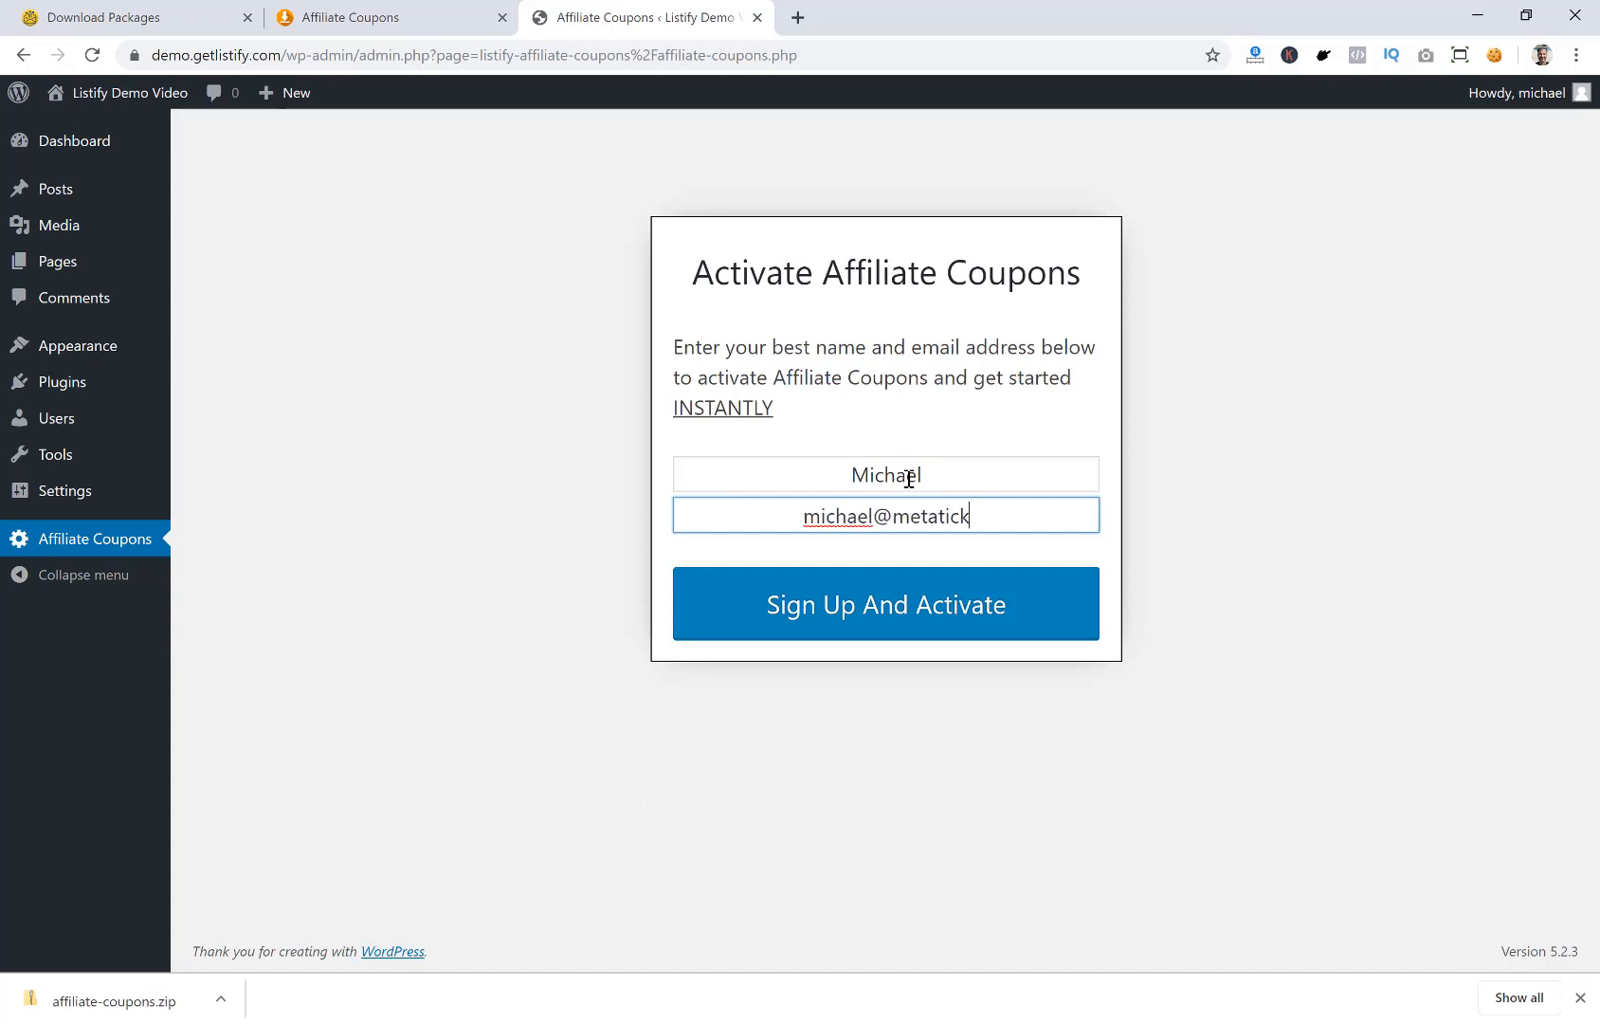
left_click(885, 603)
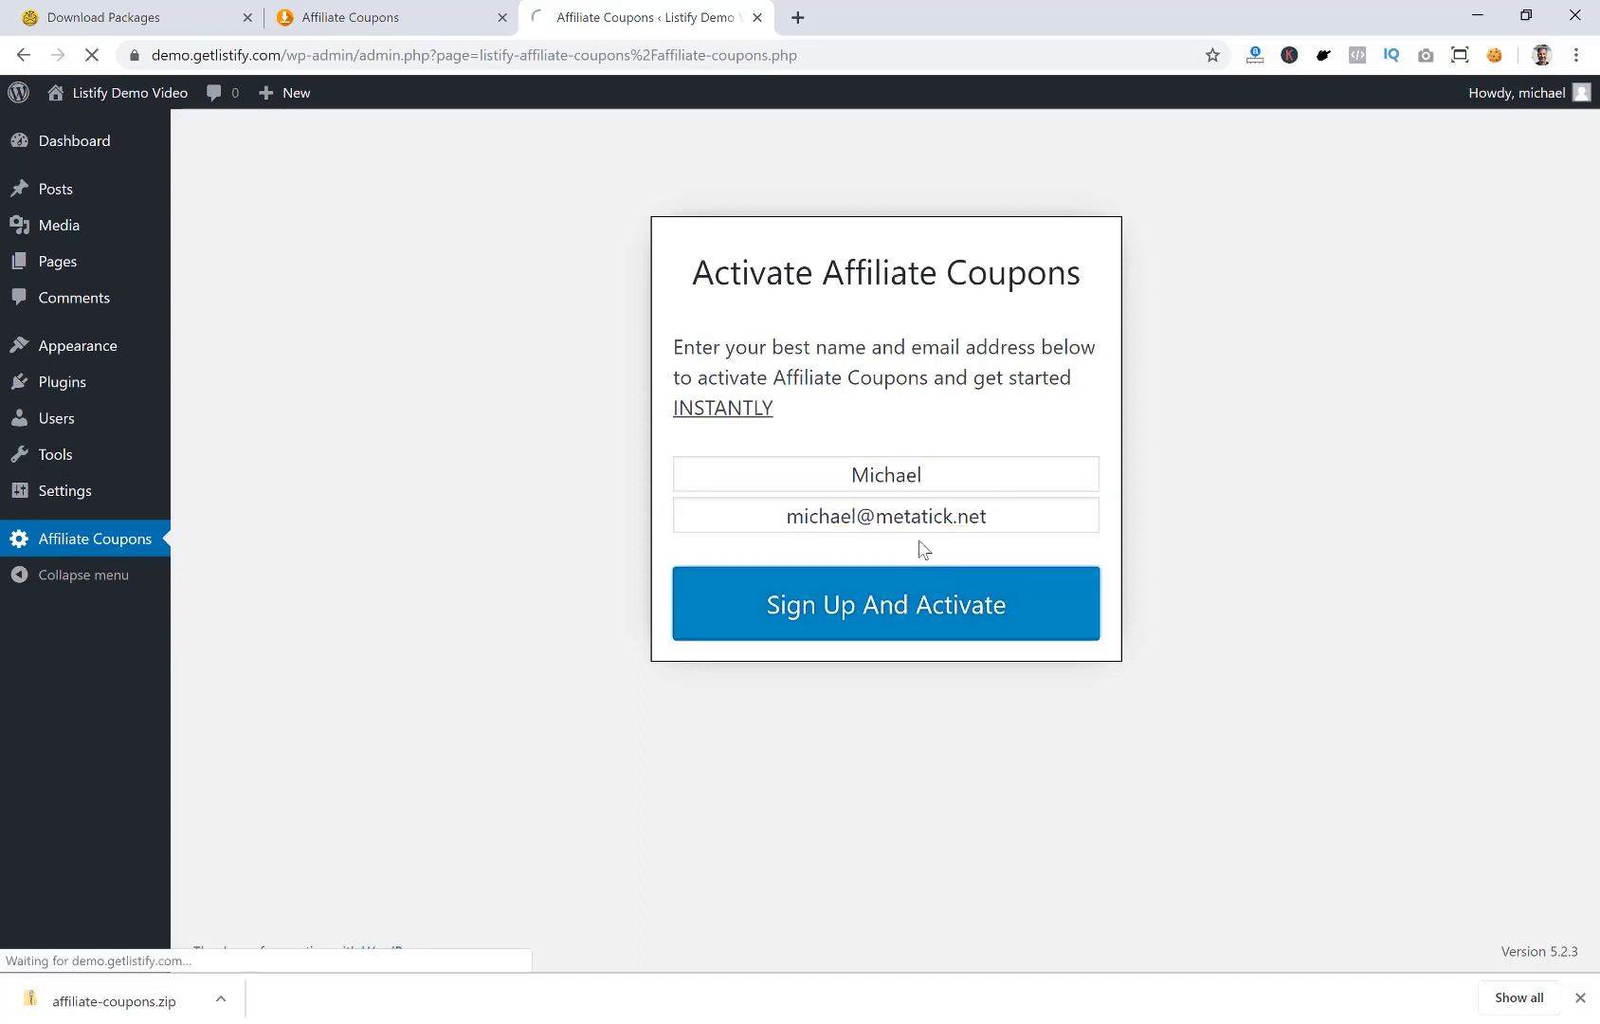
left_click(885, 603)
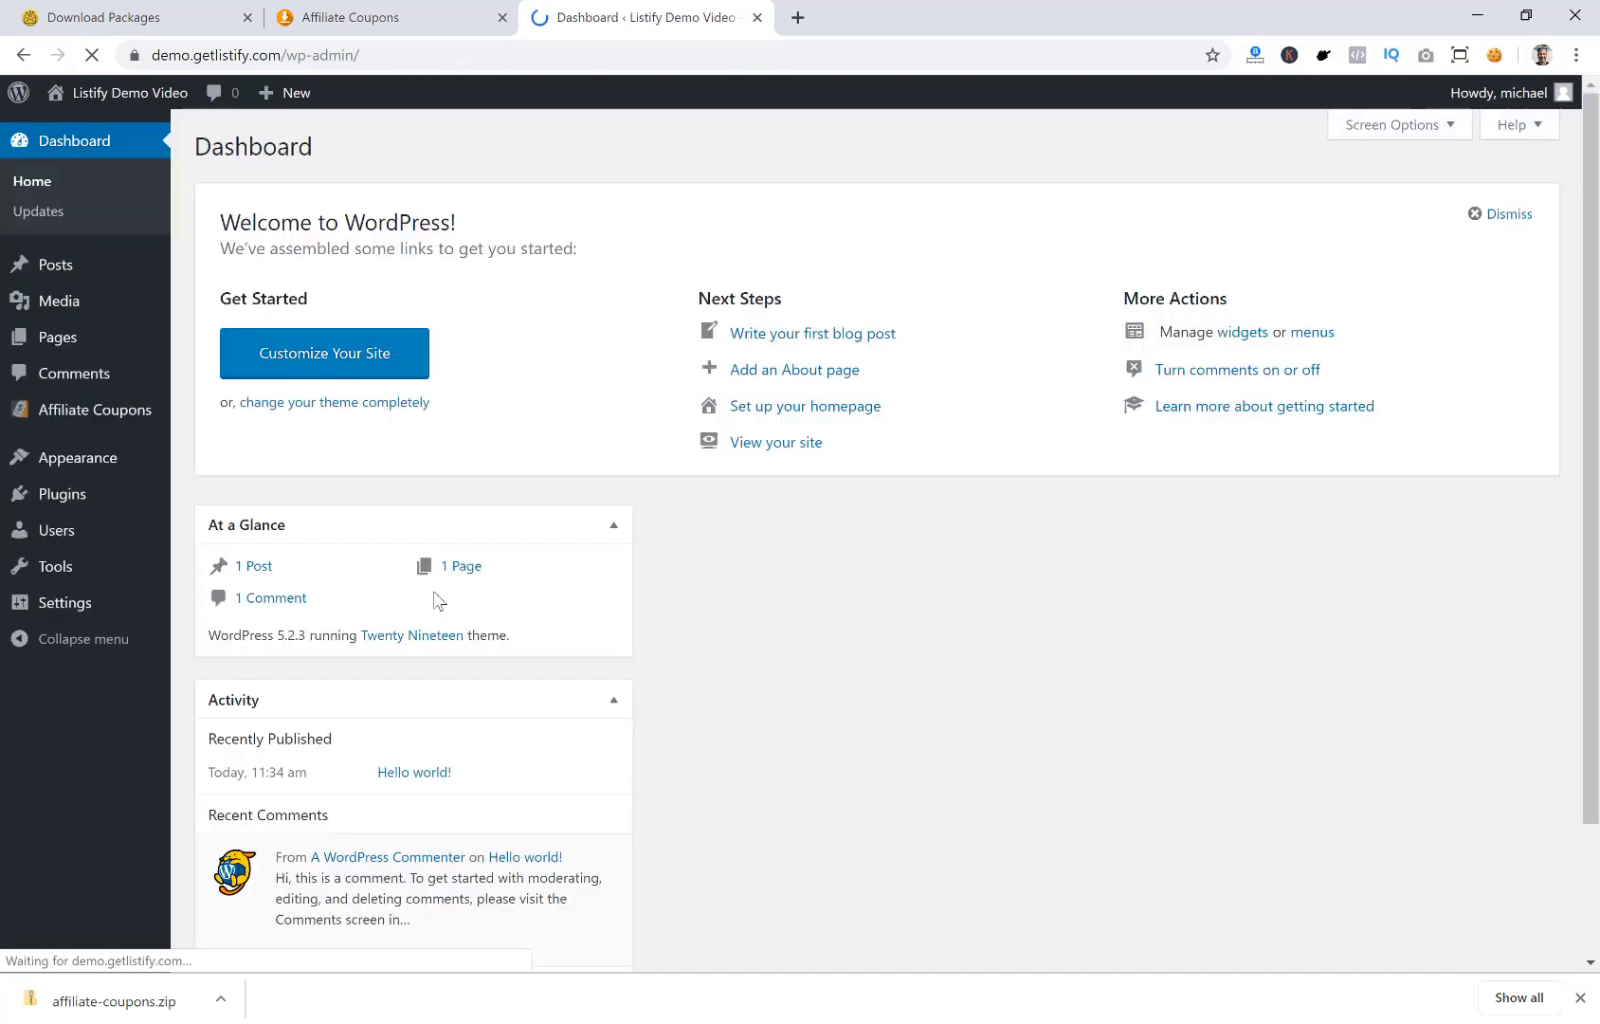
mouse_move(94, 410)
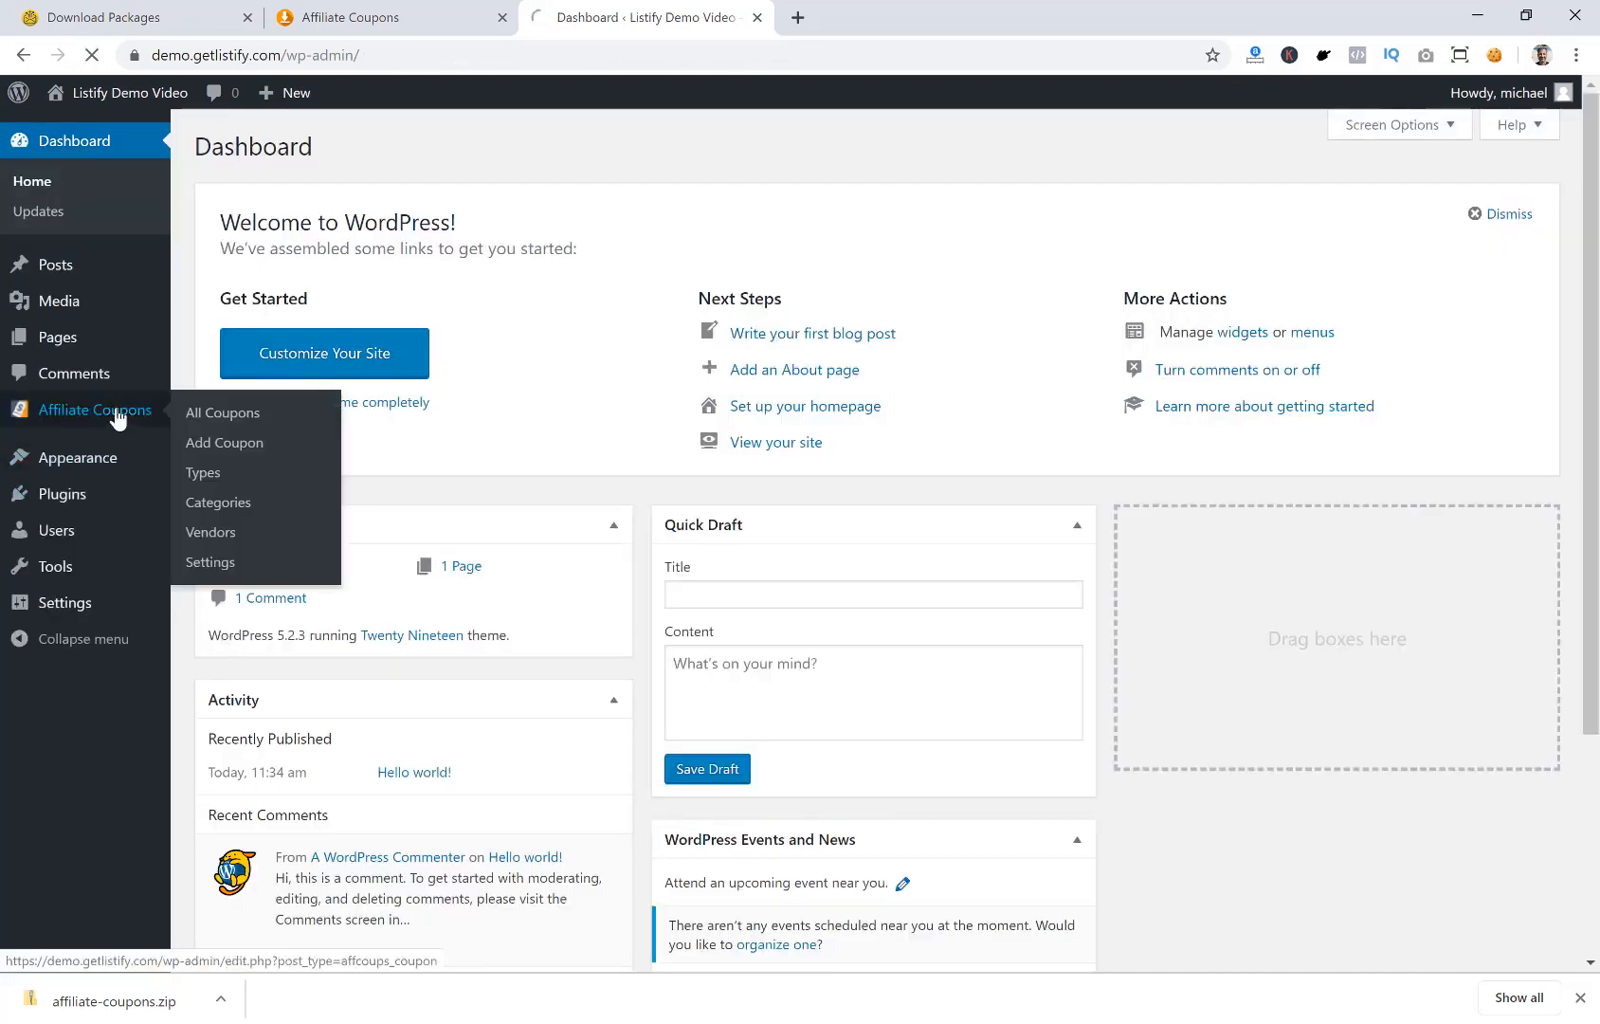
Open Affiliate Coupons > All Coupons, which shows no coupons found.
left_click(222, 413)
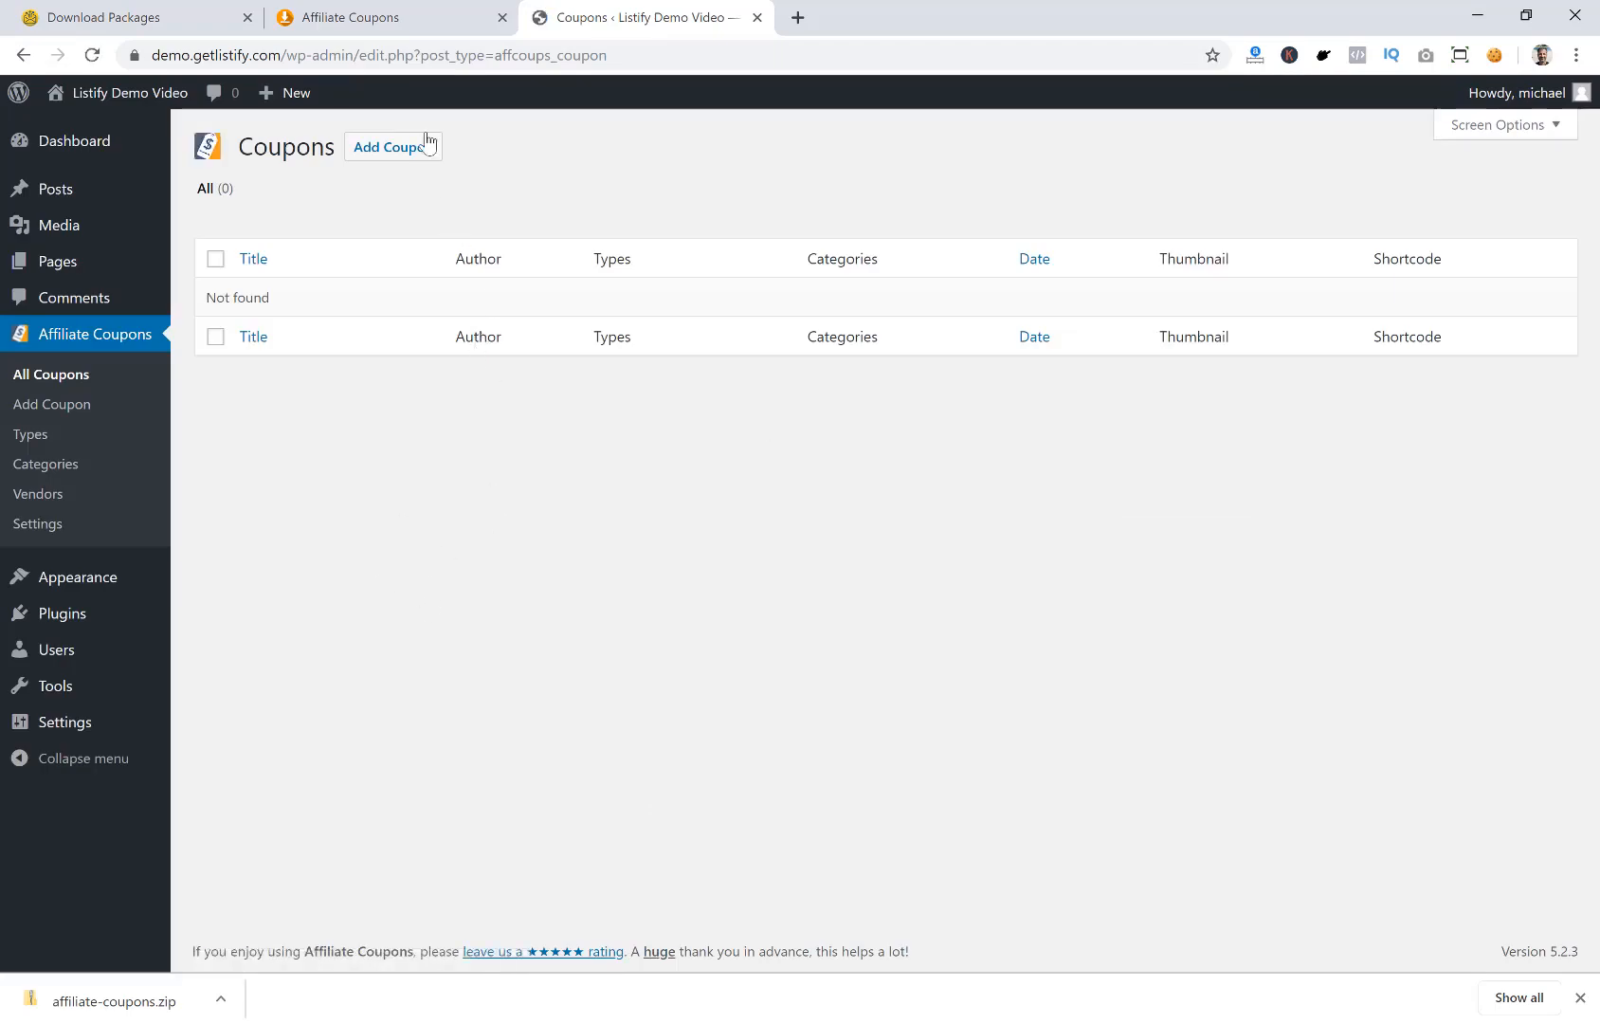
mouse_move(360, 268)
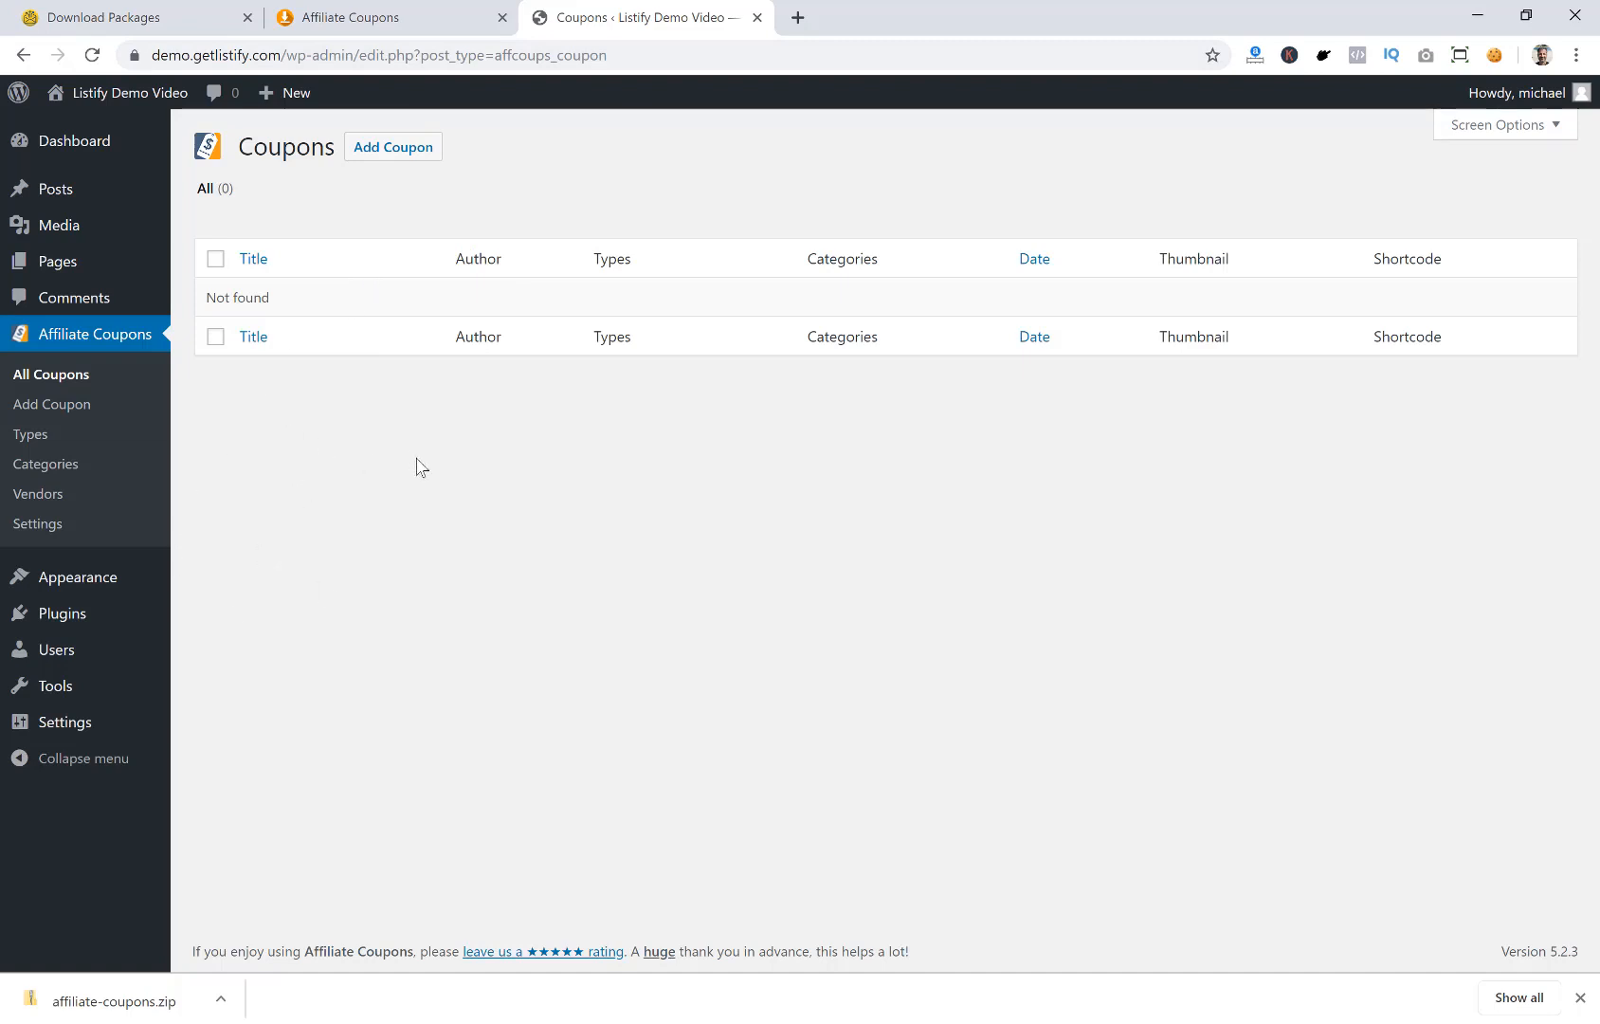
mouse_move(668, 470)
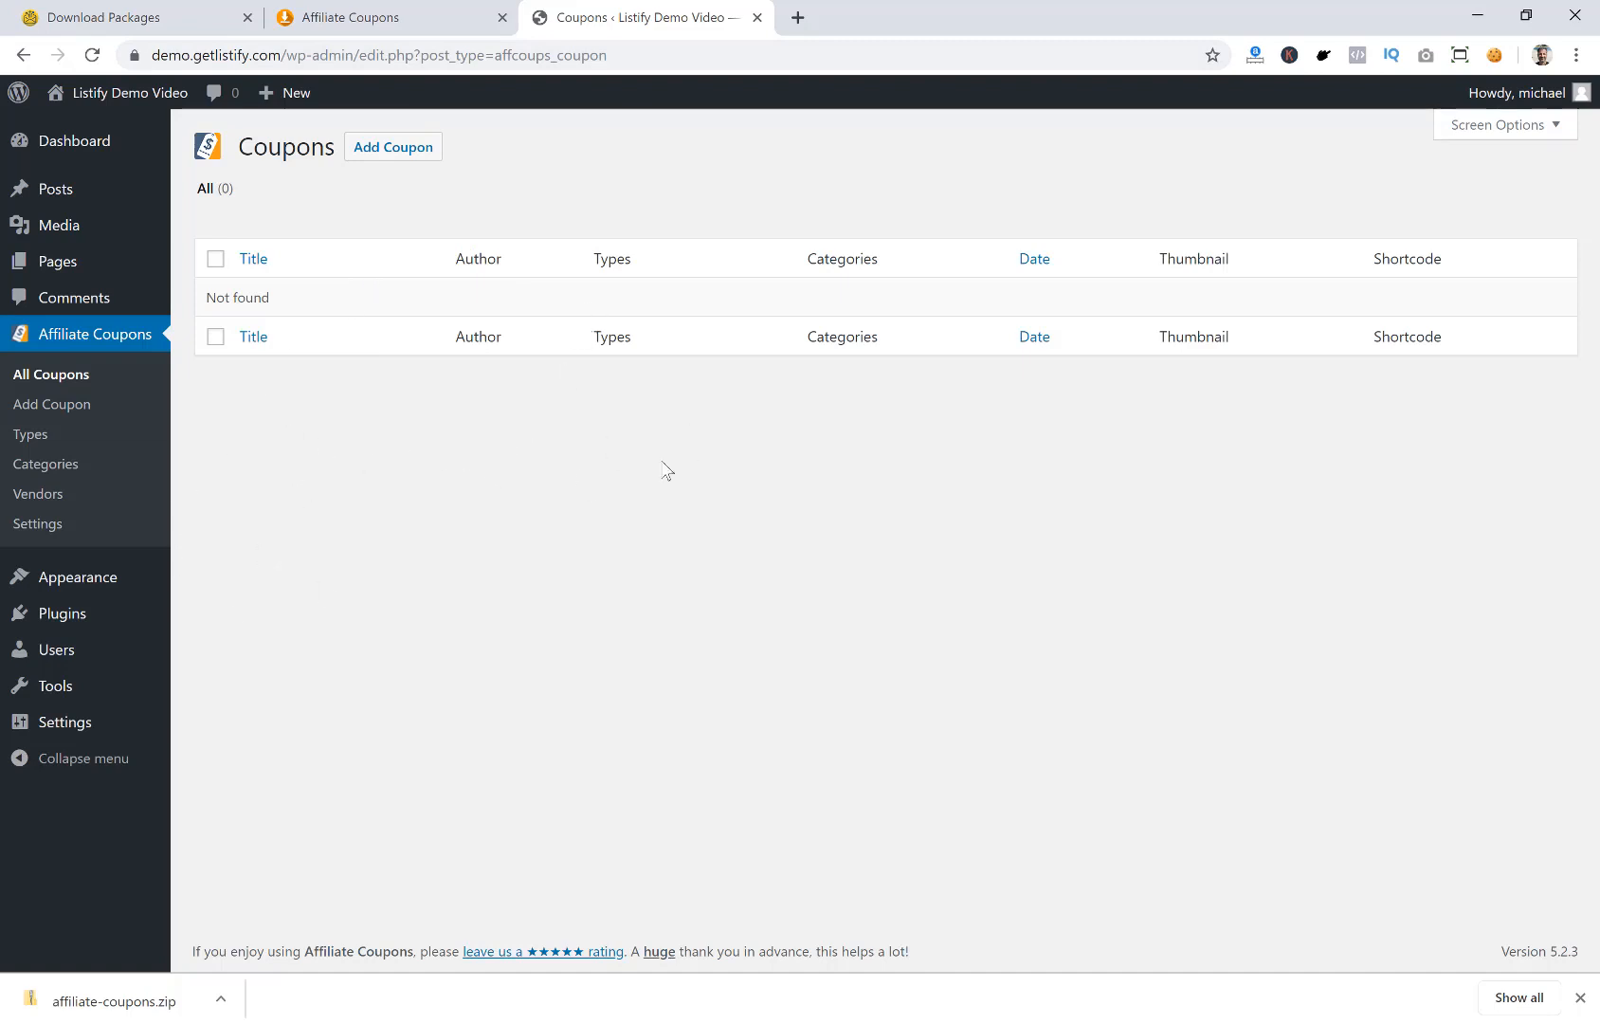
mouse_move(648, 23)
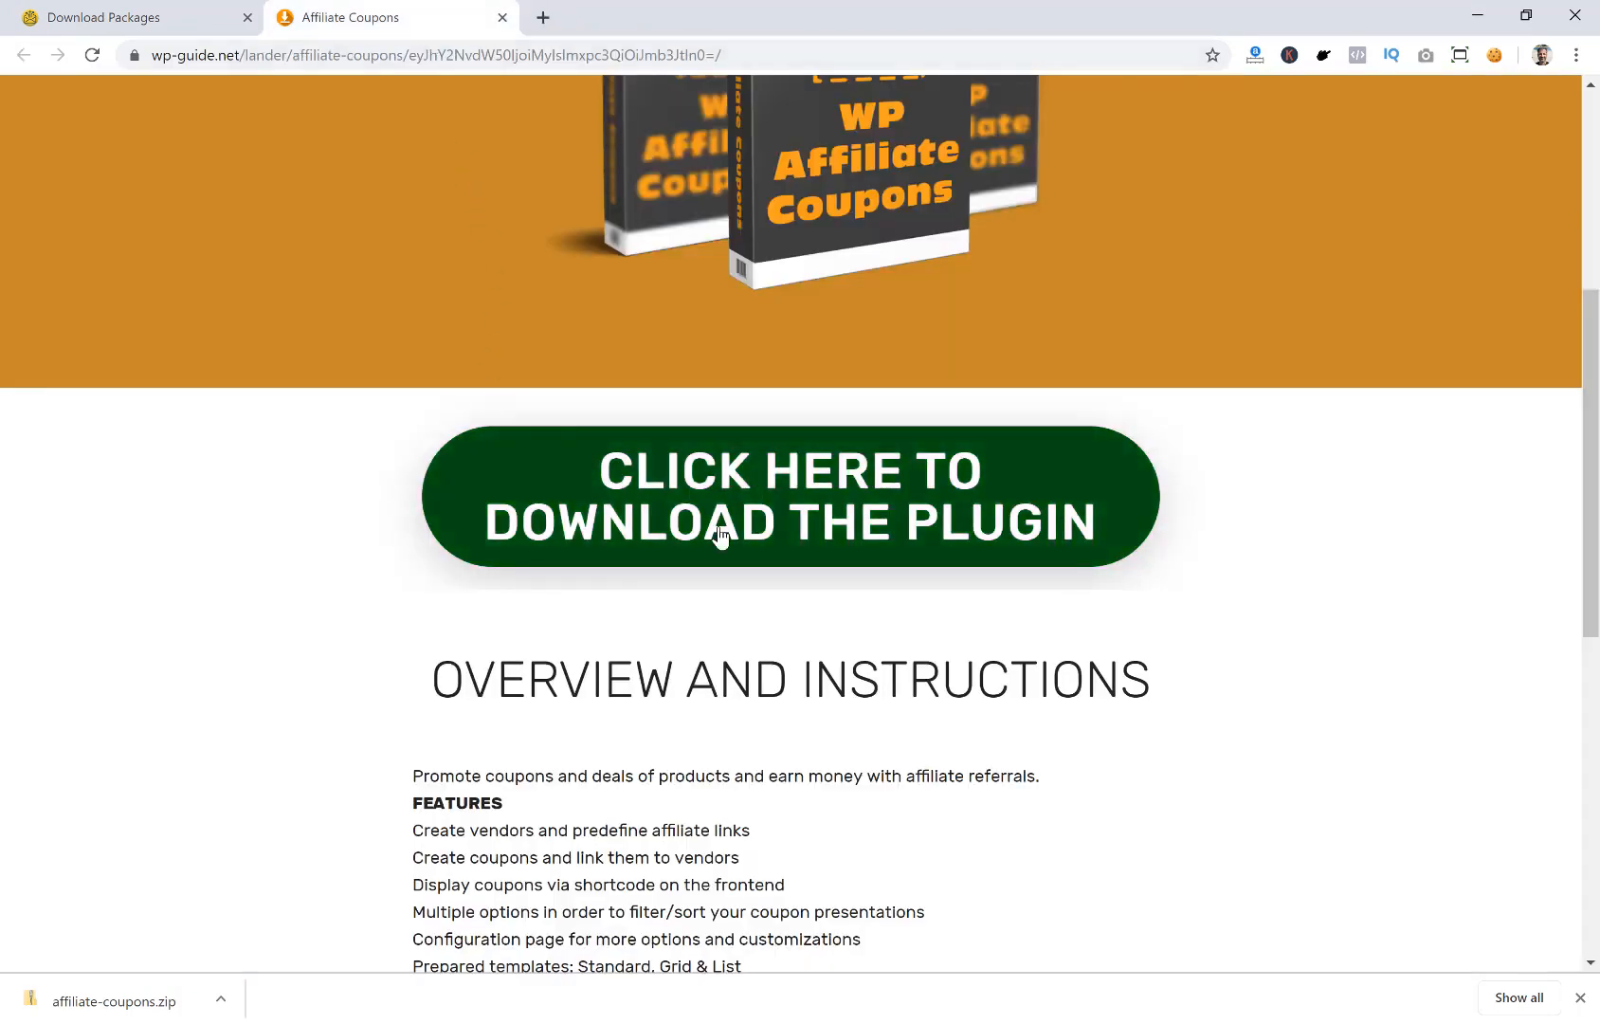
mouse_move(1159, 477)
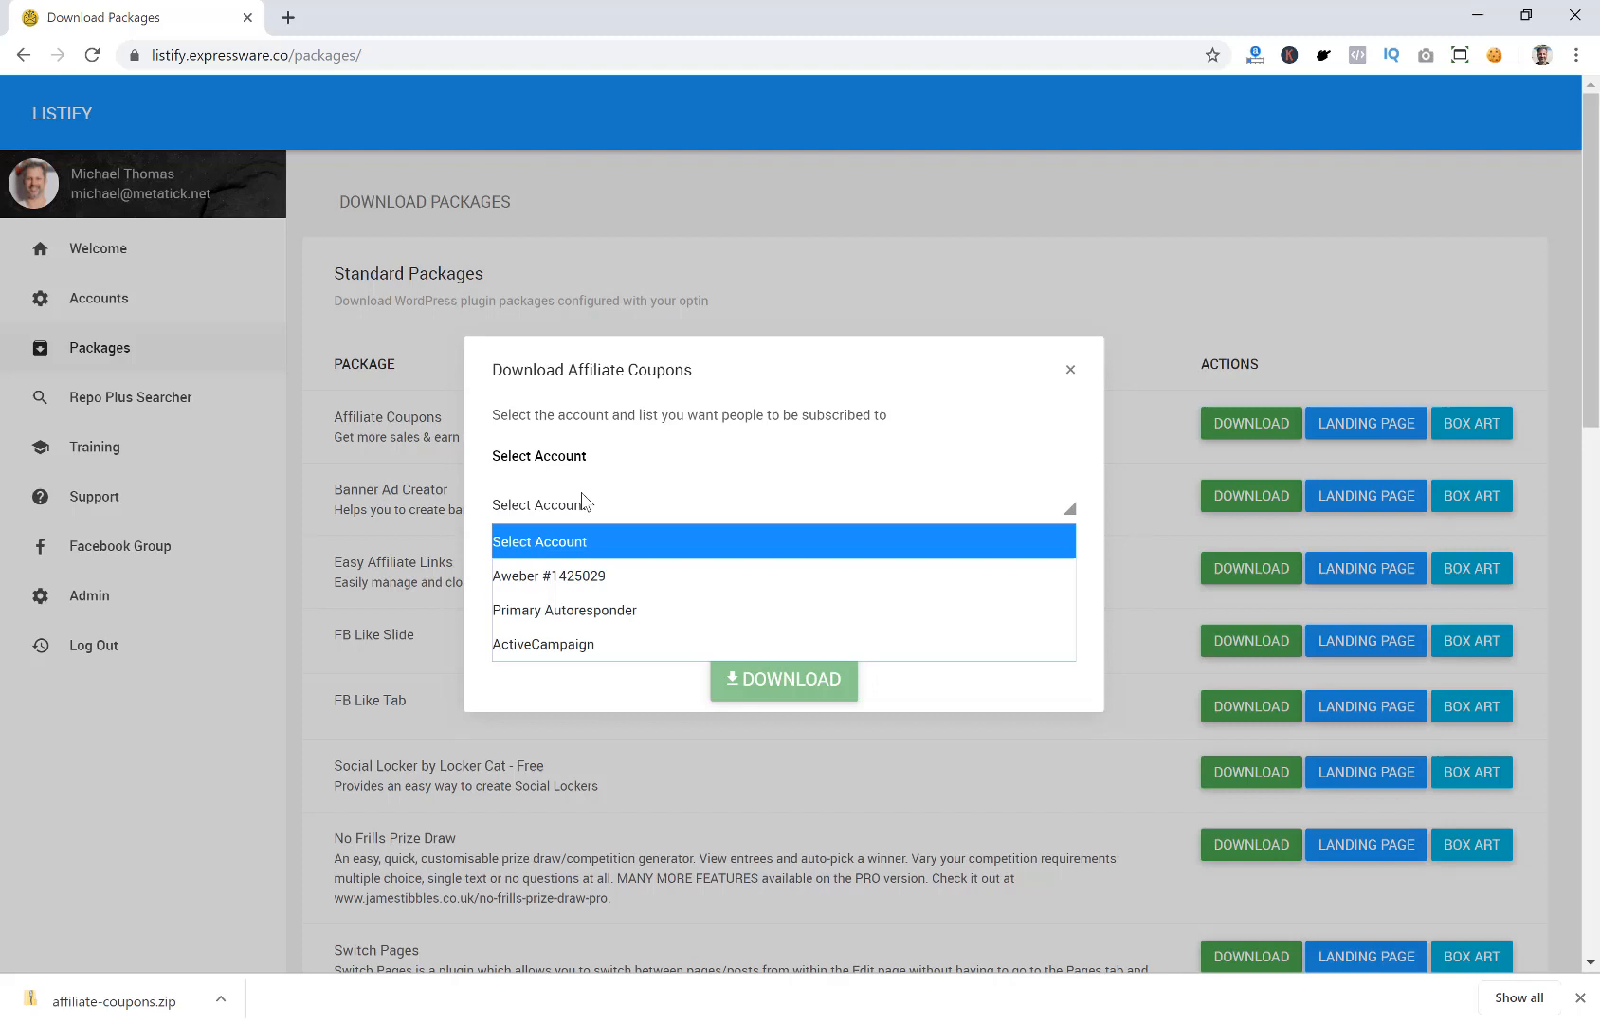
Pick the Primary Autoresponder account and HTML Form list in the Download Affiliate Coupons dialog.
left_click(564, 609)
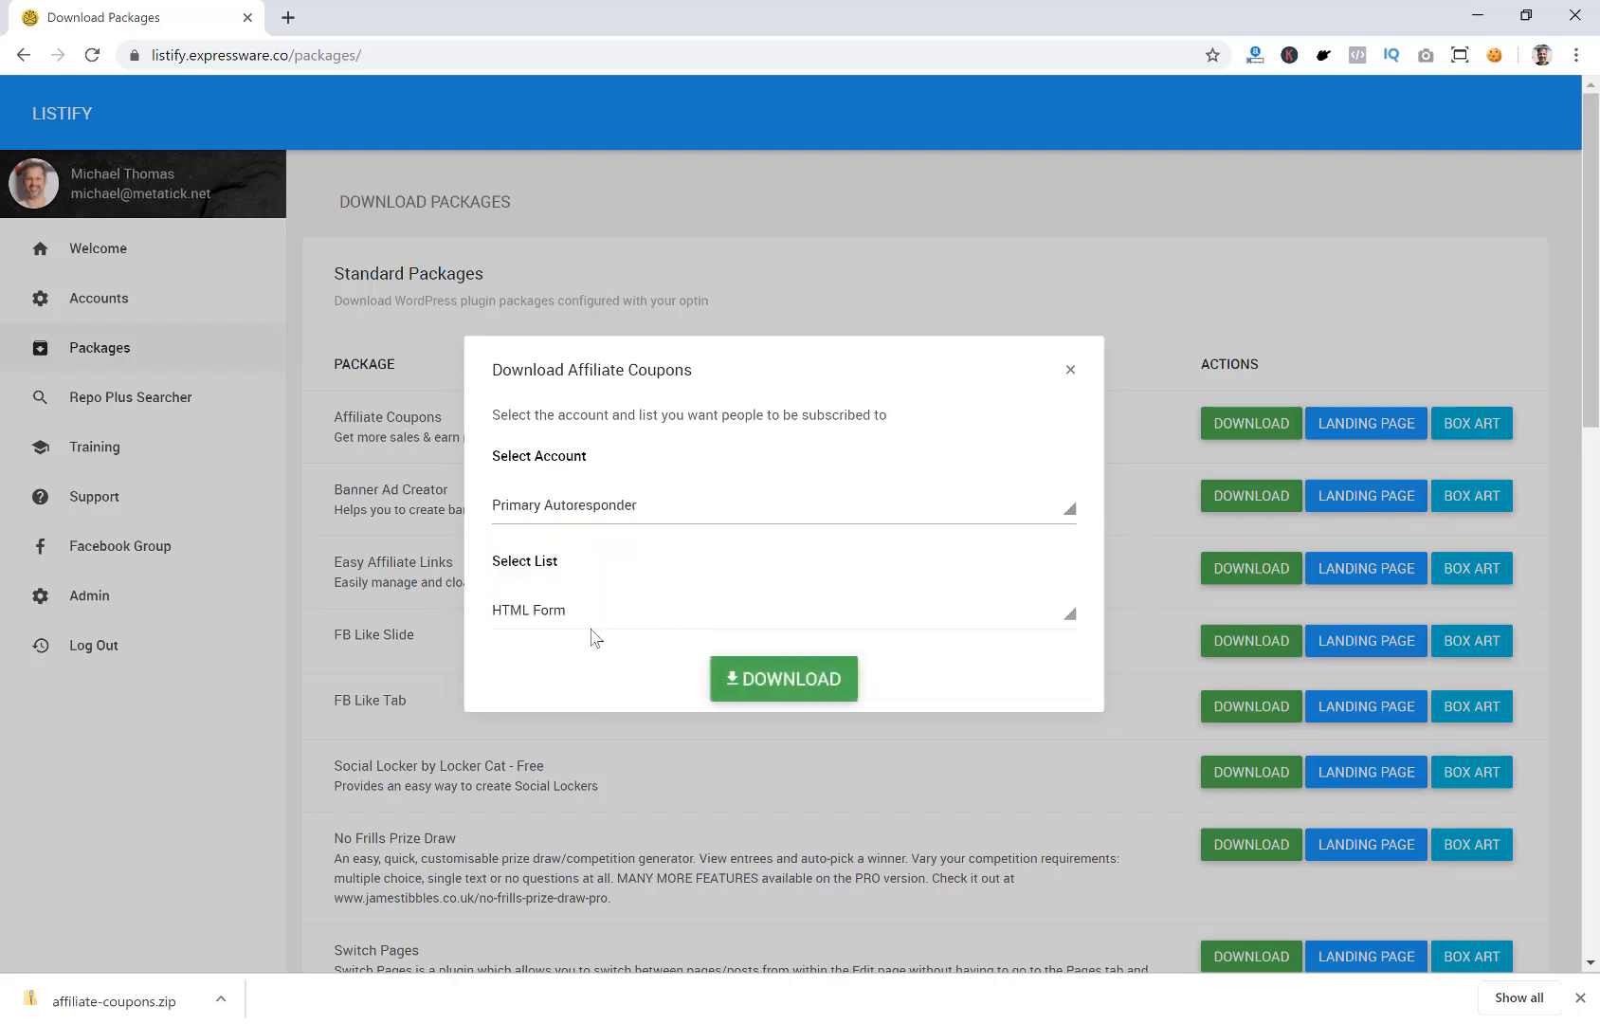
mouse_move(600, 623)
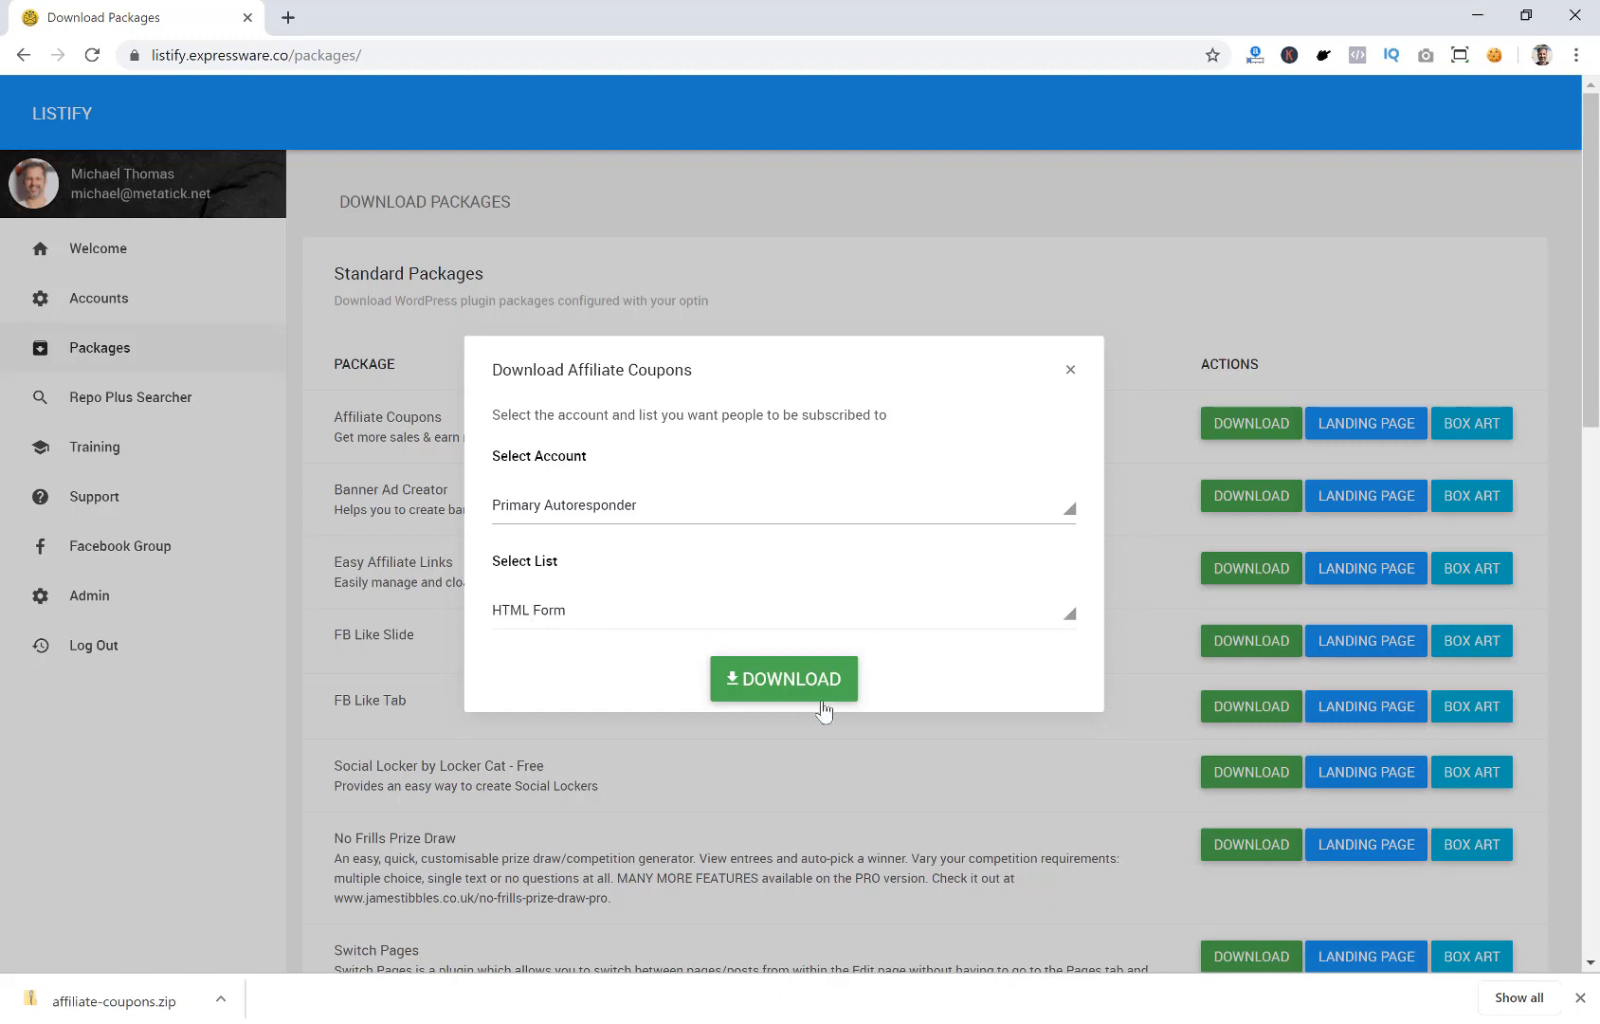
left_click(783, 679)
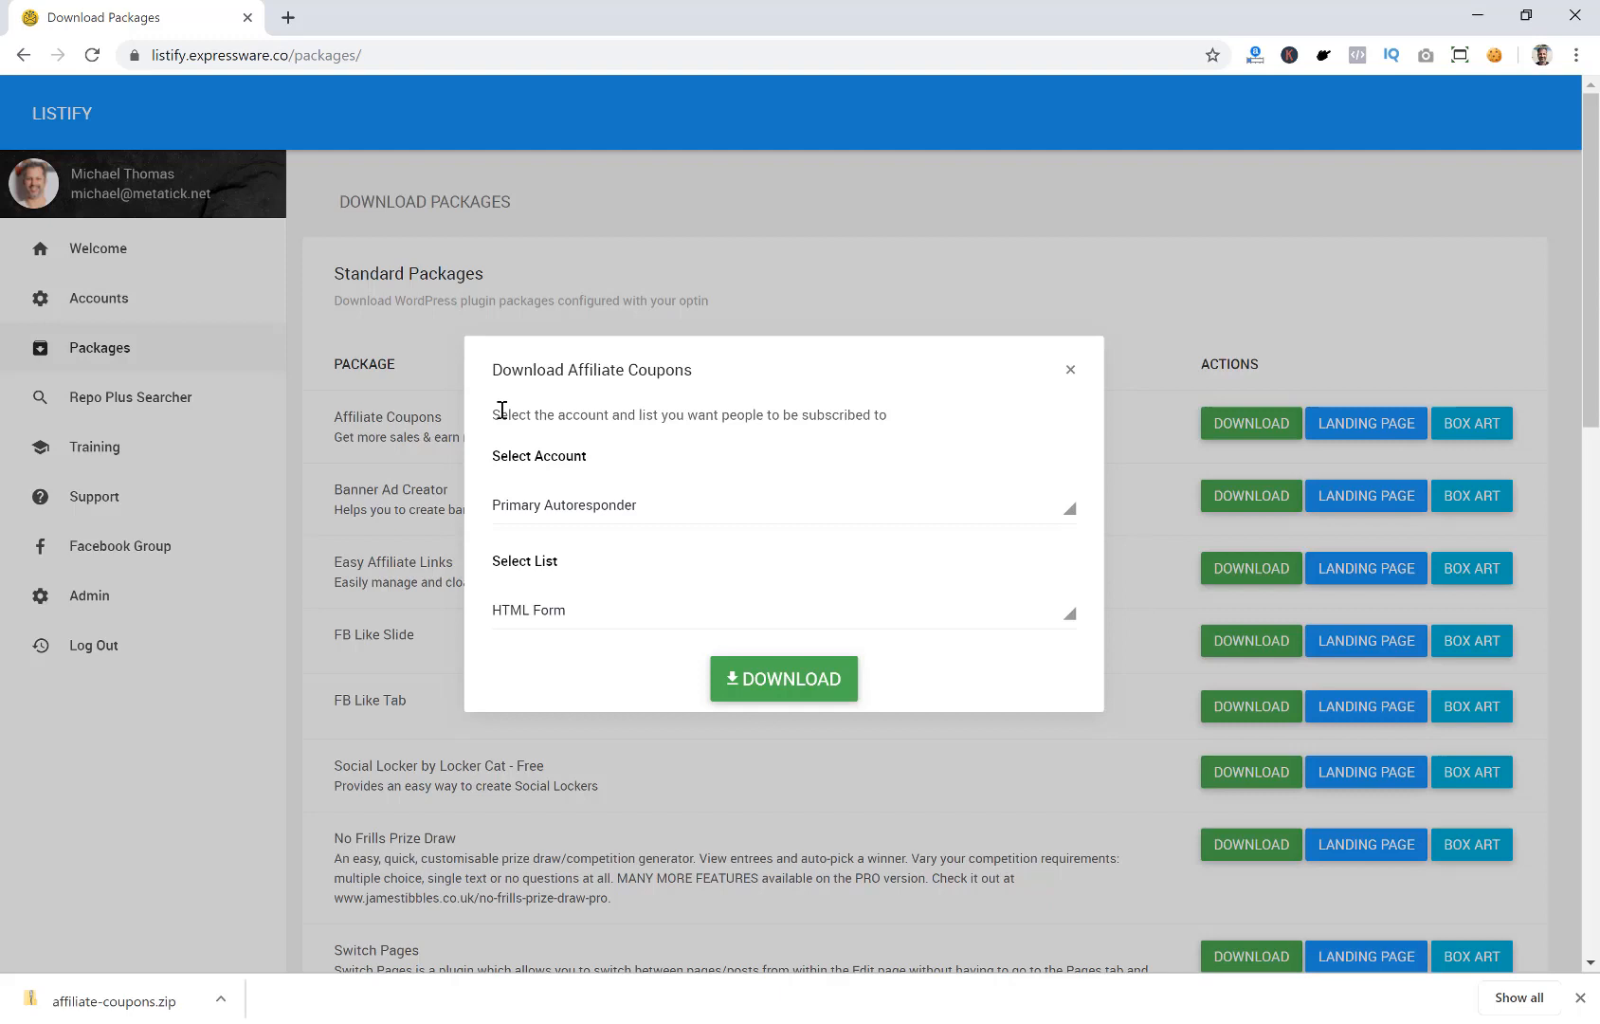
mouse_move(616, 524)
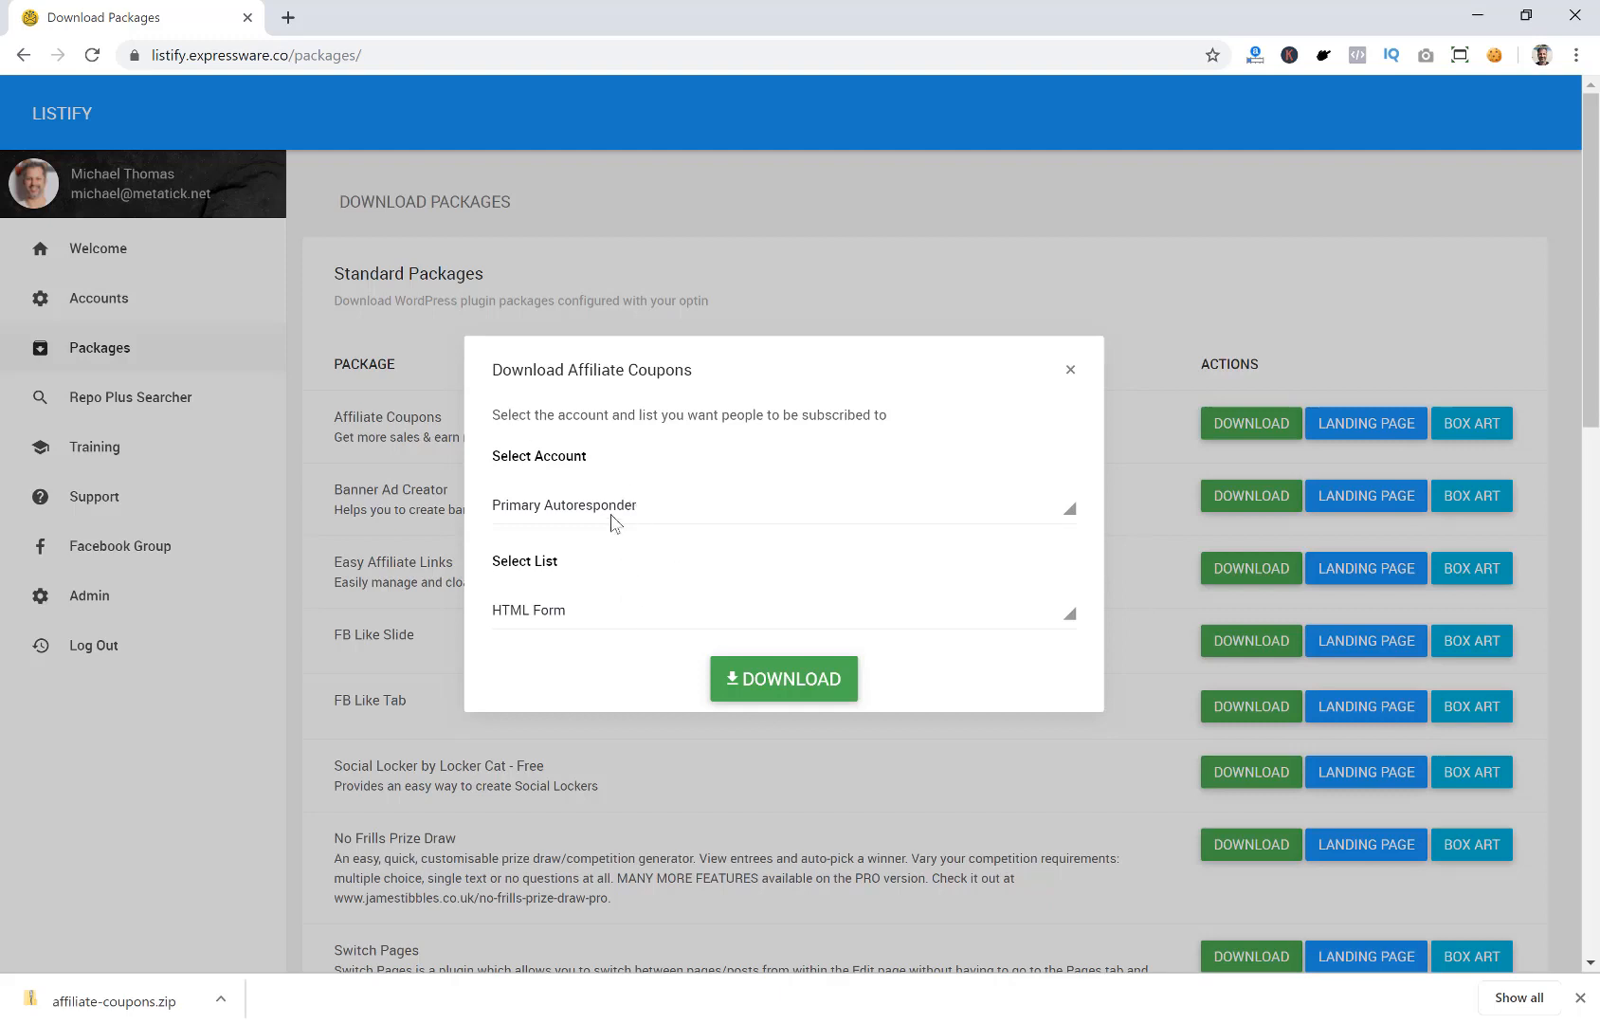
mouse_move(613, 592)
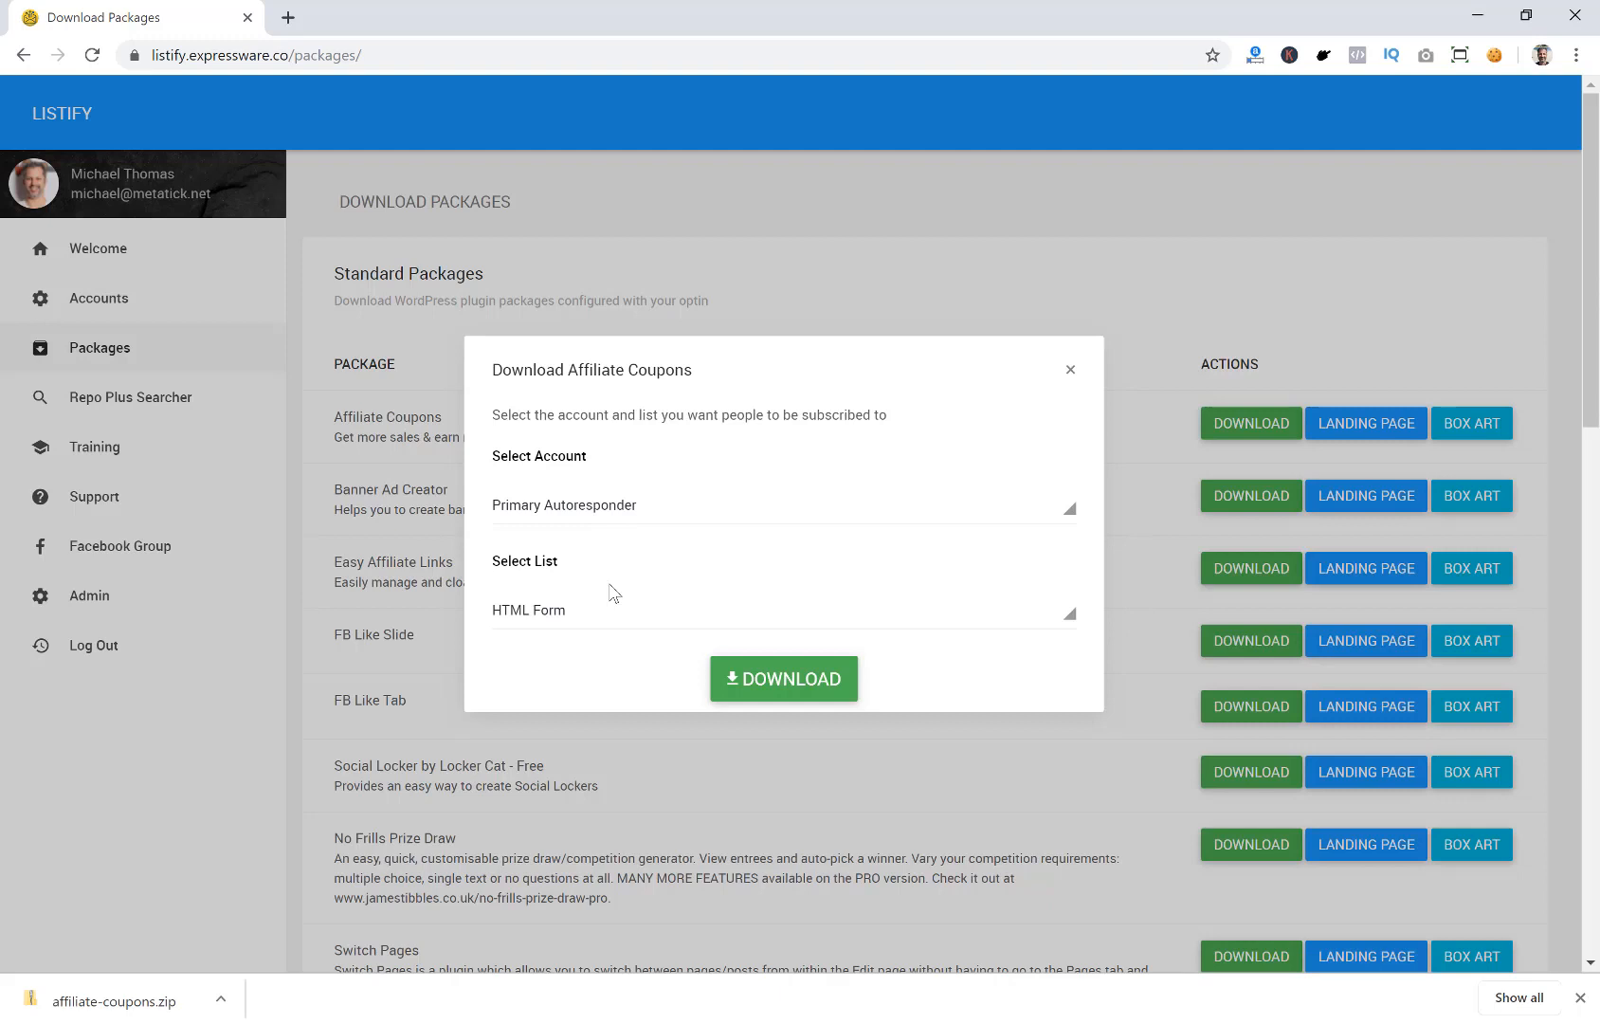
mouse_move(613, 515)
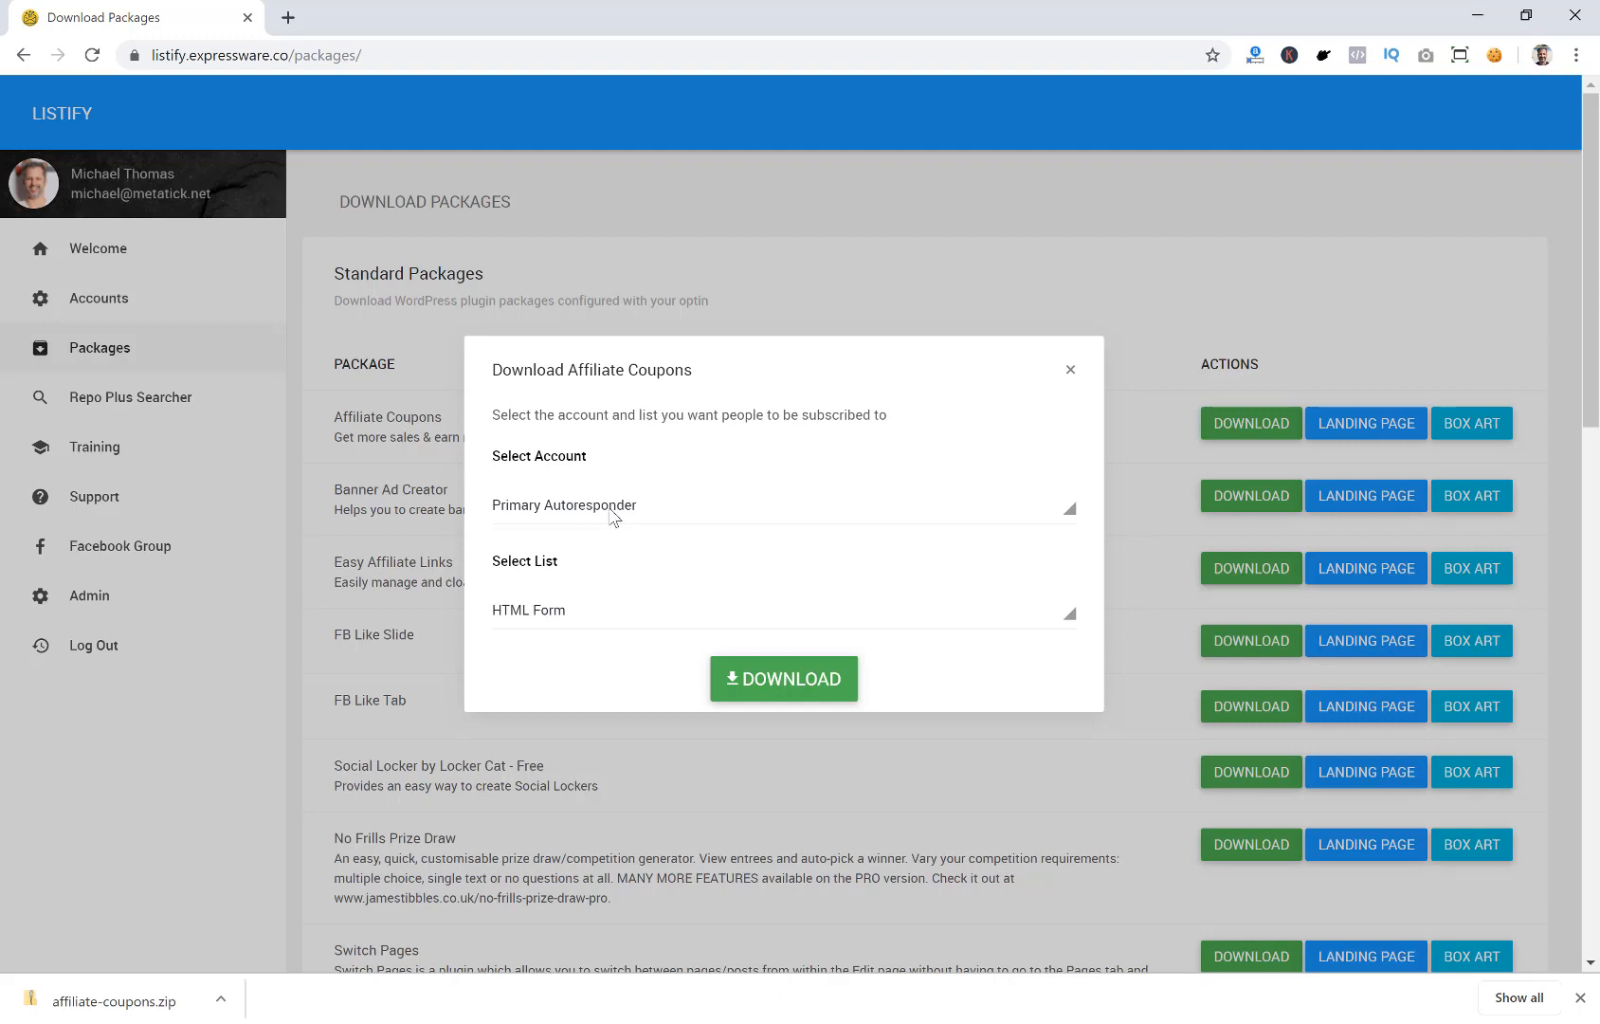